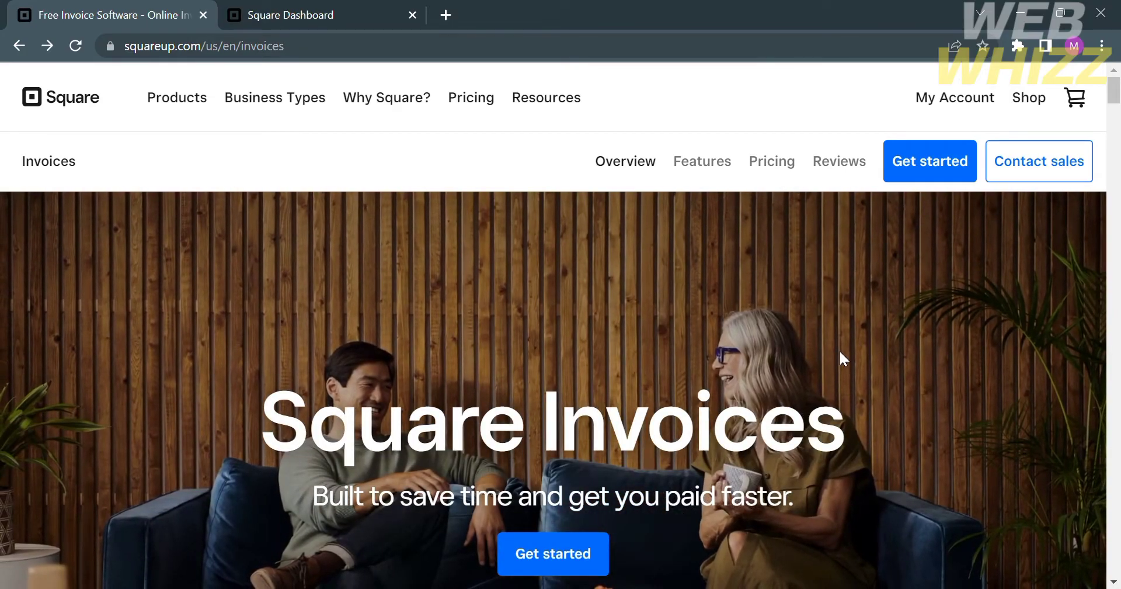
# - Scroll down through the current Square page to review its content
pyautogui.scroll(-3)
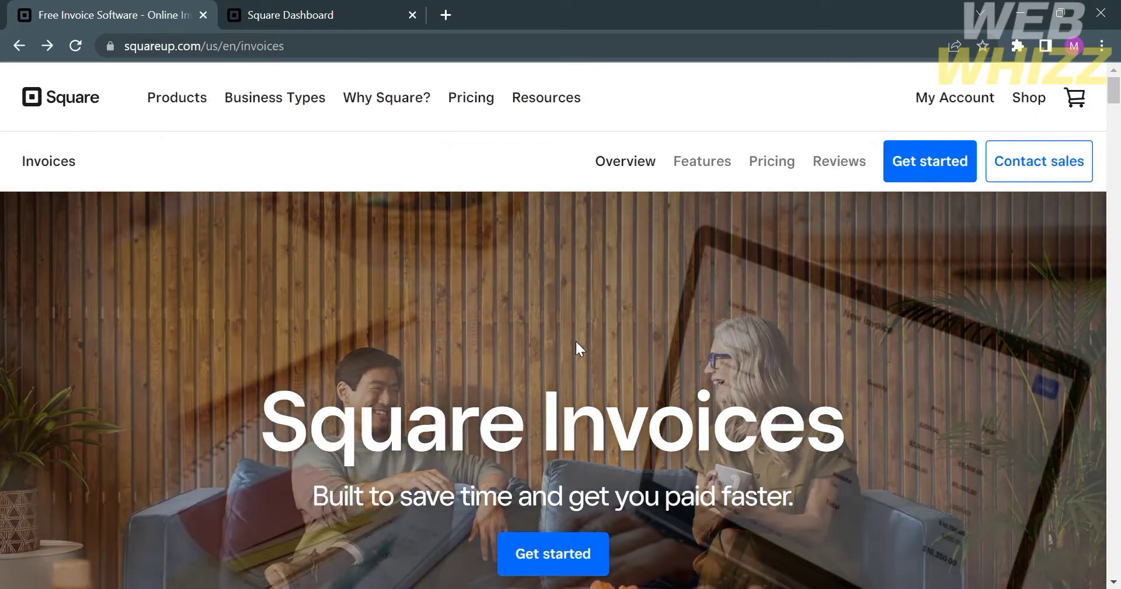
pyautogui.scroll(-3)
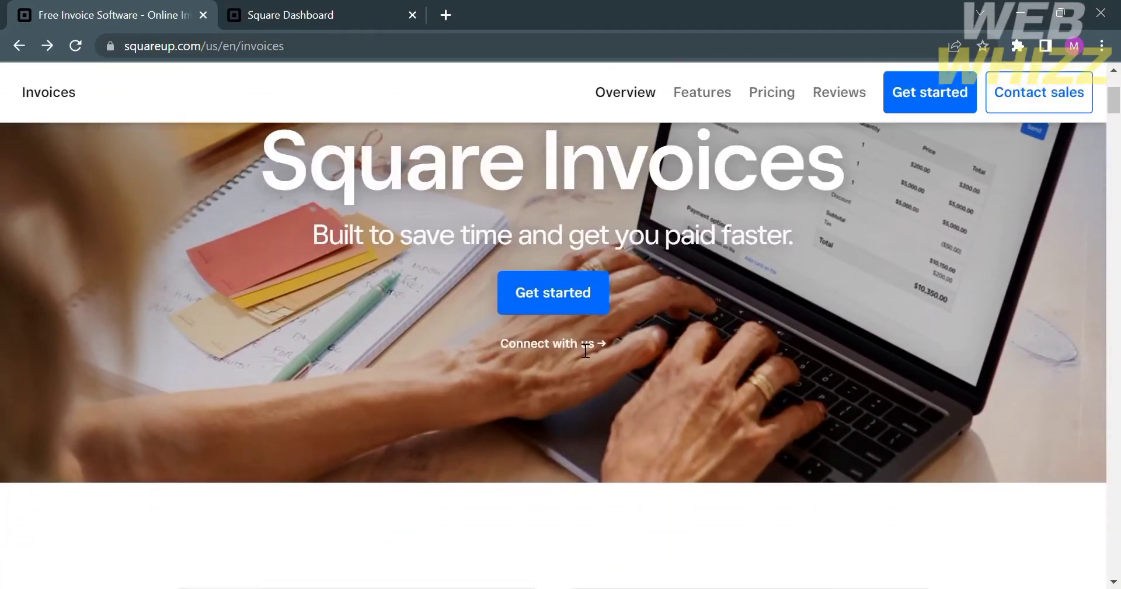
pyautogui.scroll(-3)
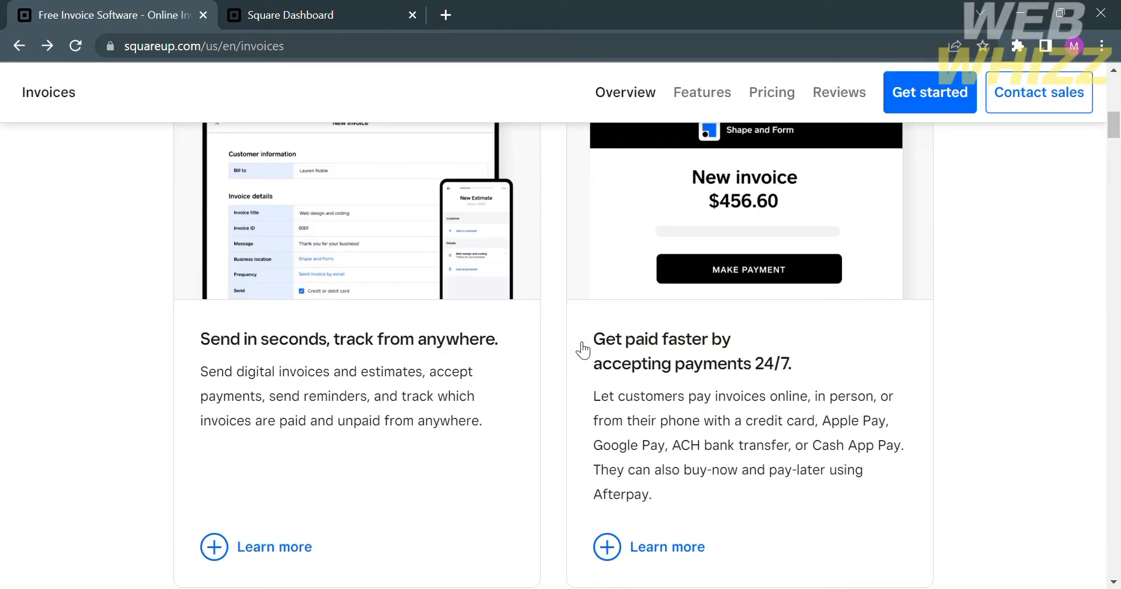
pyautogui.scroll(-3)
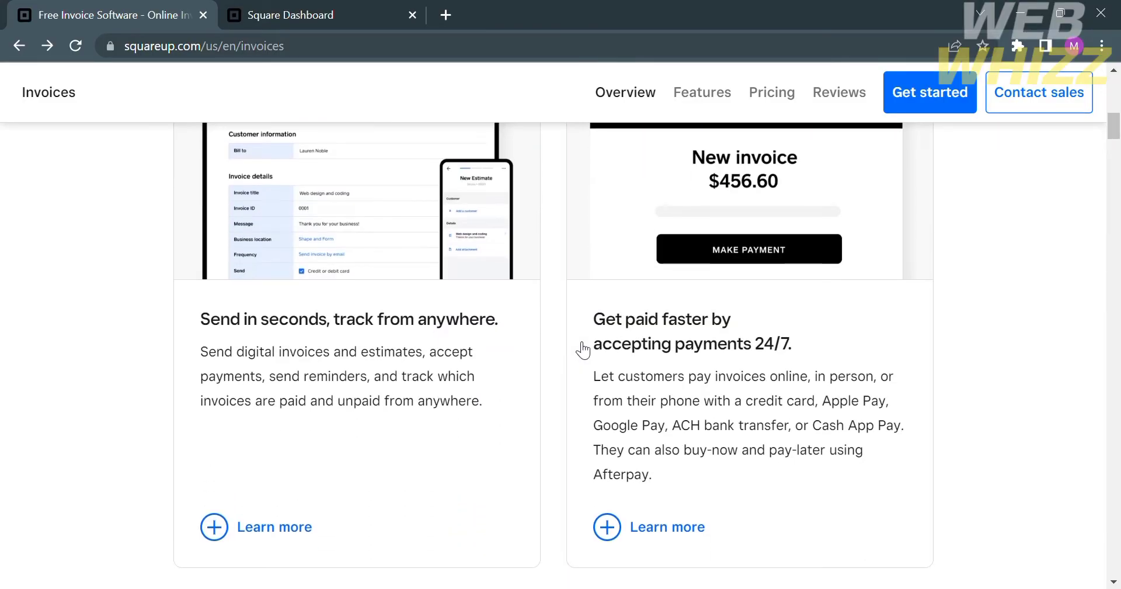
pyautogui.scroll(-3)
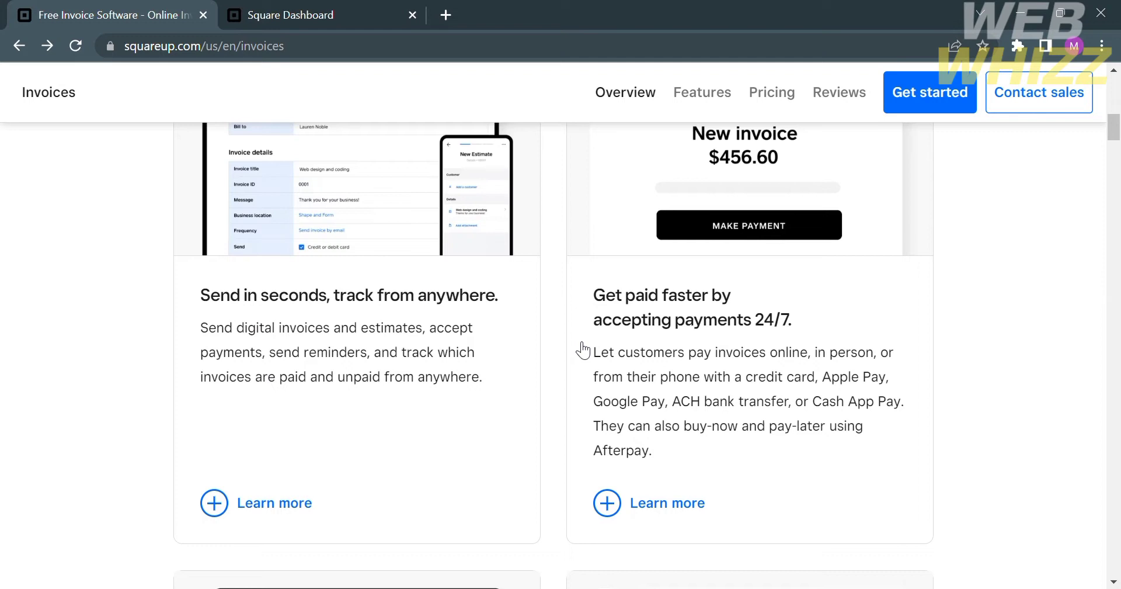
pyautogui.scroll(-3)
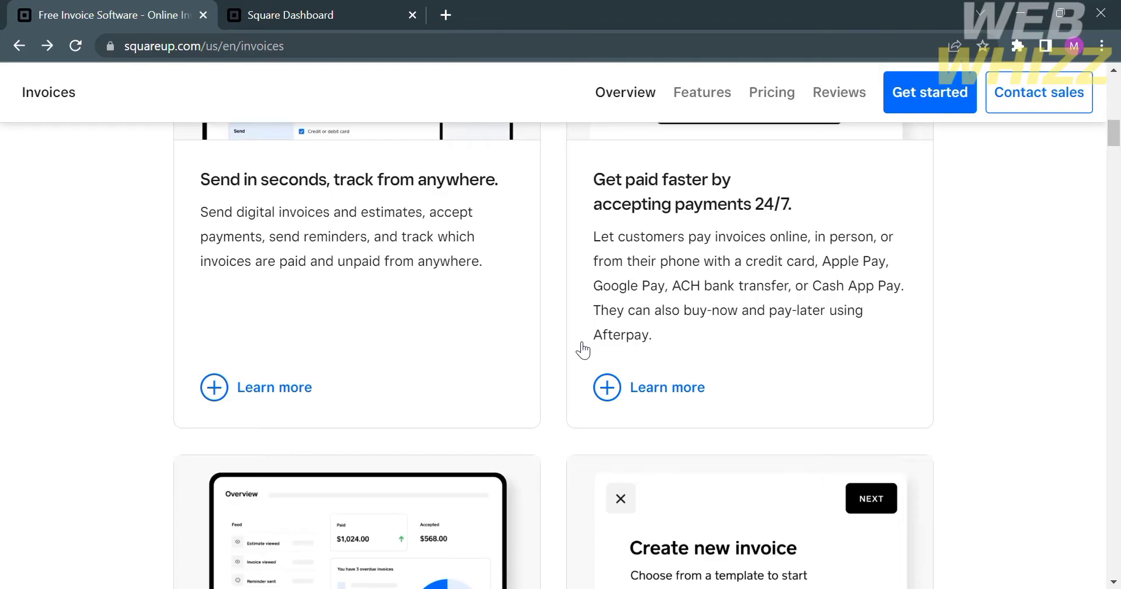
pyautogui.scroll(-3)
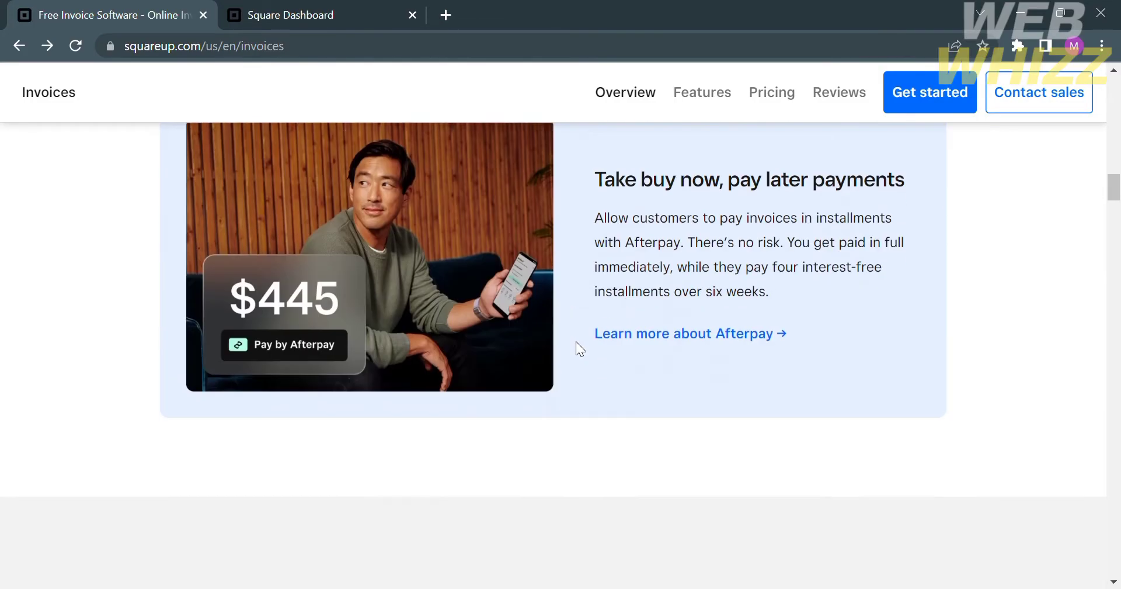
pyautogui.scroll(-3)
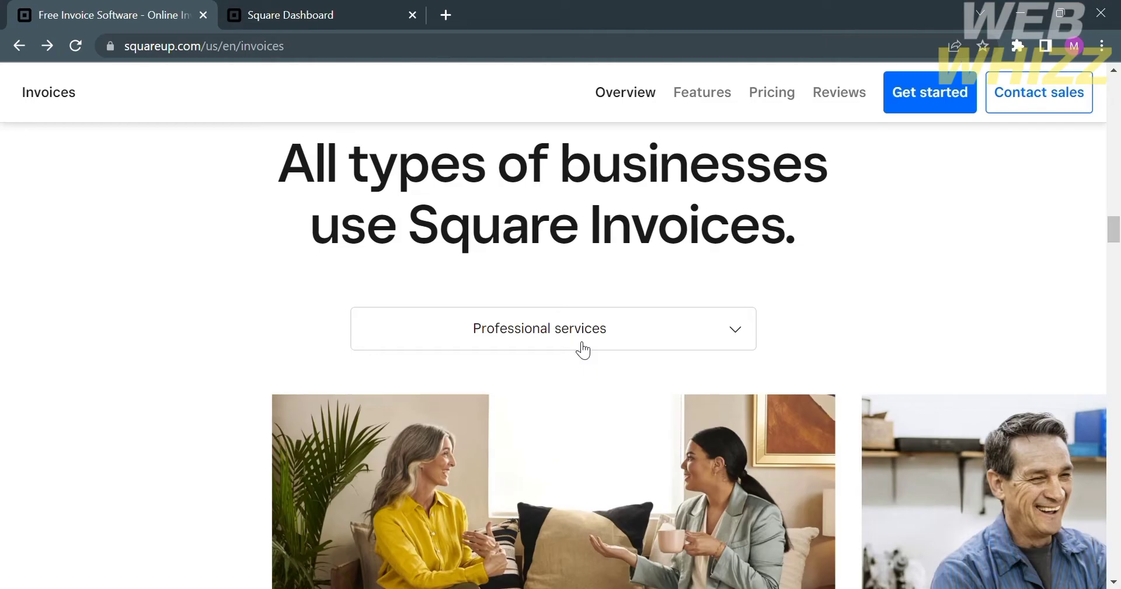
pyautogui.scroll(-3)
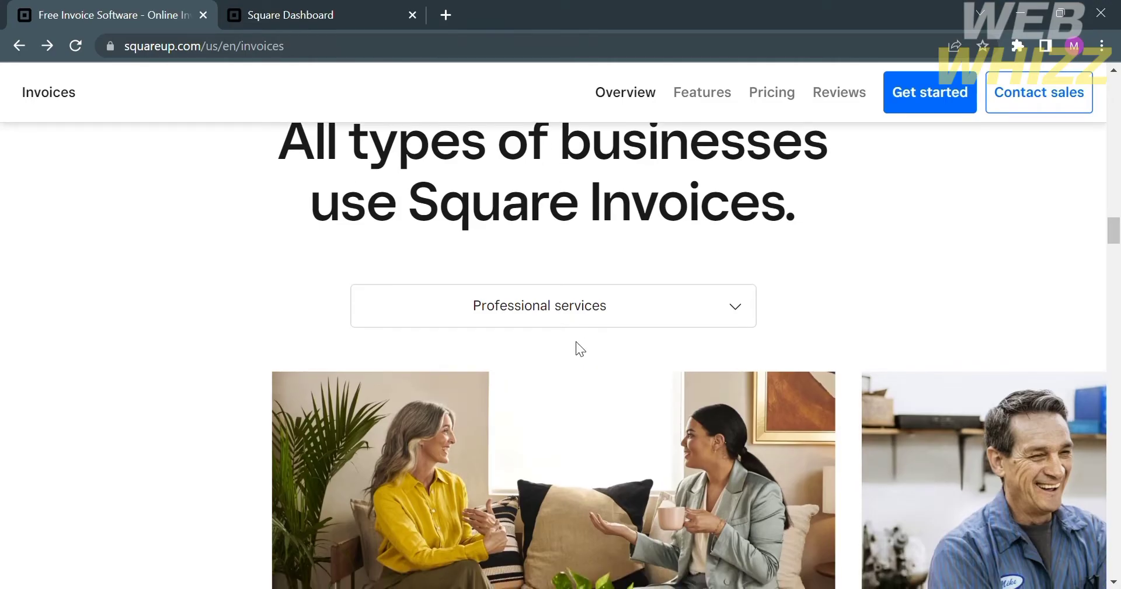
pyautogui.scroll(-3)
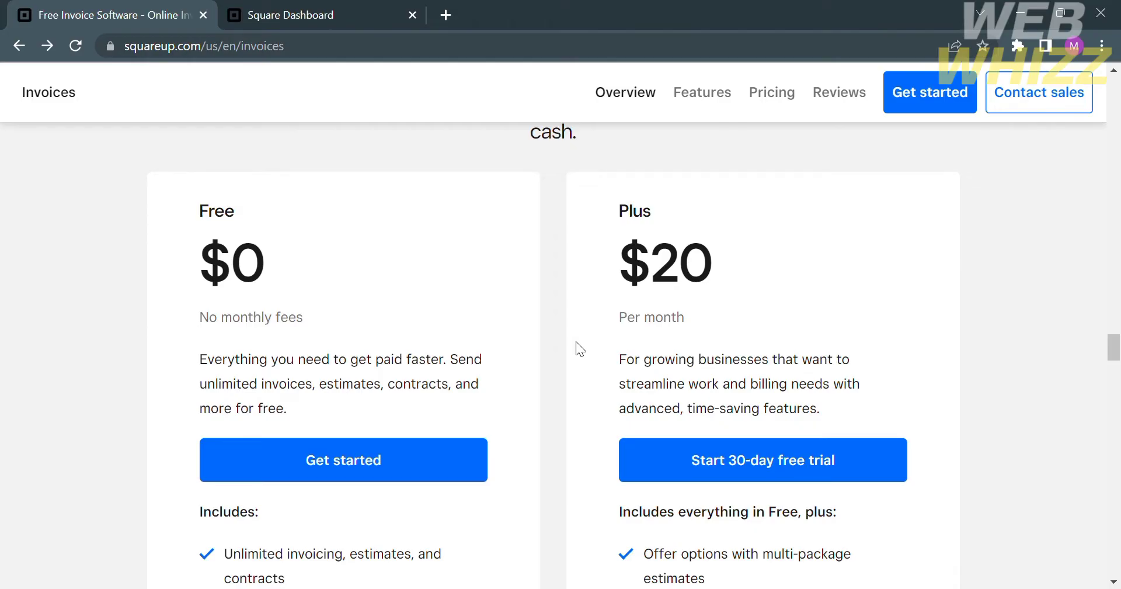
pyautogui.moveTo(586, 414)
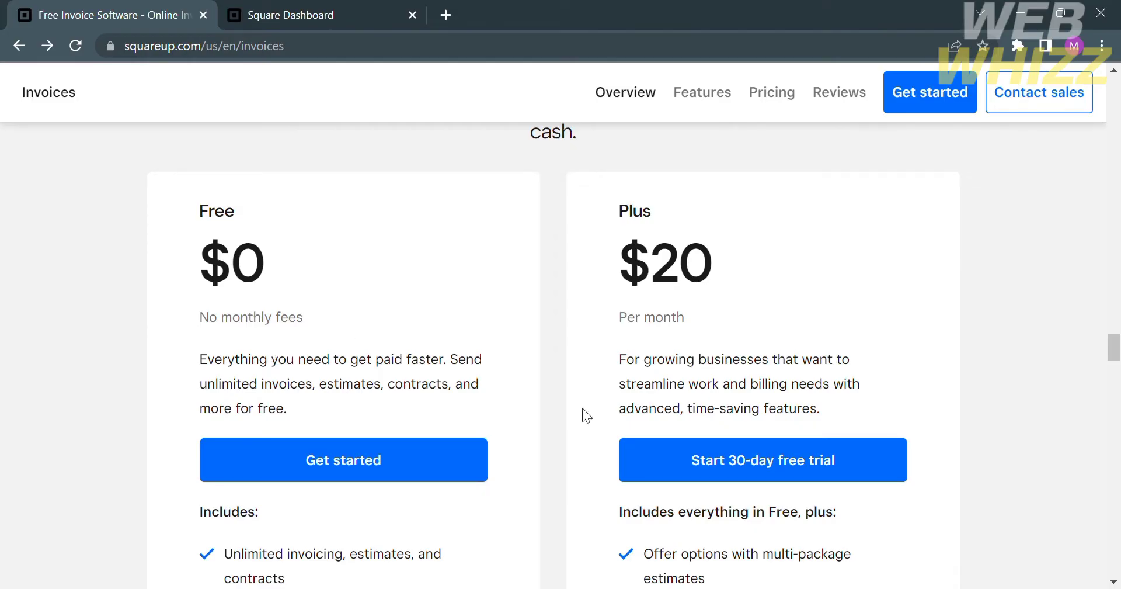
pyautogui.scroll(-3)
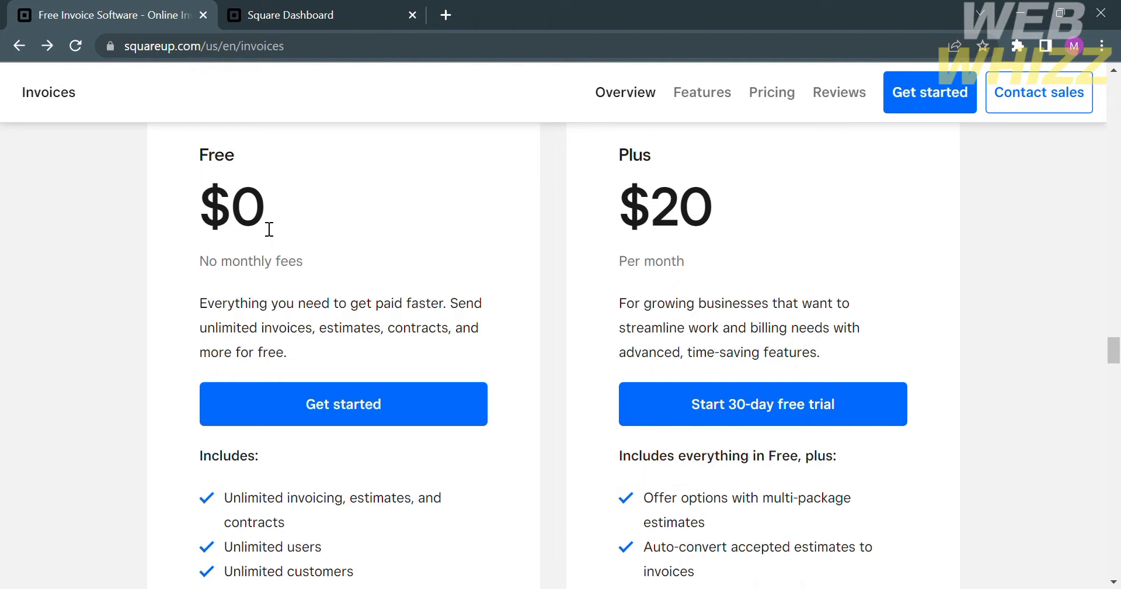
pyautogui.moveTo(245, 242)
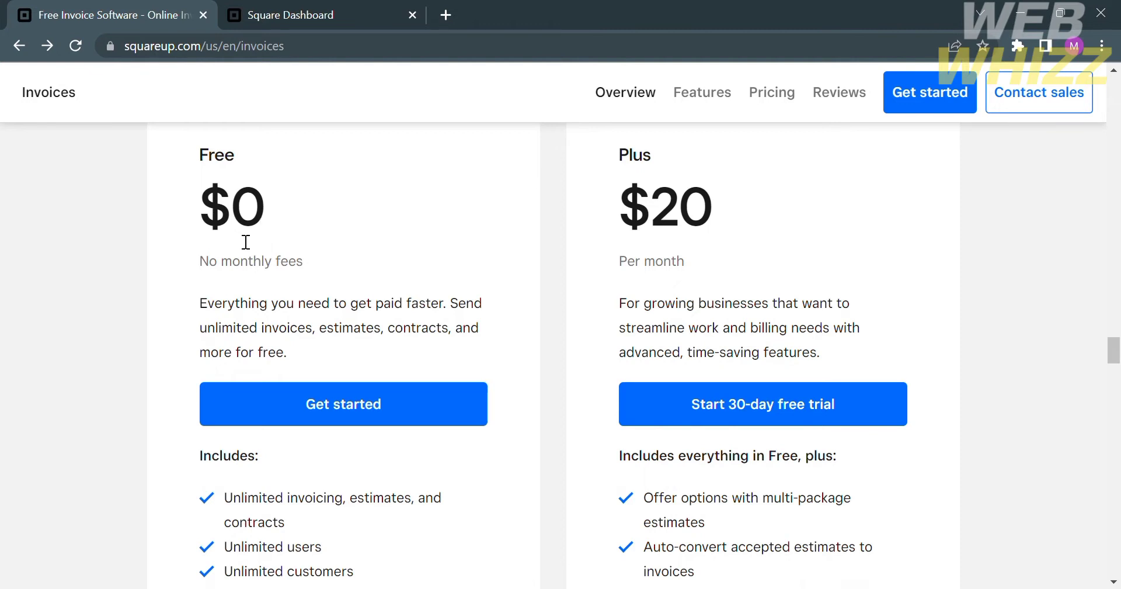
pyautogui.moveTo(767, 280)
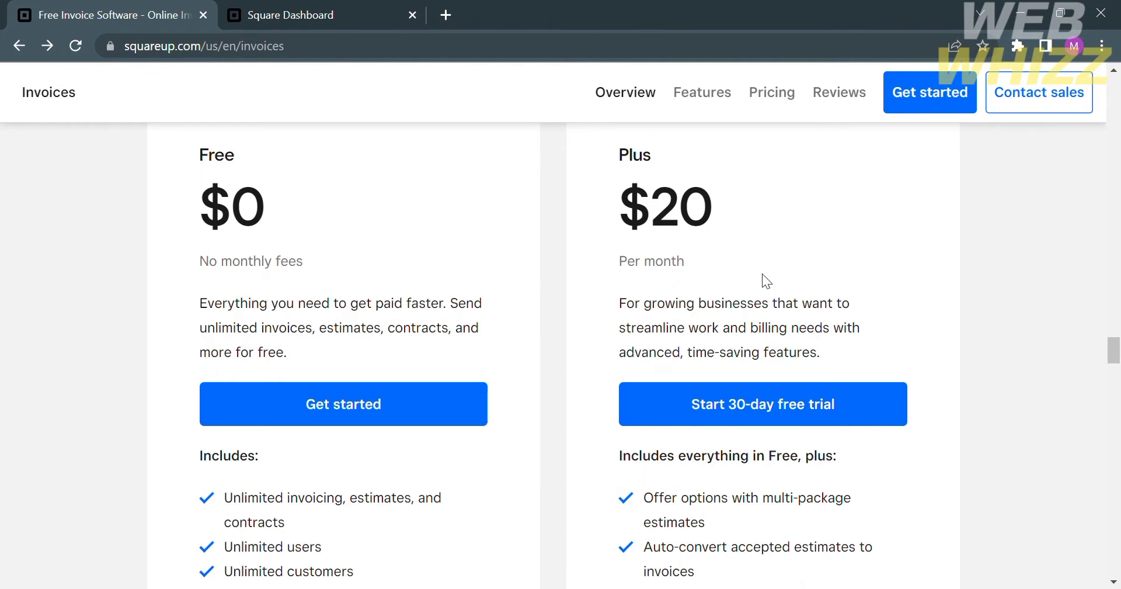
# - Scroll back up toward the top of the page
pyautogui.scroll(-3)
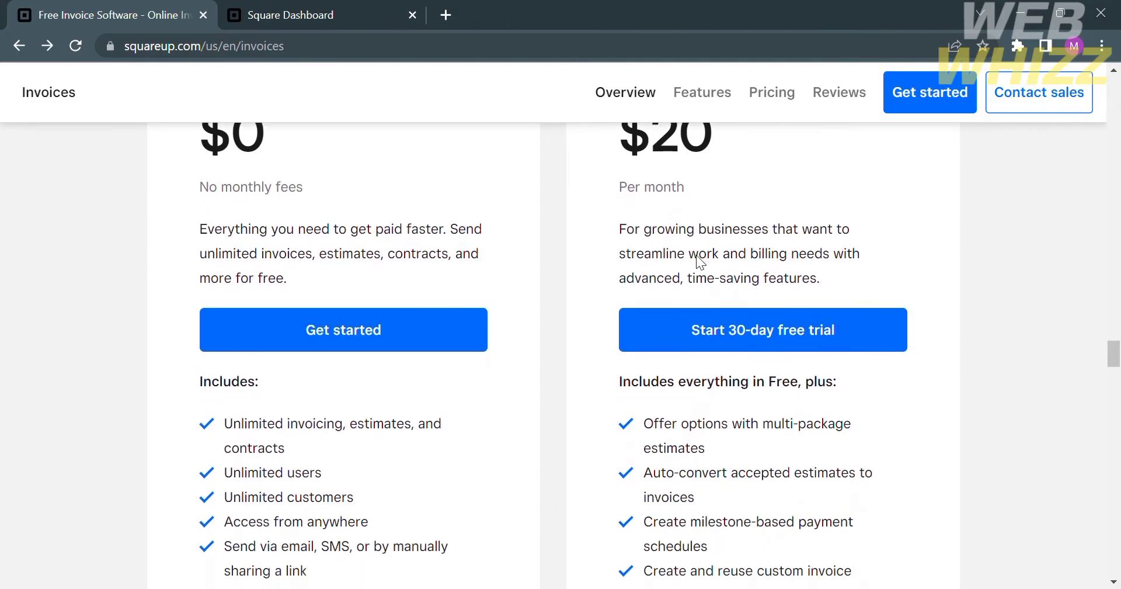
pyautogui.scroll(3)
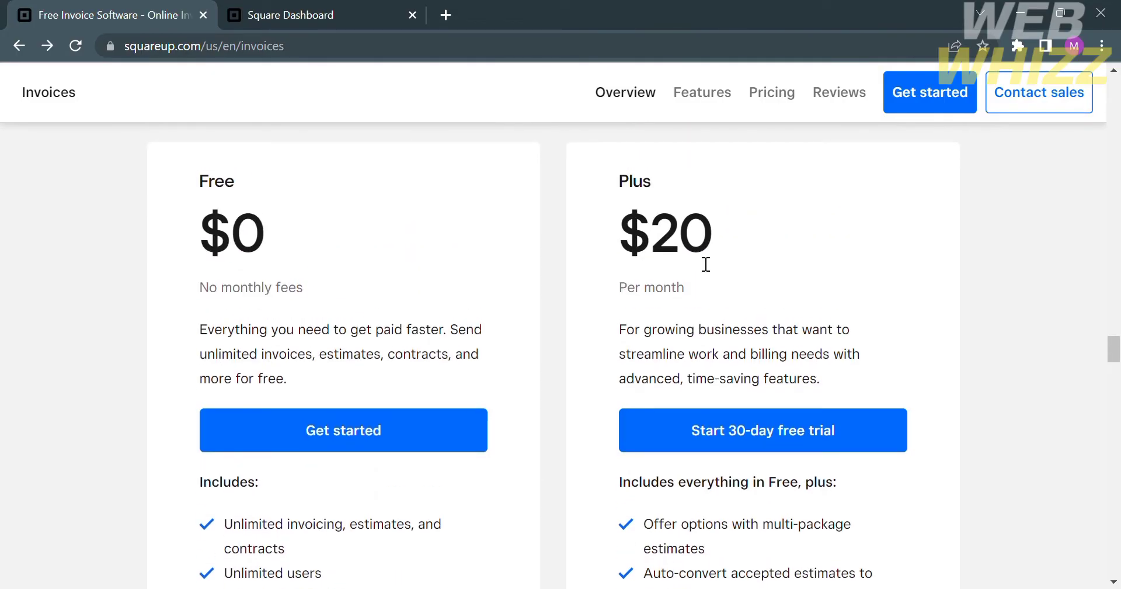
pyautogui.scroll(-3)
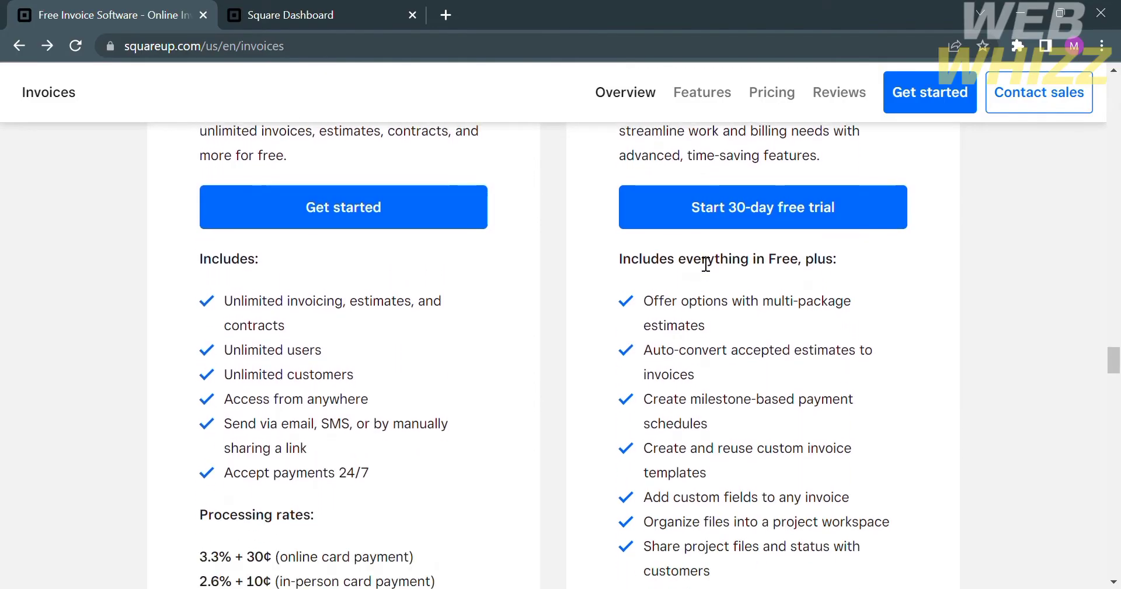
pyautogui.scroll(-3)
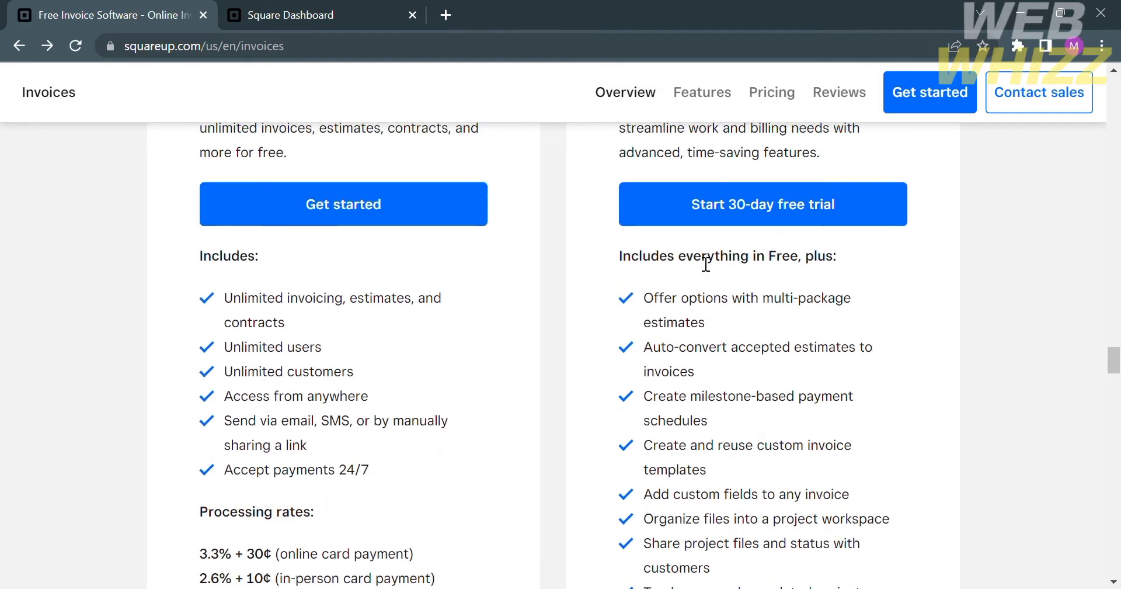
pyautogui.scroll(3)
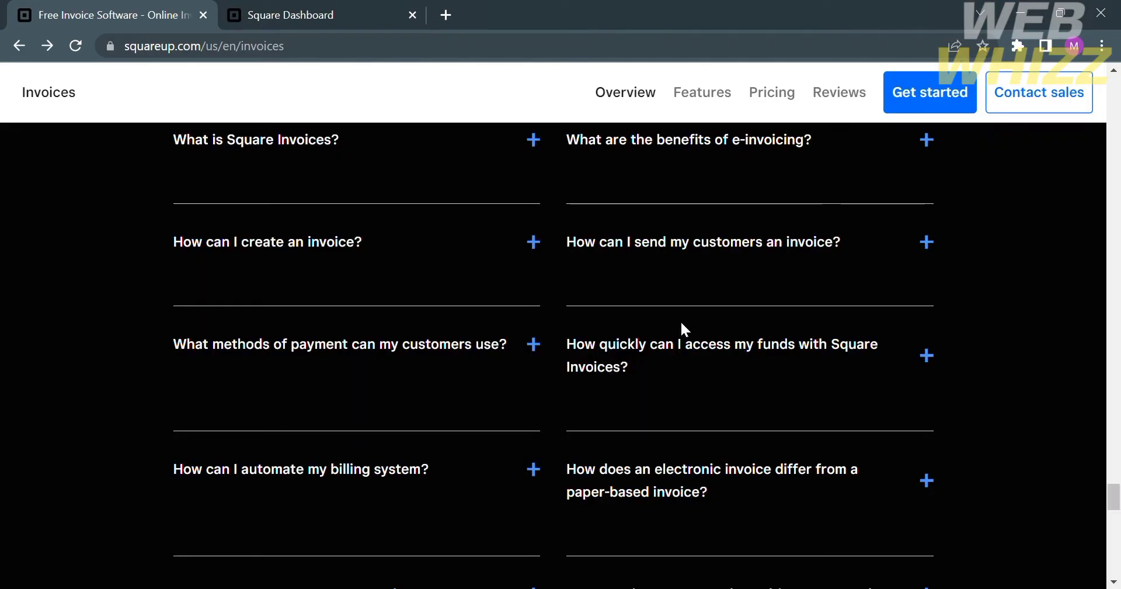
pyautogui.scroll(3)
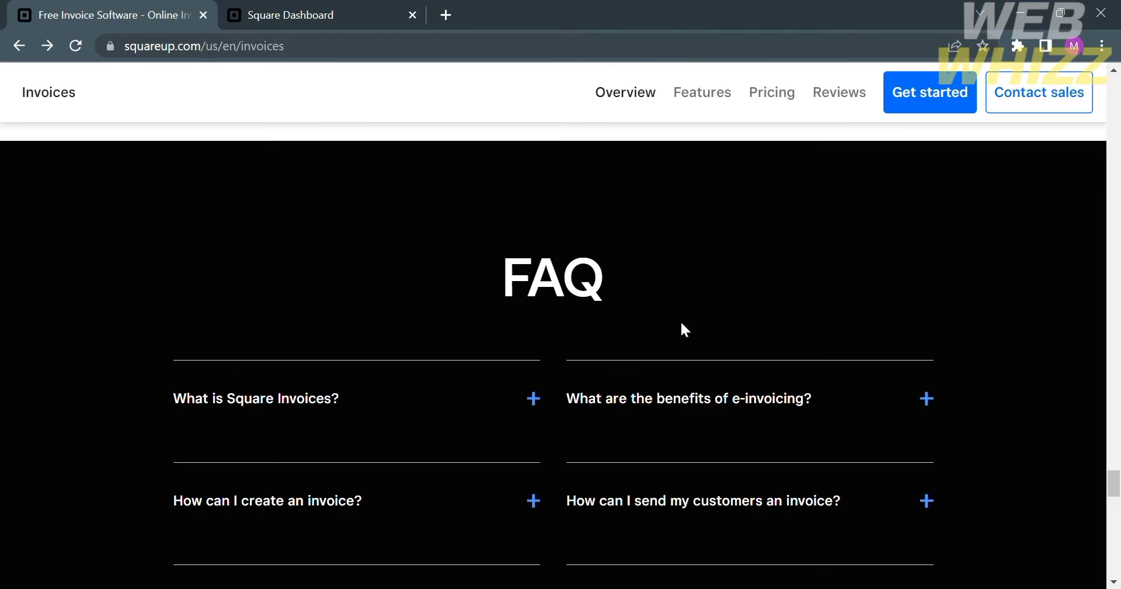
pyautogui.scroll(3)
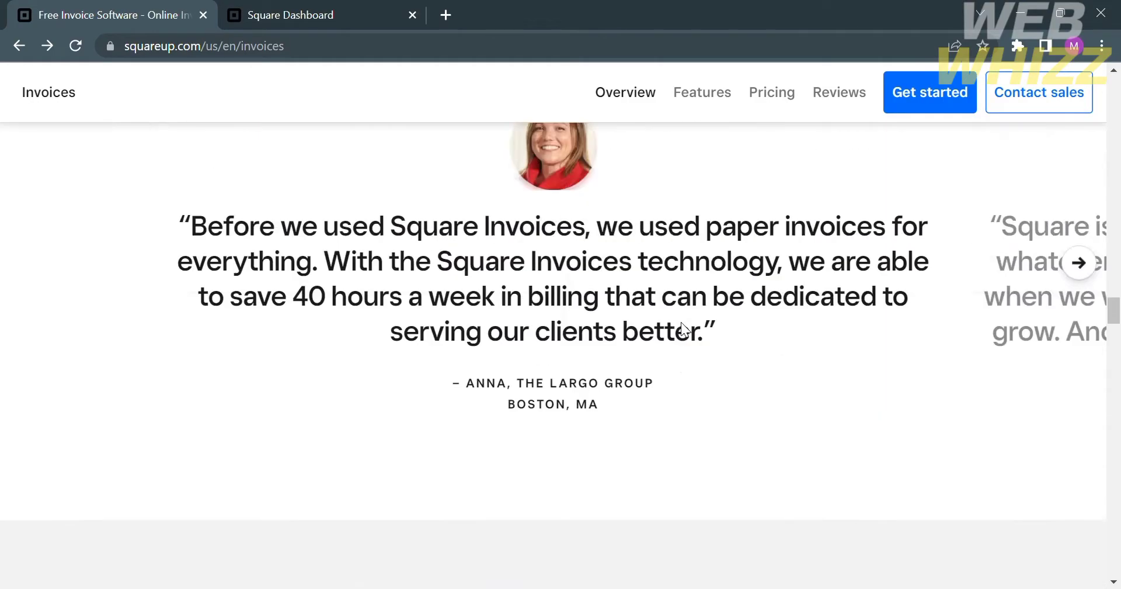
pyautogui.scroll(3)
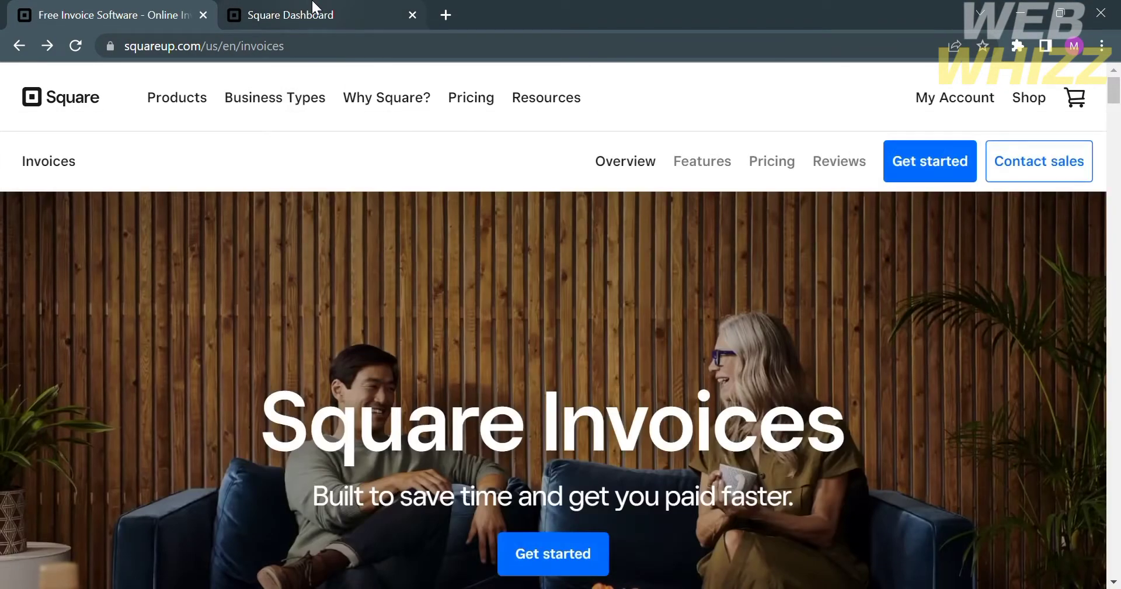
# - Switch to the Square Dashboard and expand its navigation menu
pyautogui.click(323, 14)
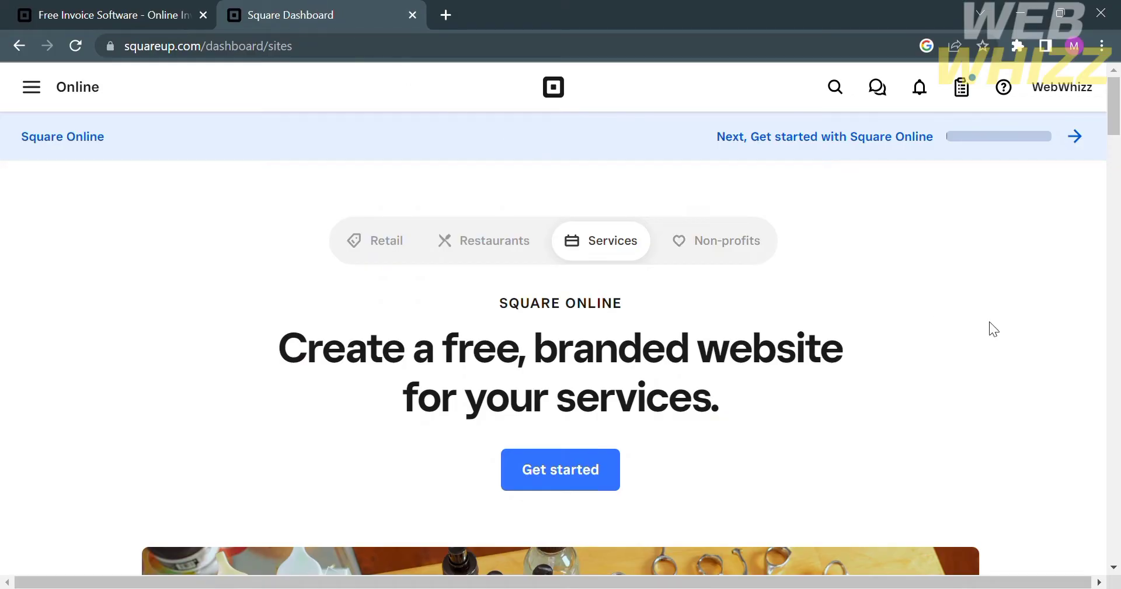
pyautogui.moveTo(1075, 135)
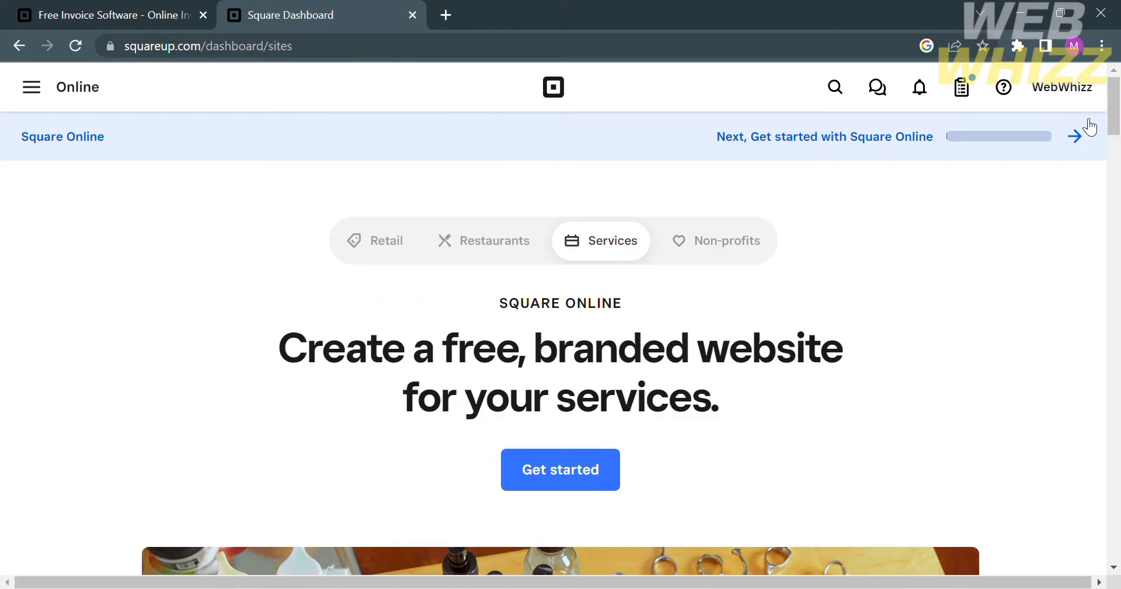
pyautogui.moveTo(705, 430)
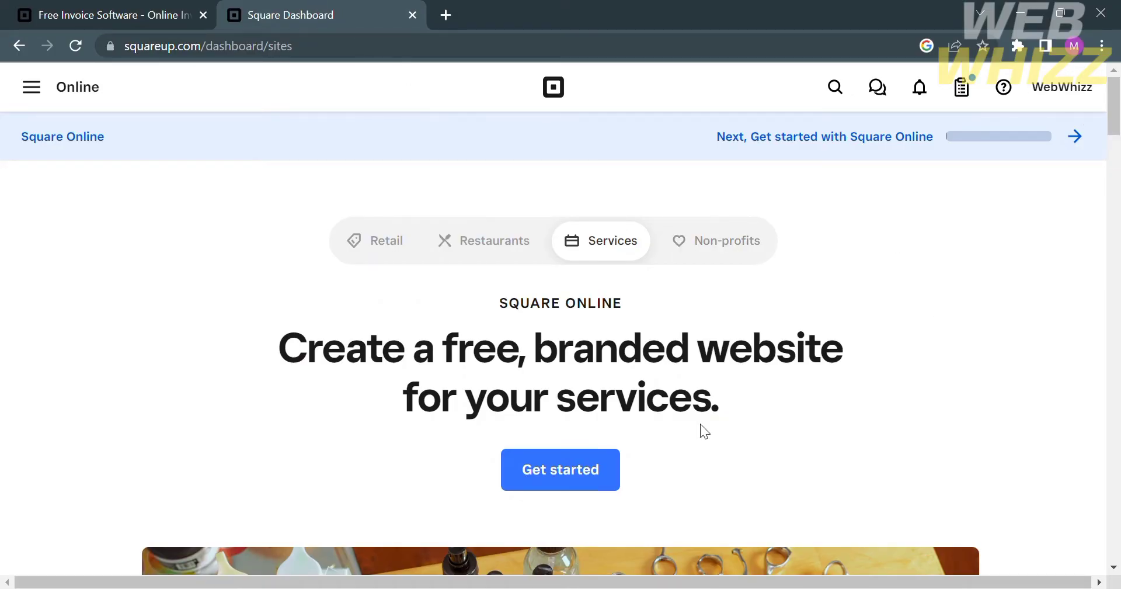
pyautogui.moveTo(441, 200)
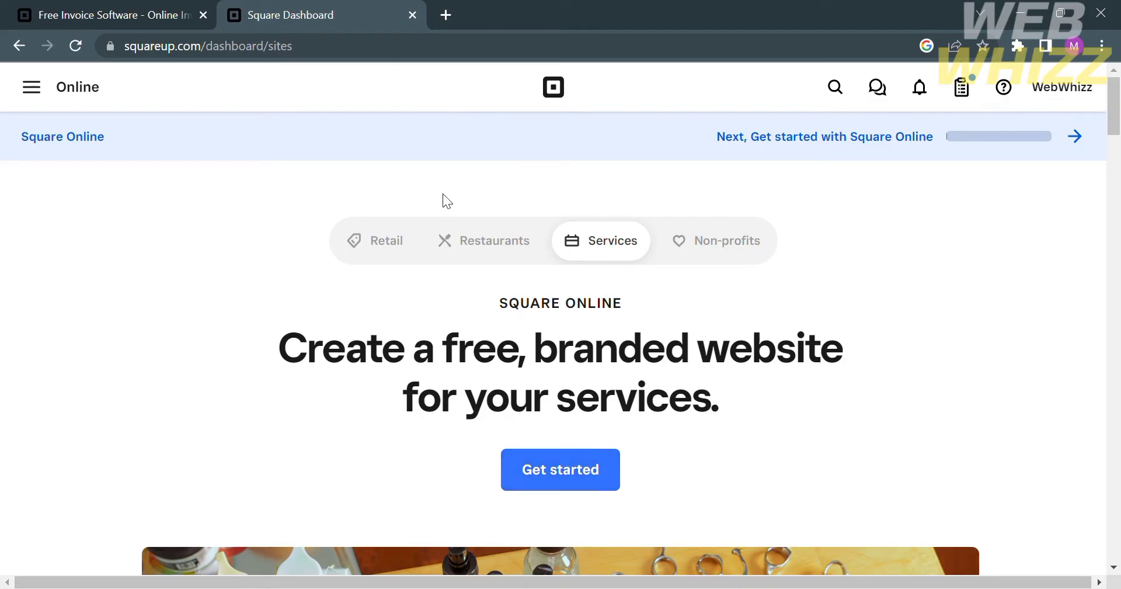
pyautogui.click(31, 86)
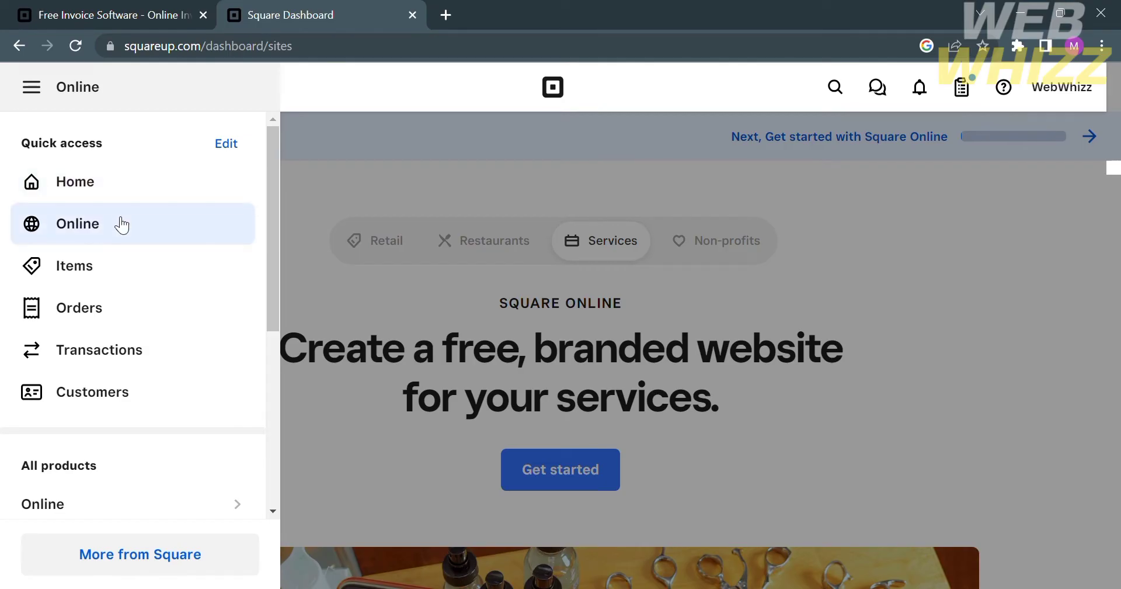
pyautogui.moveTo(165, 351)
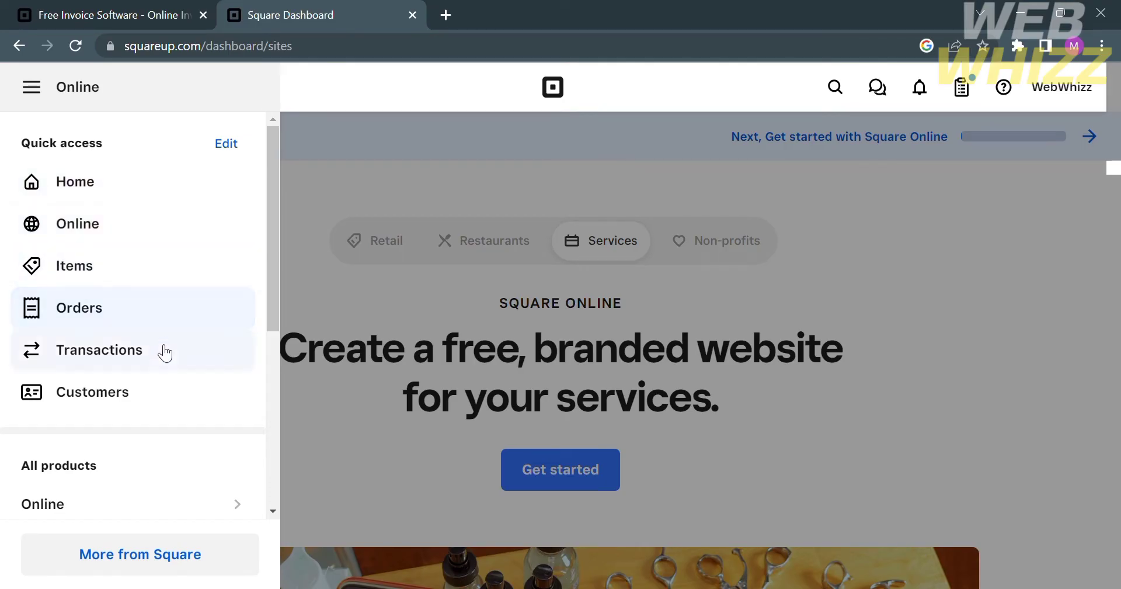
# - Reveal the Payments submenu listing Invoices under All products
pyautogui.scroll(-3)
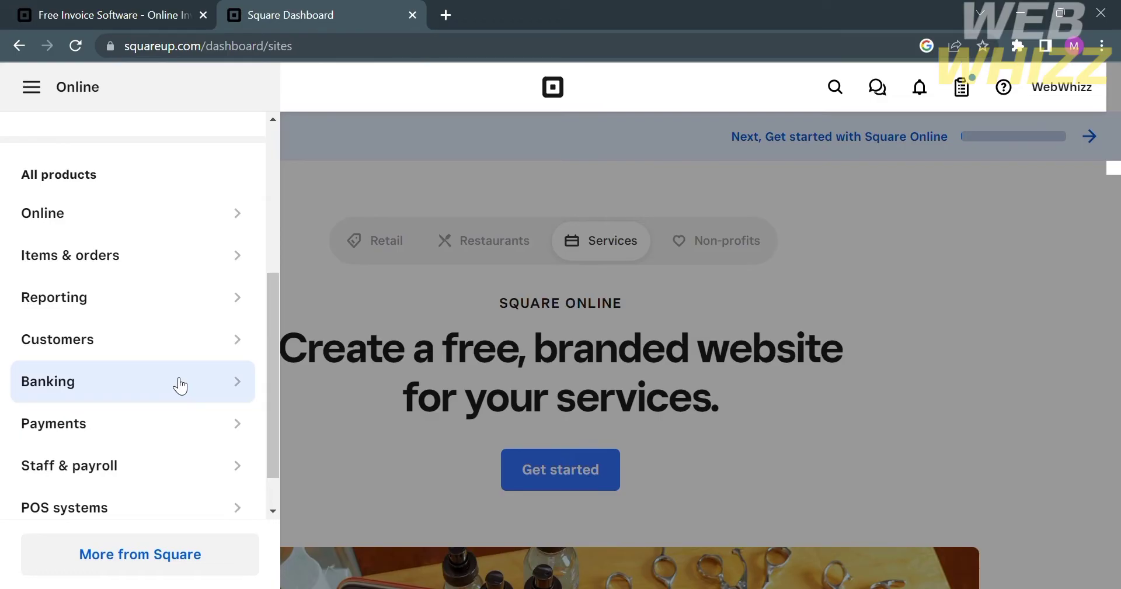
pyautogui.scroll(-3)
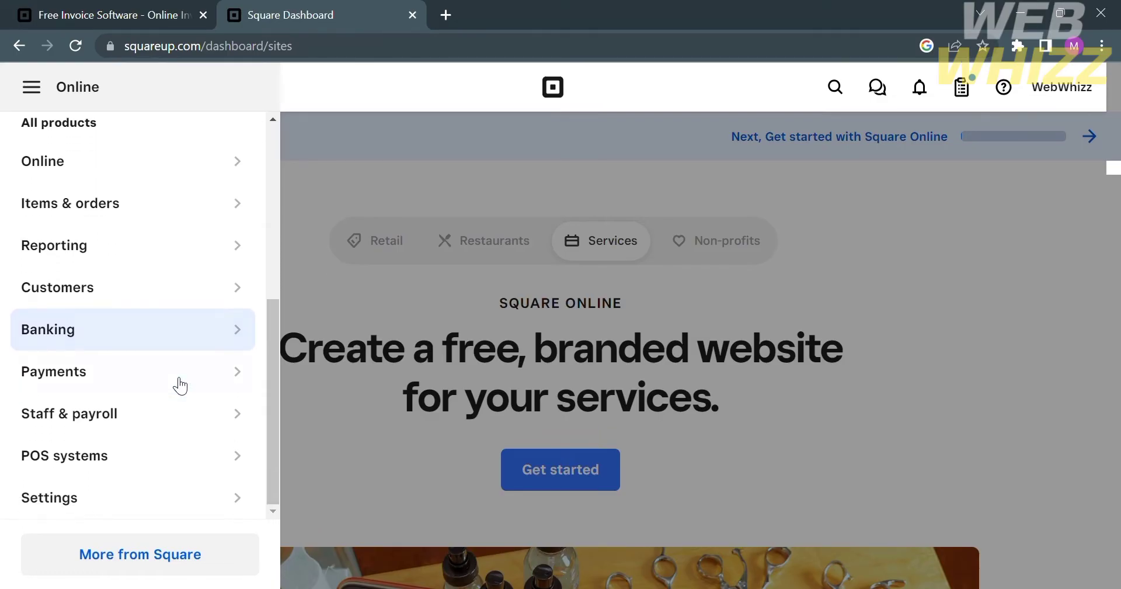
pyautogui.click(53, 372)
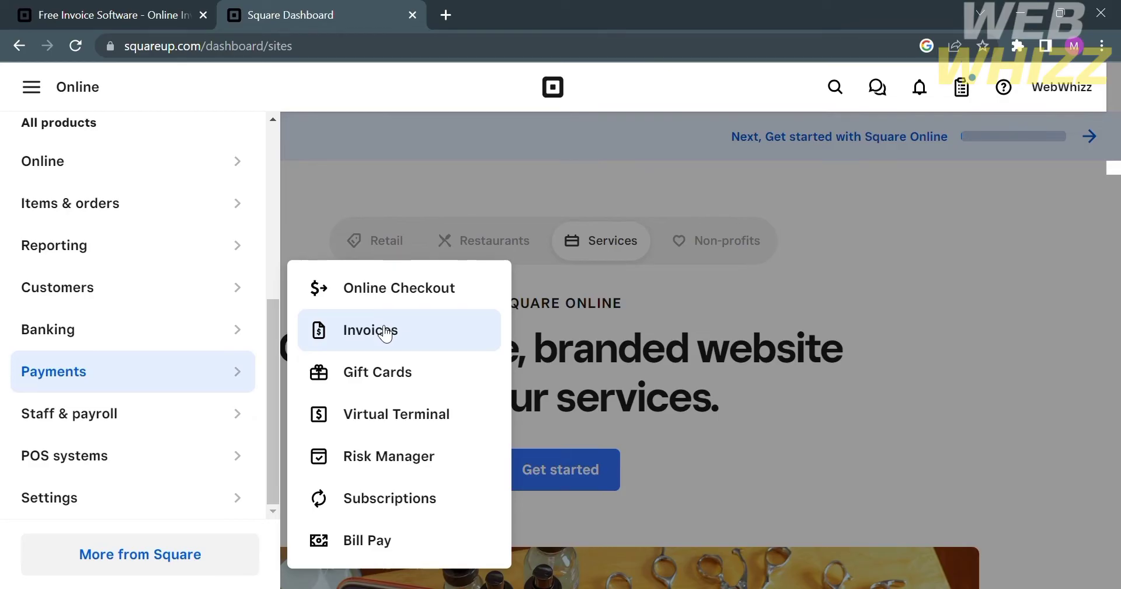
pyautogui.moveTo(441, 335)
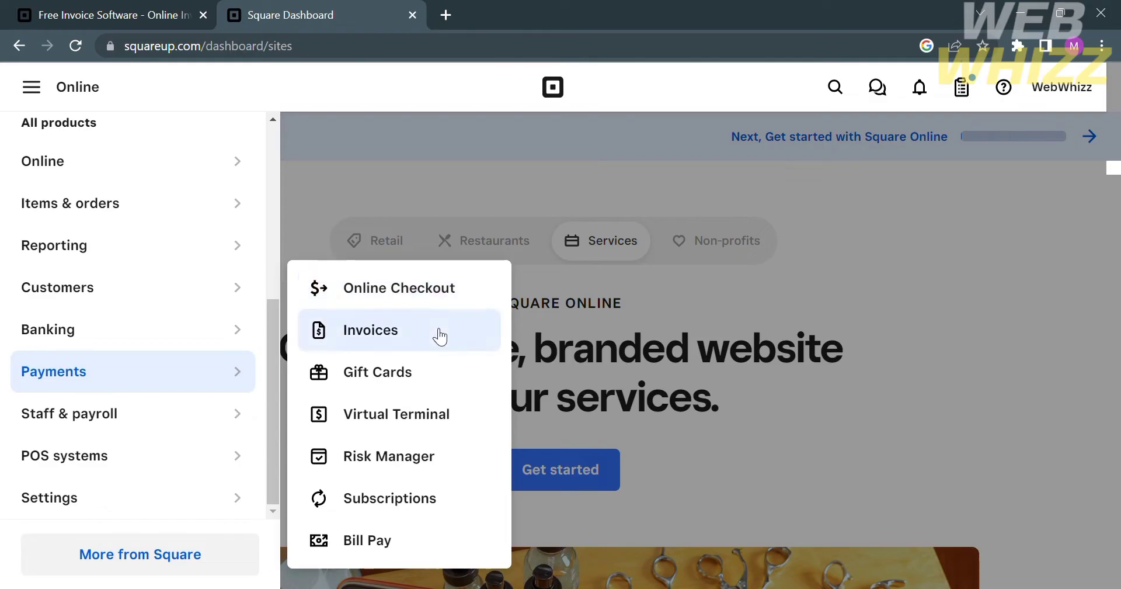
pyautogui.moveTo(428, 340)
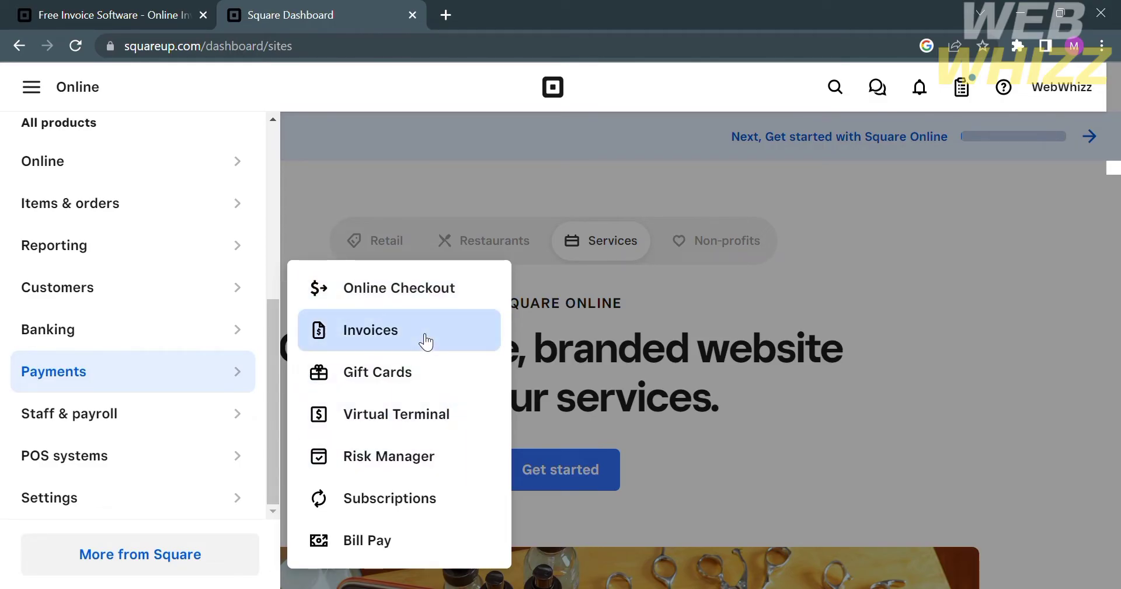
# - Go to the Invoices overview and scroll through its sales summaries
pyautogui.click(370, 330)
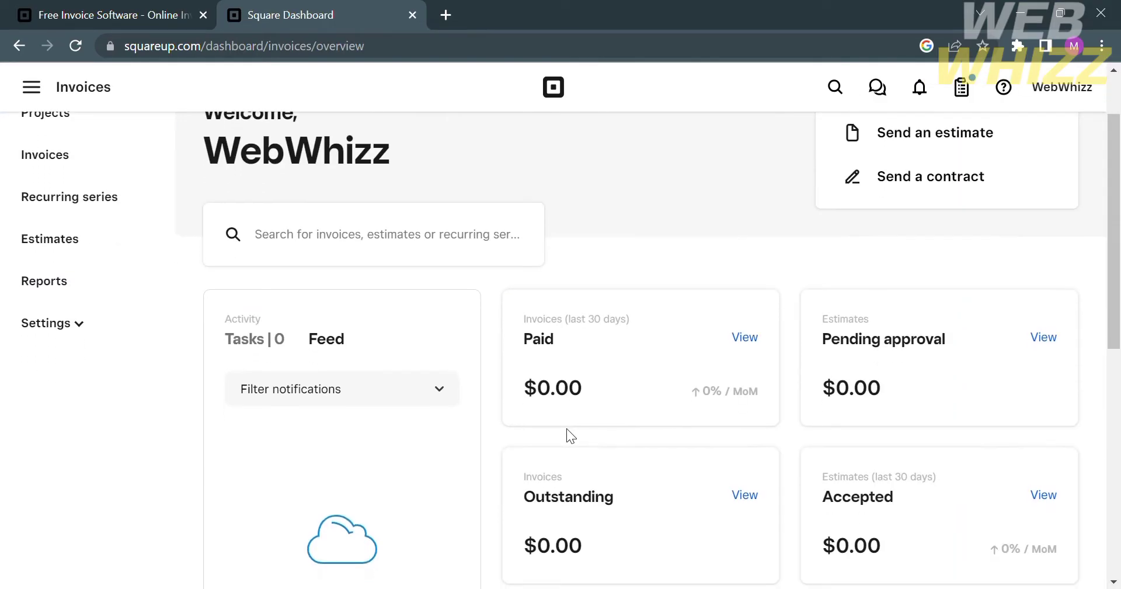
pyautogui.scroll(-3)
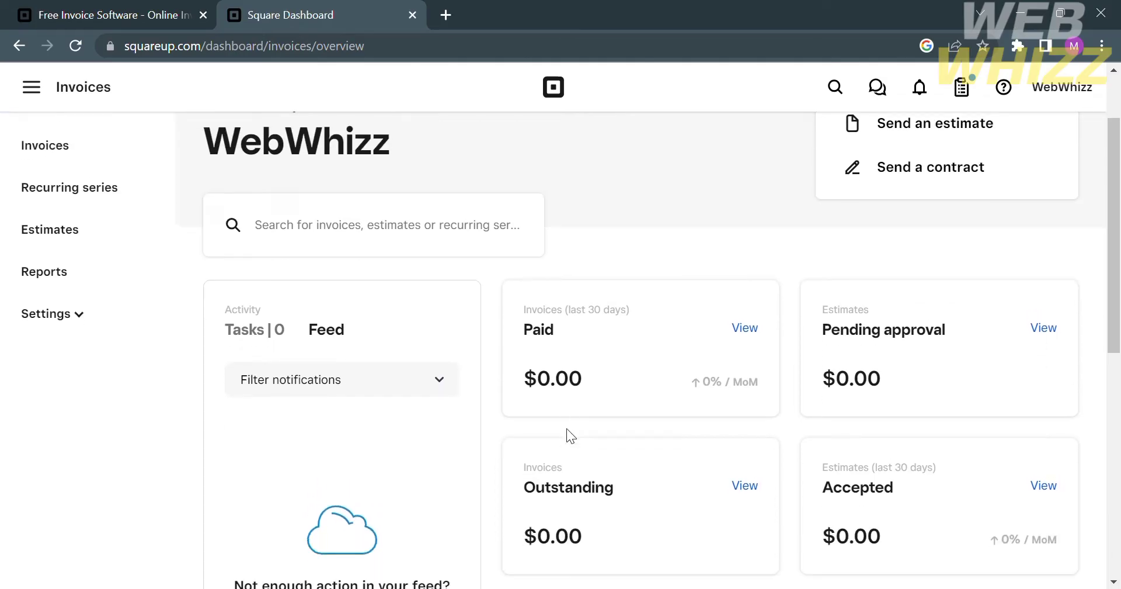
pyautogui.scroll(-3)
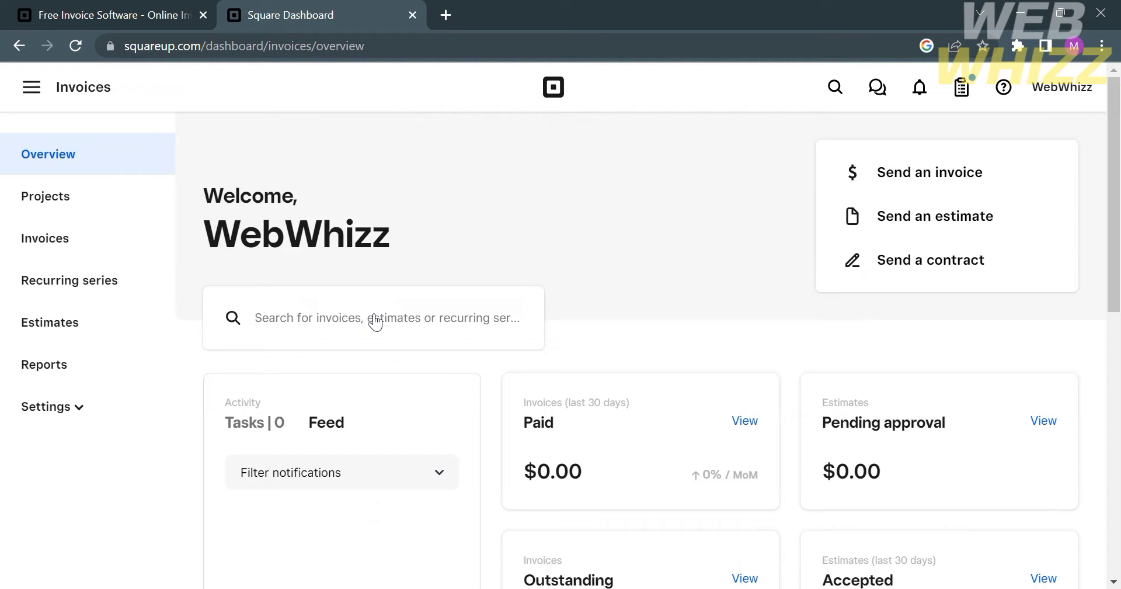
pyautogui.scroll(-3)
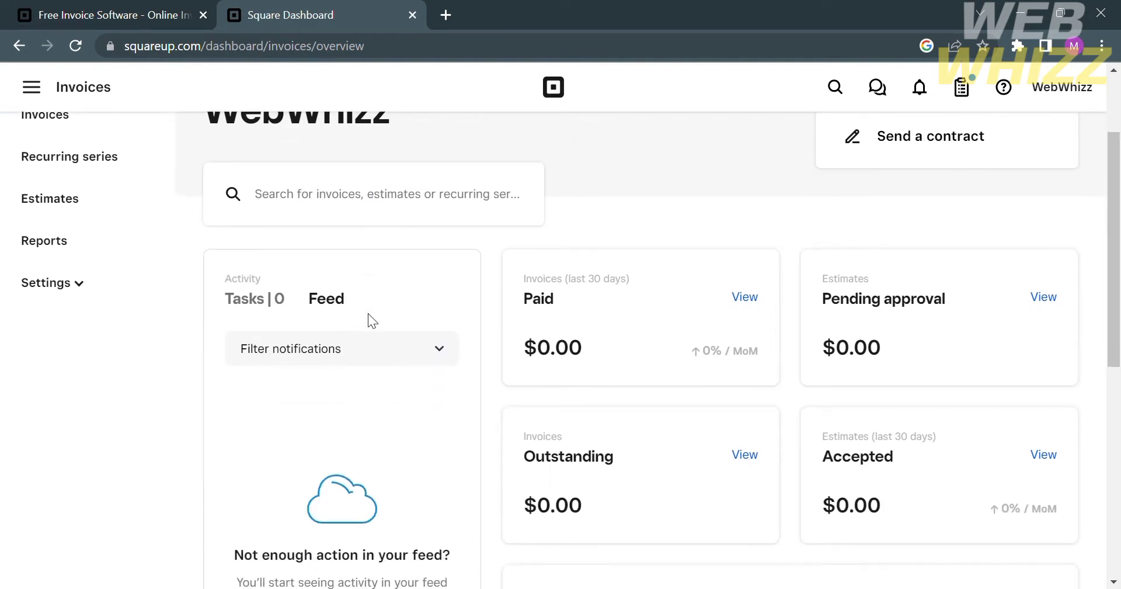
pyautogui.scroll(-3)
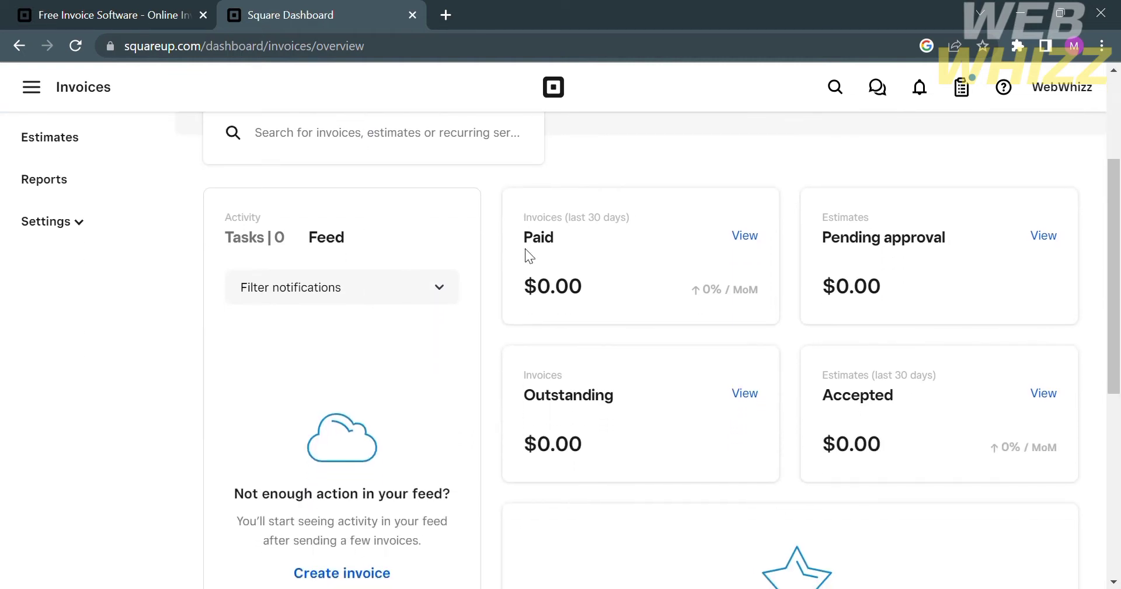
pyautogui.scroll(-3)
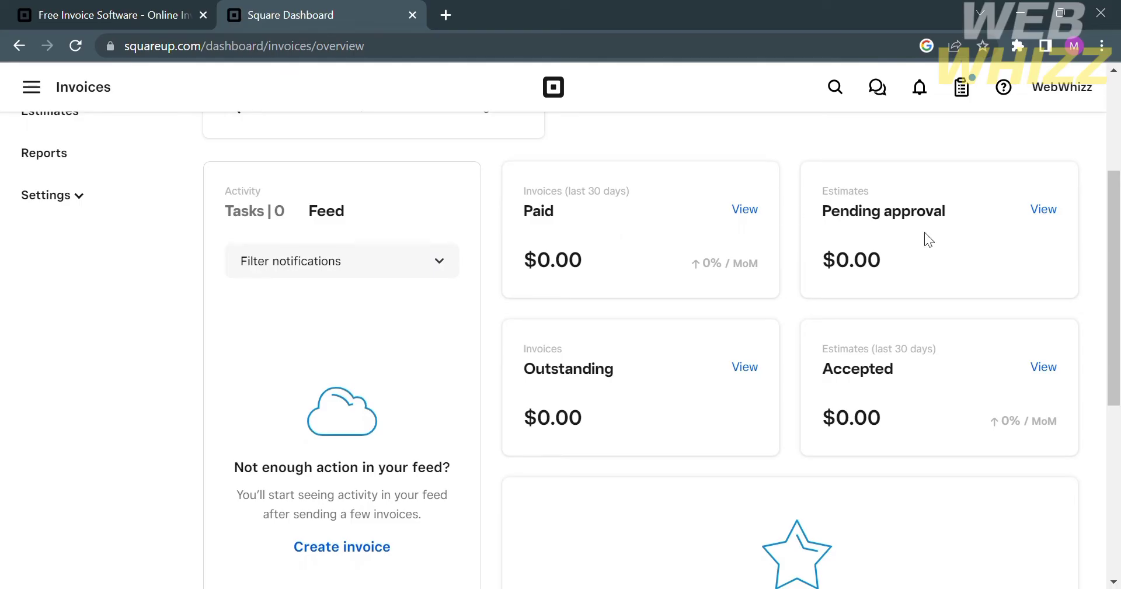
pyautogui.moveTo(700, 402)
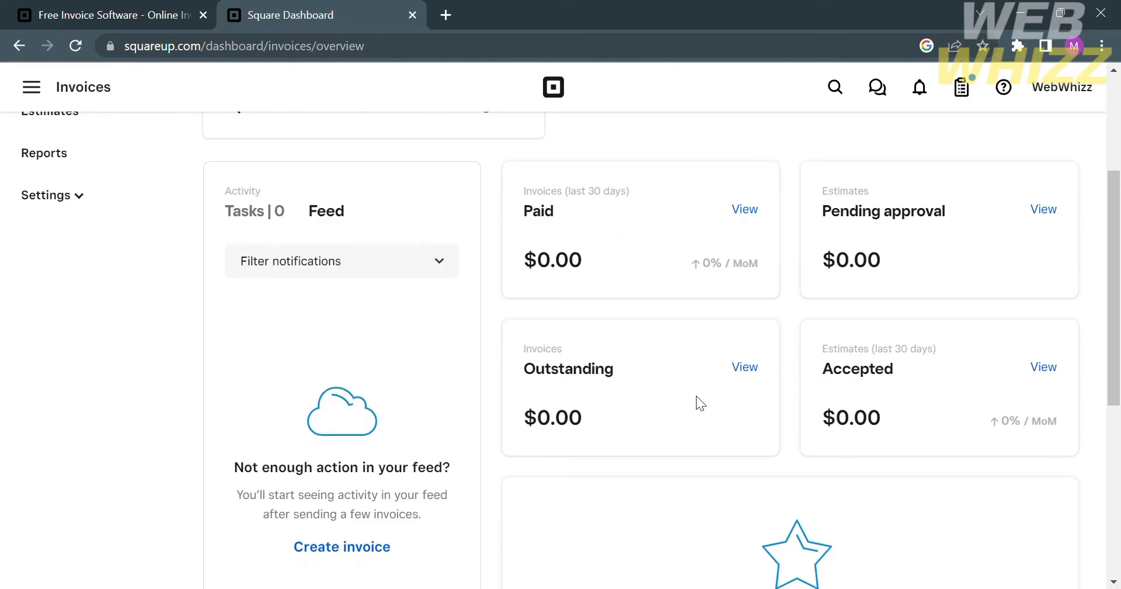
pyautogui.scroll(-3)
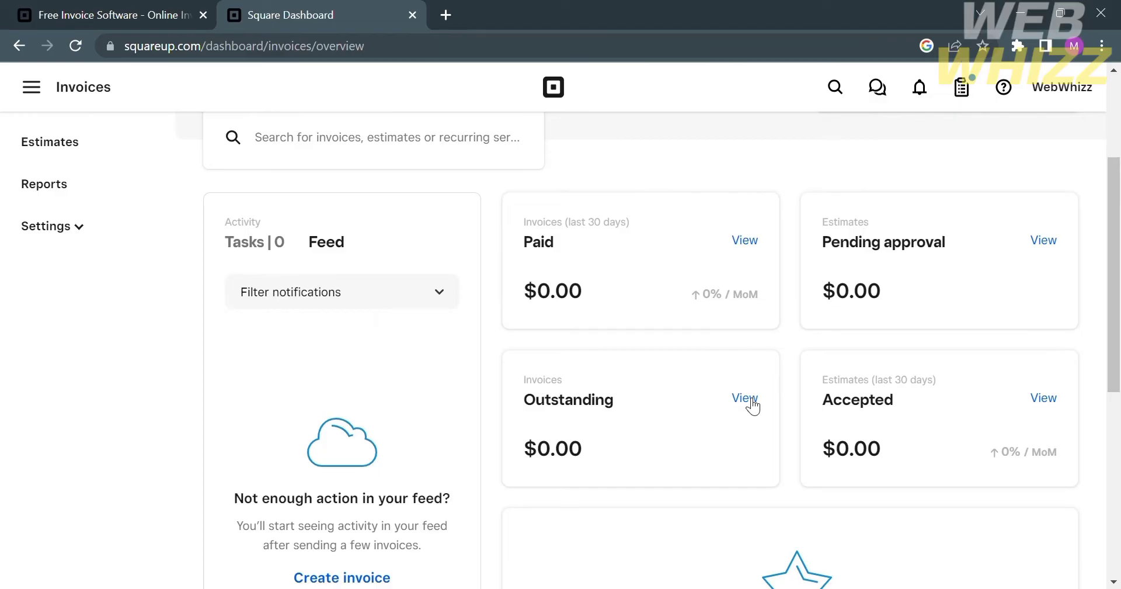
# - View outstanding invoices, focus the invoice search box, then head to Projects
pyautogui.click(744, 397)
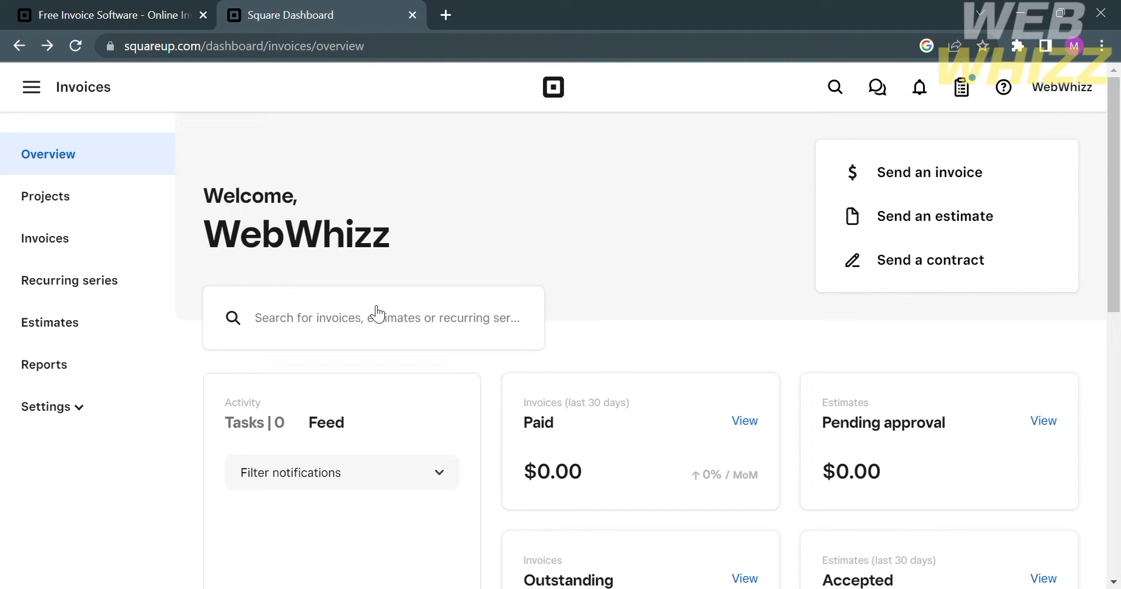
pyautogui.click(374, 317)
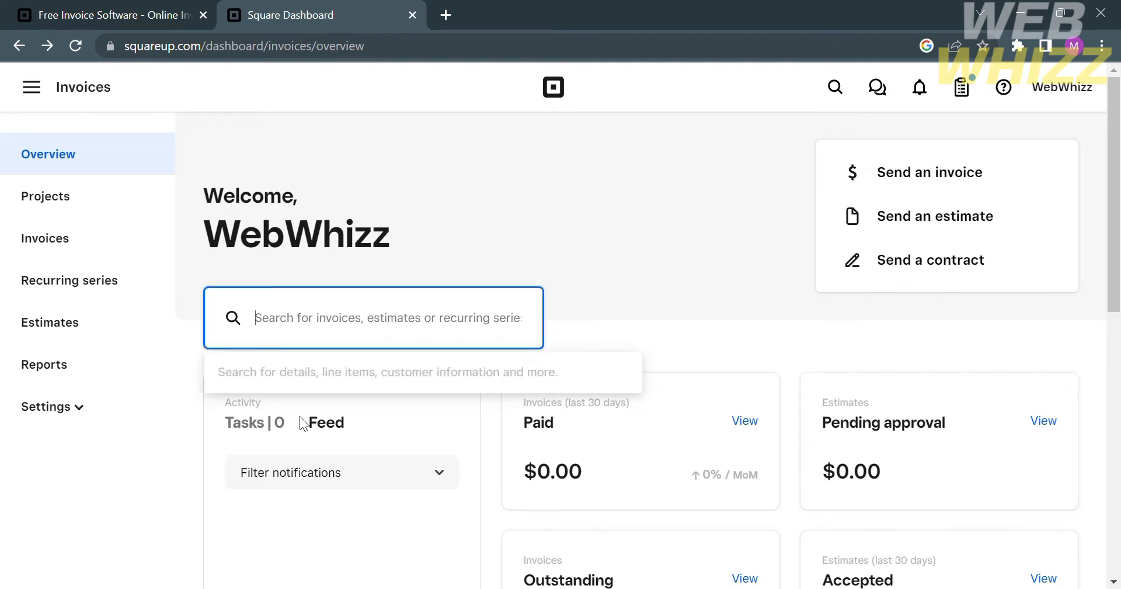
pyautogui.moveTo(322, 380)
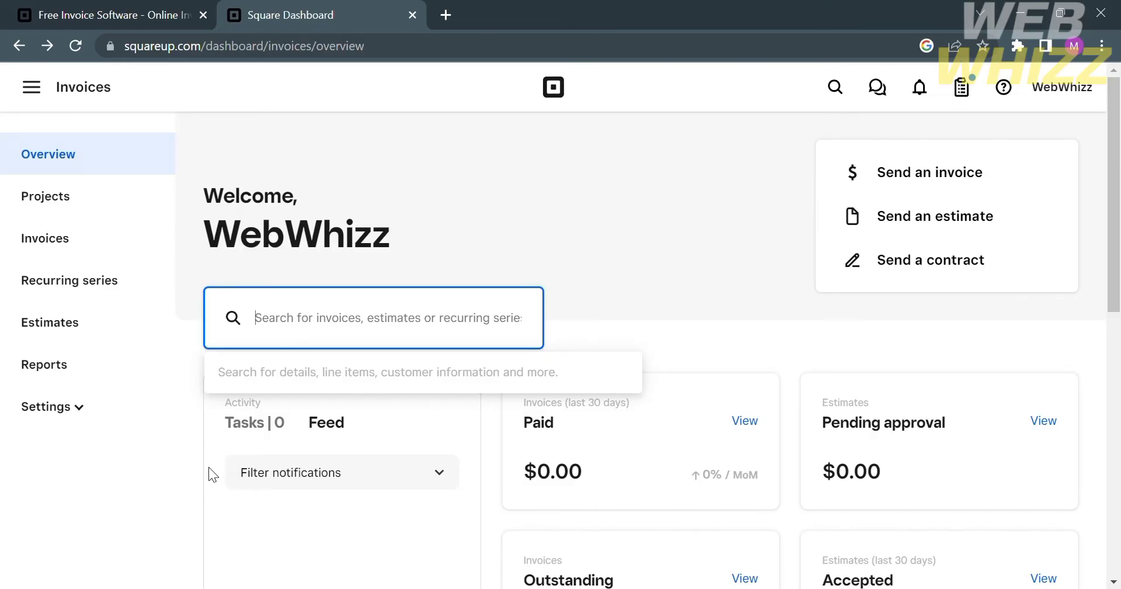
pyautogui.scroll(-3)
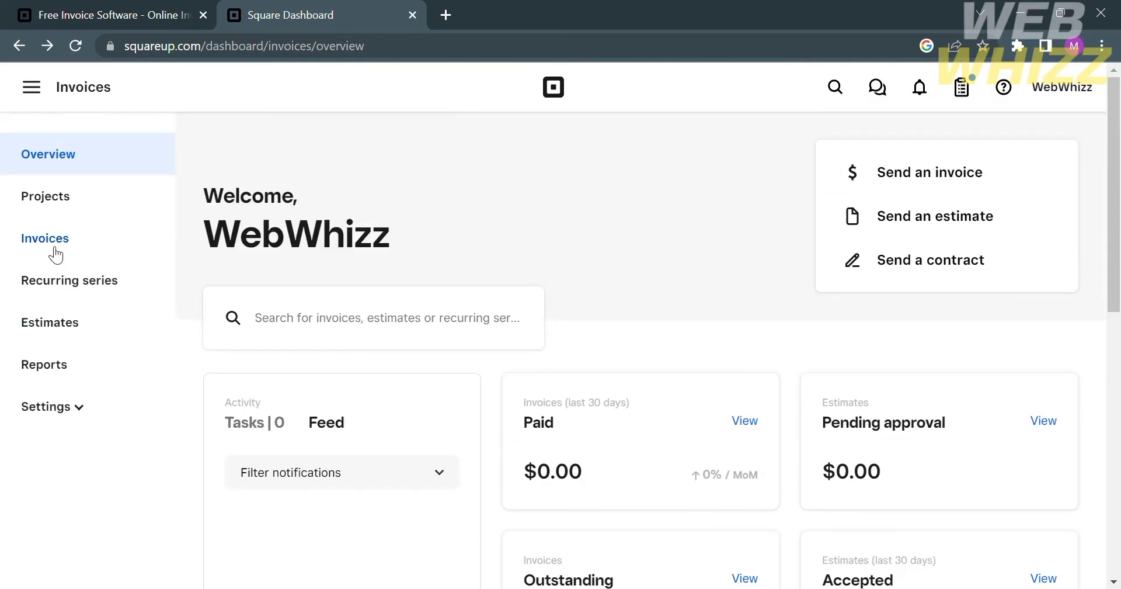
pyautogui.click(45, 196)
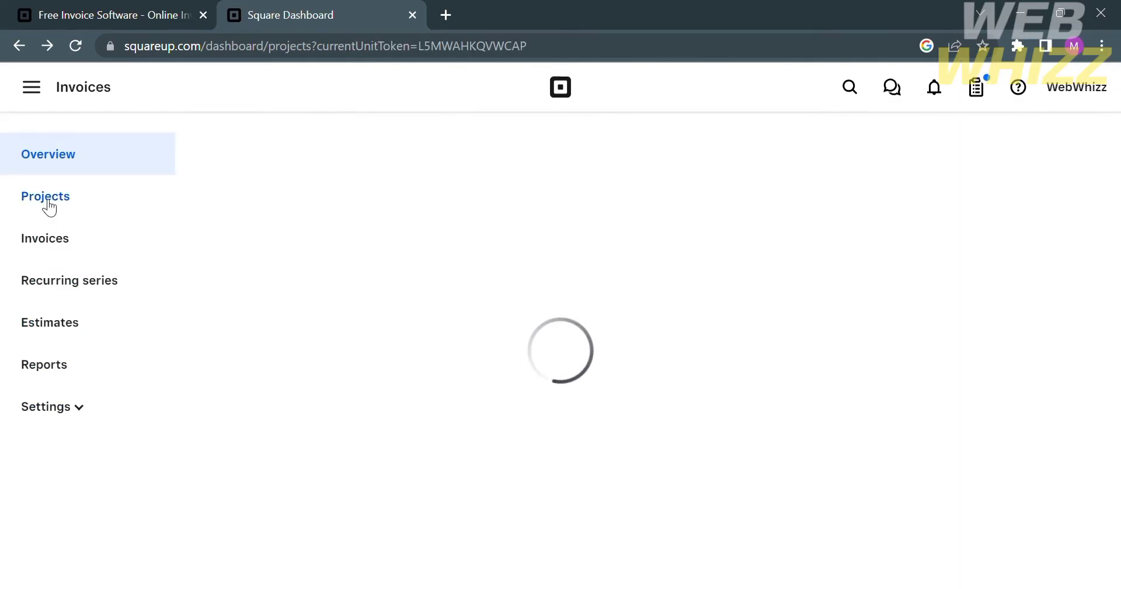
pyautogui.click(46, 195)
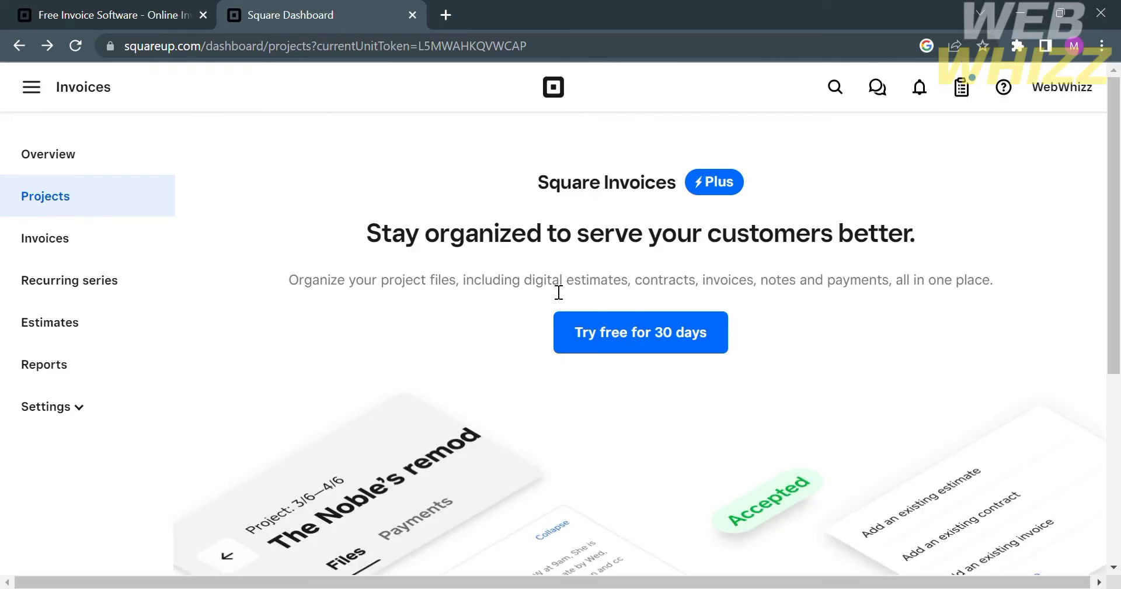
pyautogui.moveTo(751, 443)
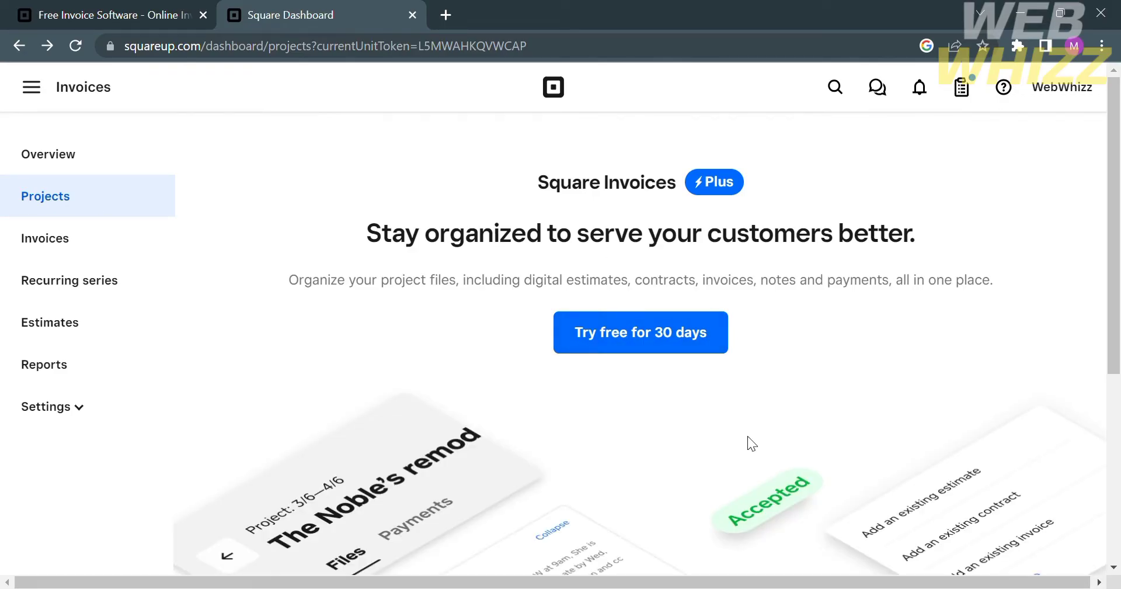
pyautogui.scroll(-3)
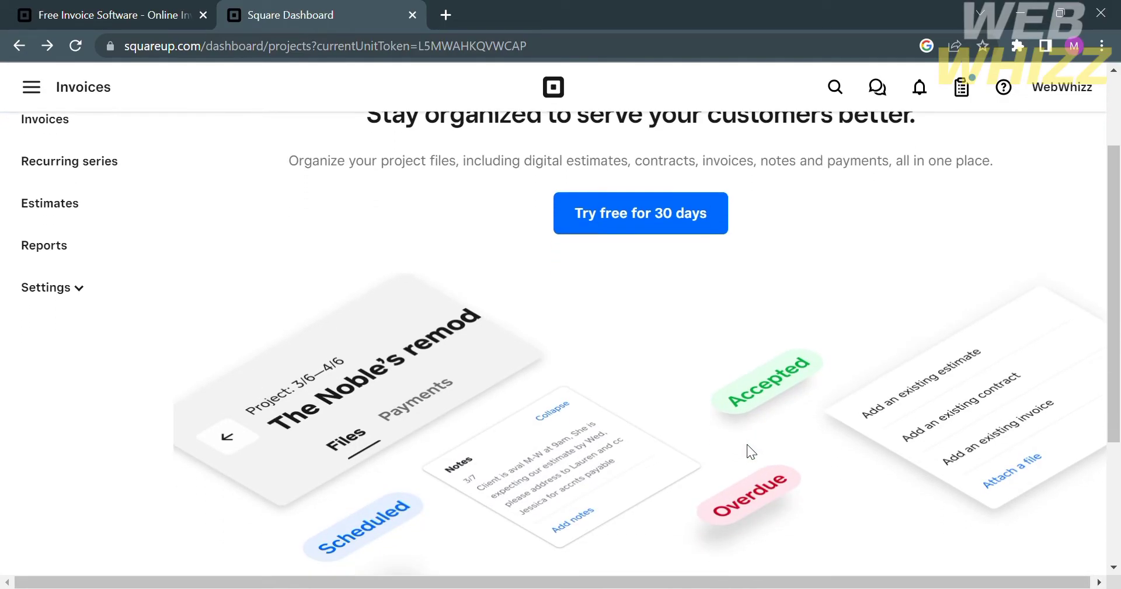
pyautogui.scroll(-3)
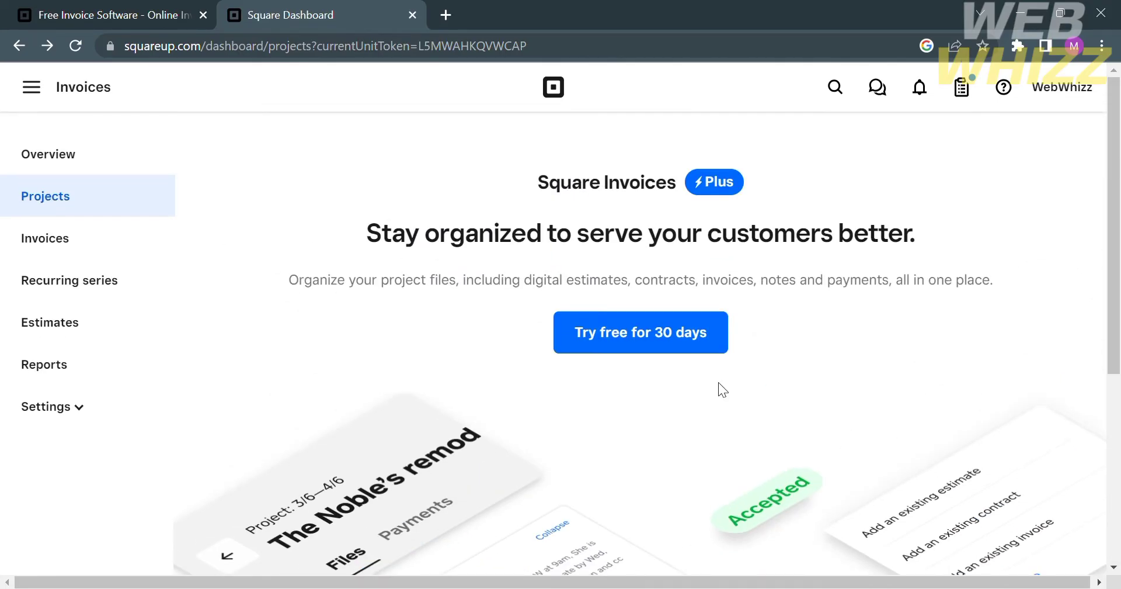
pyautogui.click(640, 332)
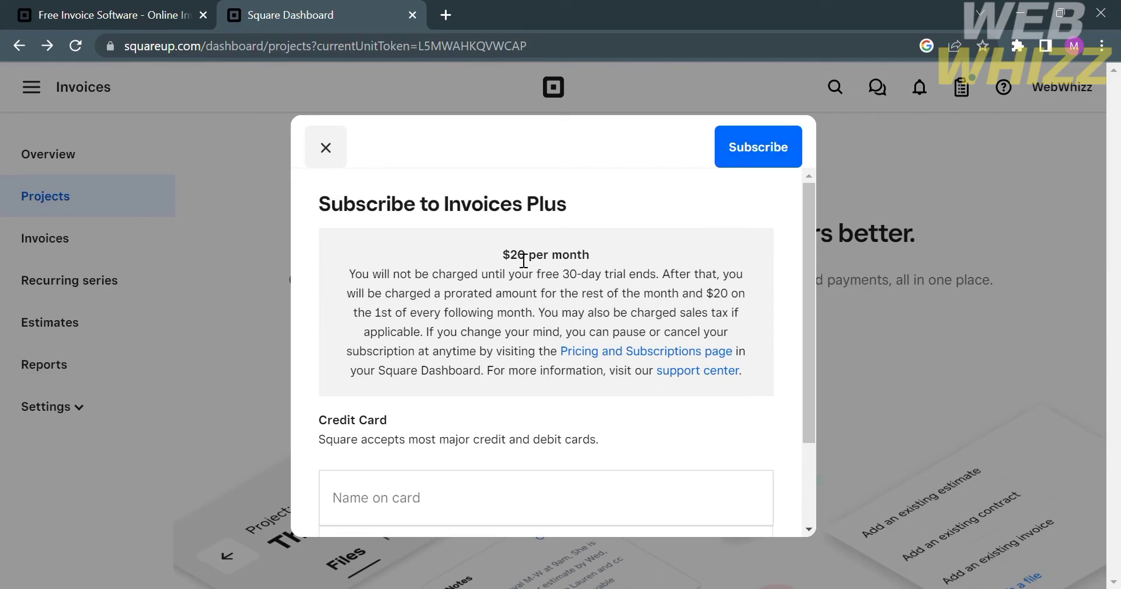
pyautogui.moveTo(600, 297)
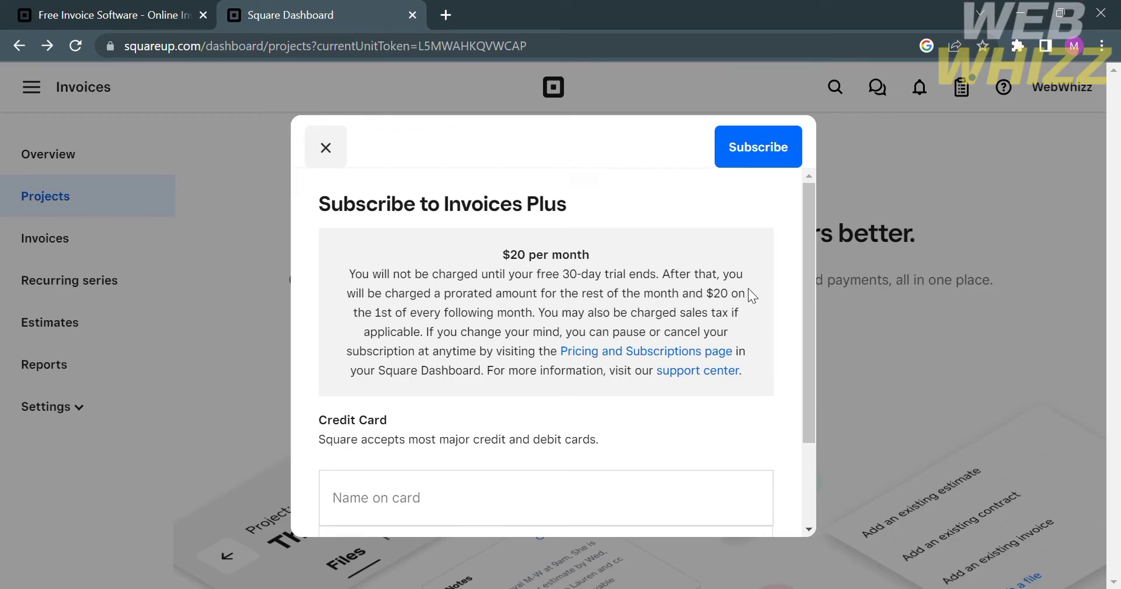
pyautogui.moveTo(708, 437)
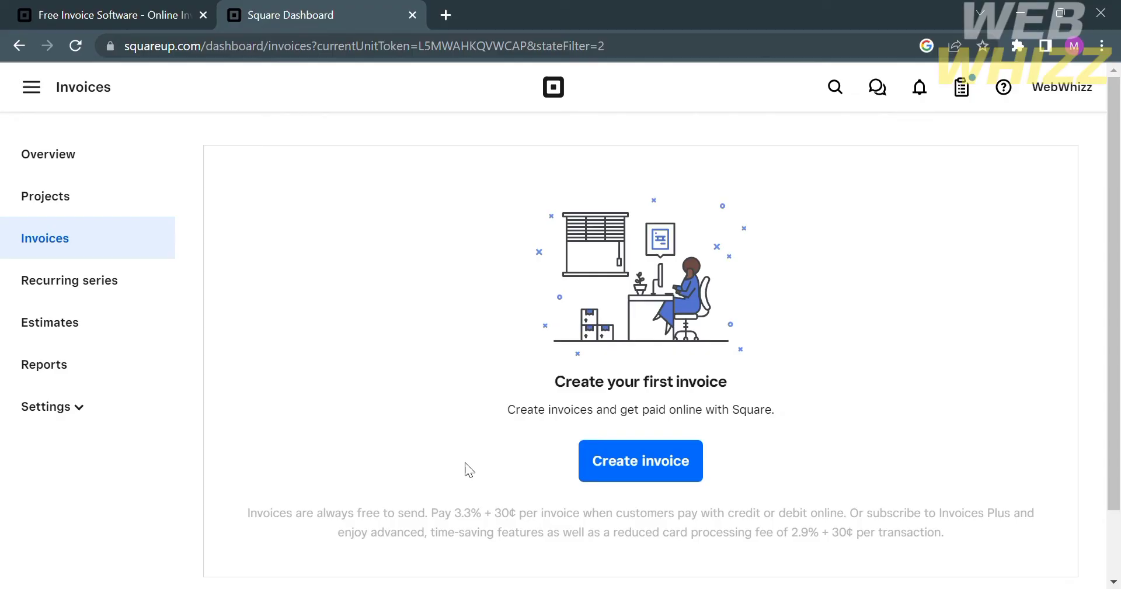
pyautogui.moveTo(524, 397)
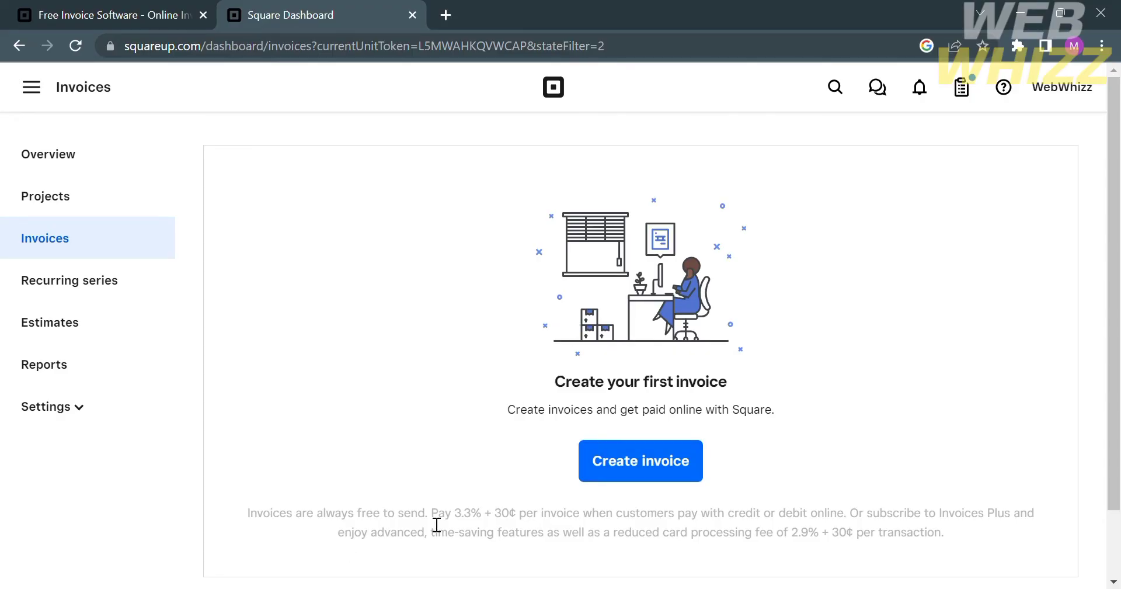
pyautogui.moveTo(868, 464)
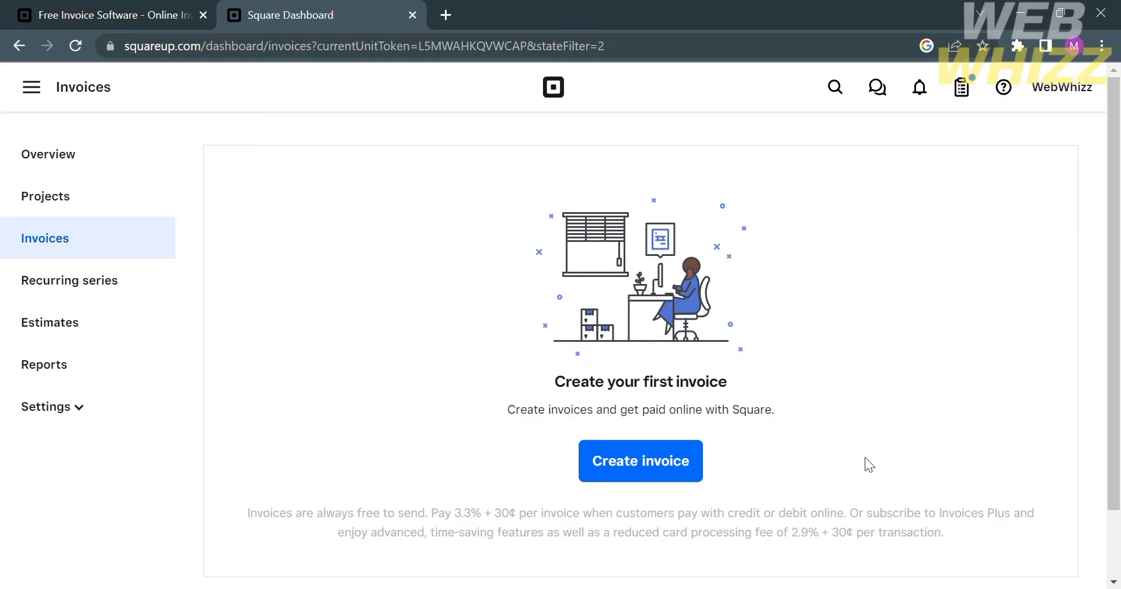
pyautogui.moveTo(1001, 542)
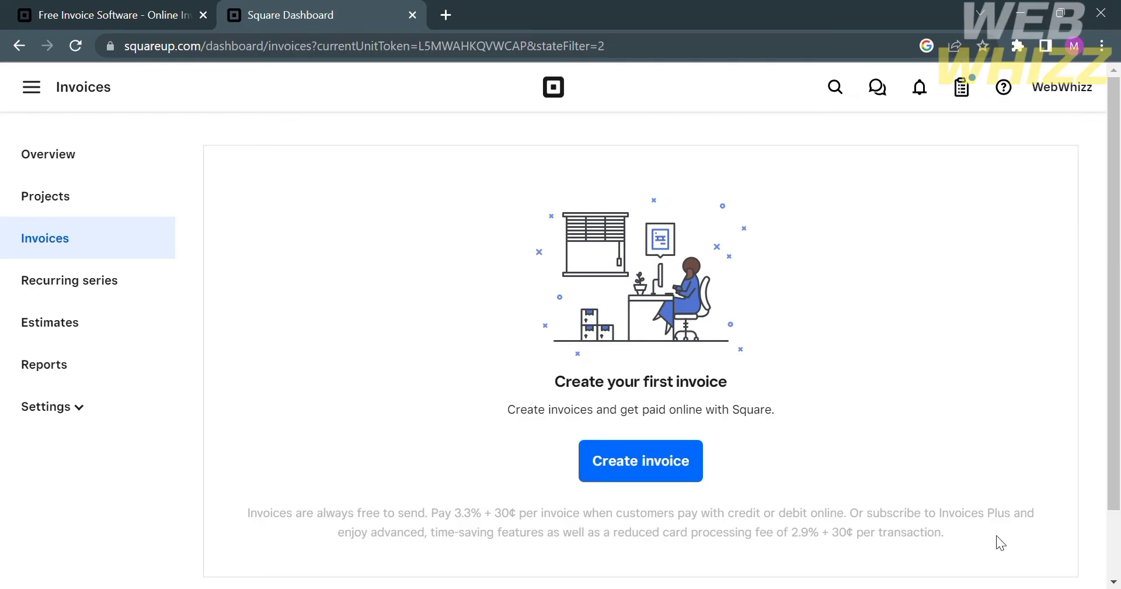
# - Start a new invoice from the empty invoices list
pyautogui.click(639, 460)
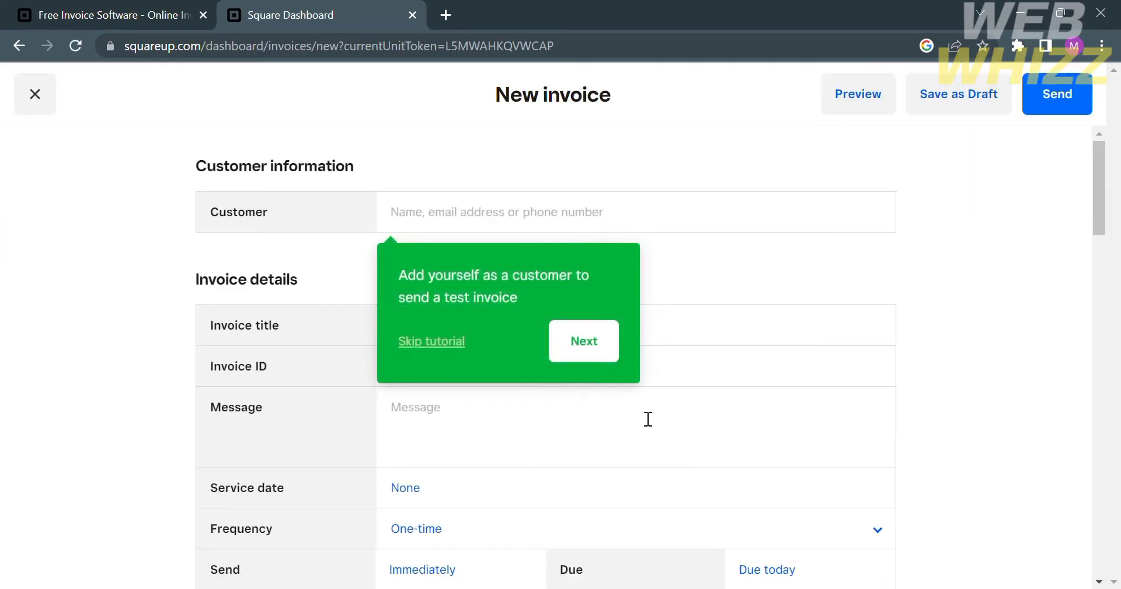
pyautogui.moveTo(502, 262)
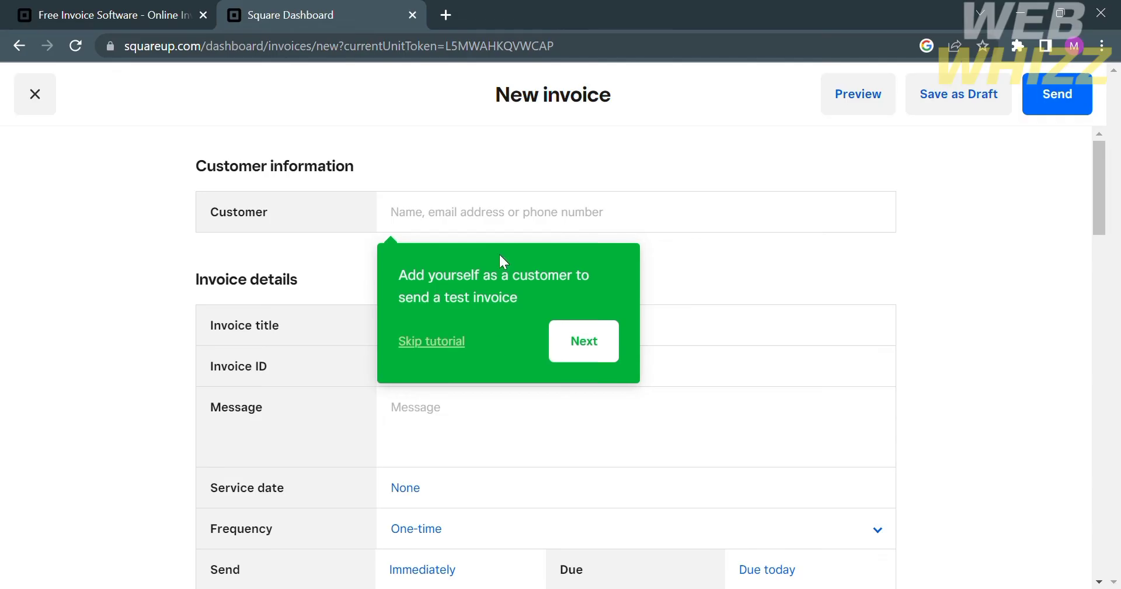
pyautogui.moveTo(592, 352)
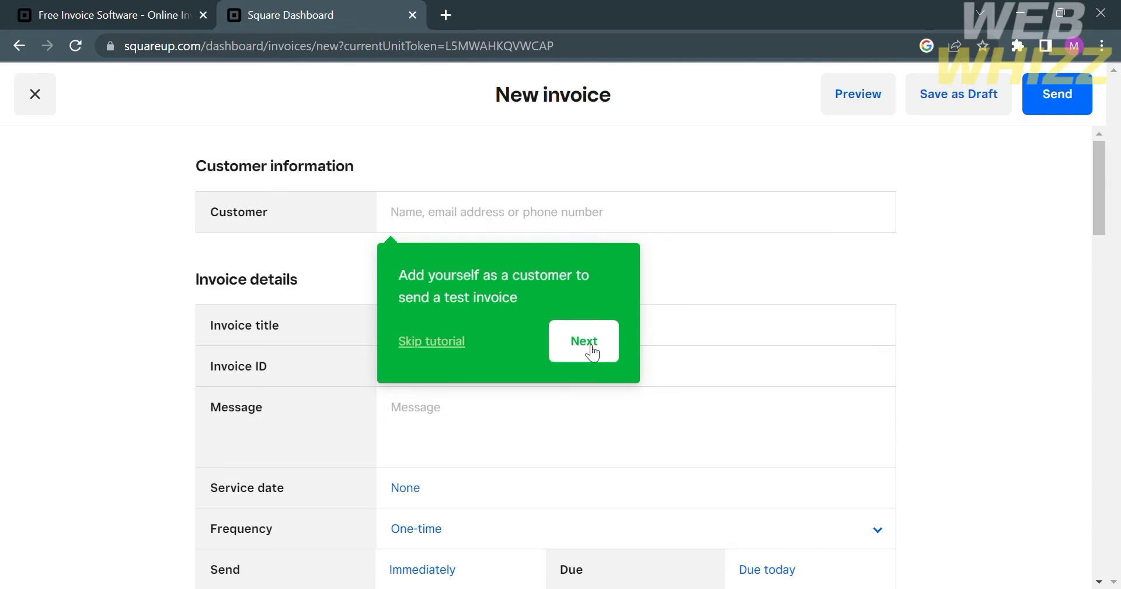
# - Step through the new-invoice tutorial tips to the final Send tip
pyautogui.click(583, 340)
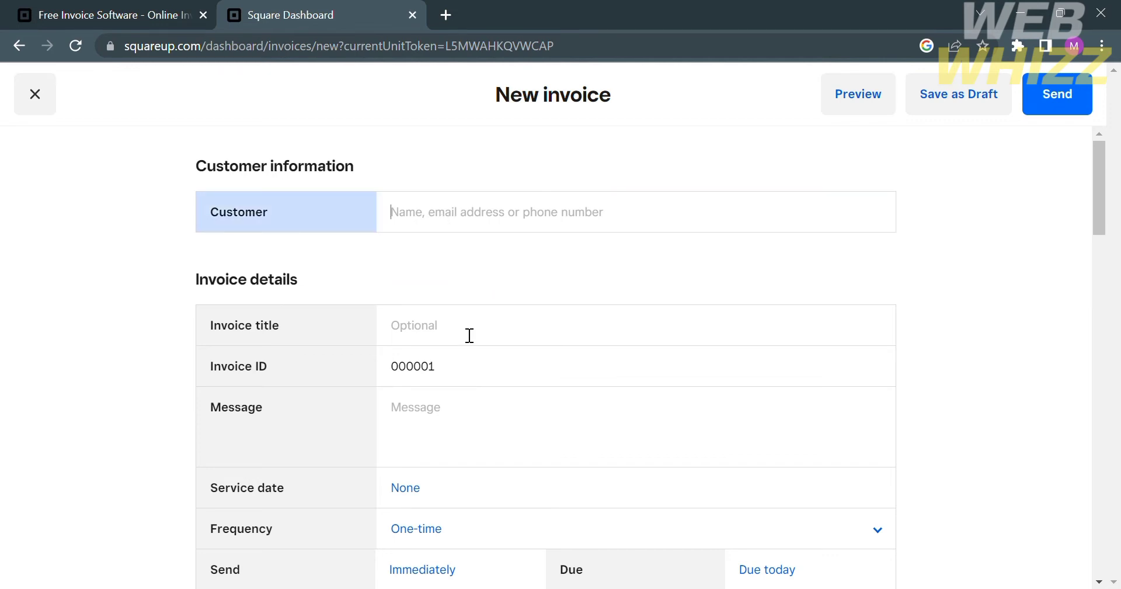
pyautogui.scroll(-3)
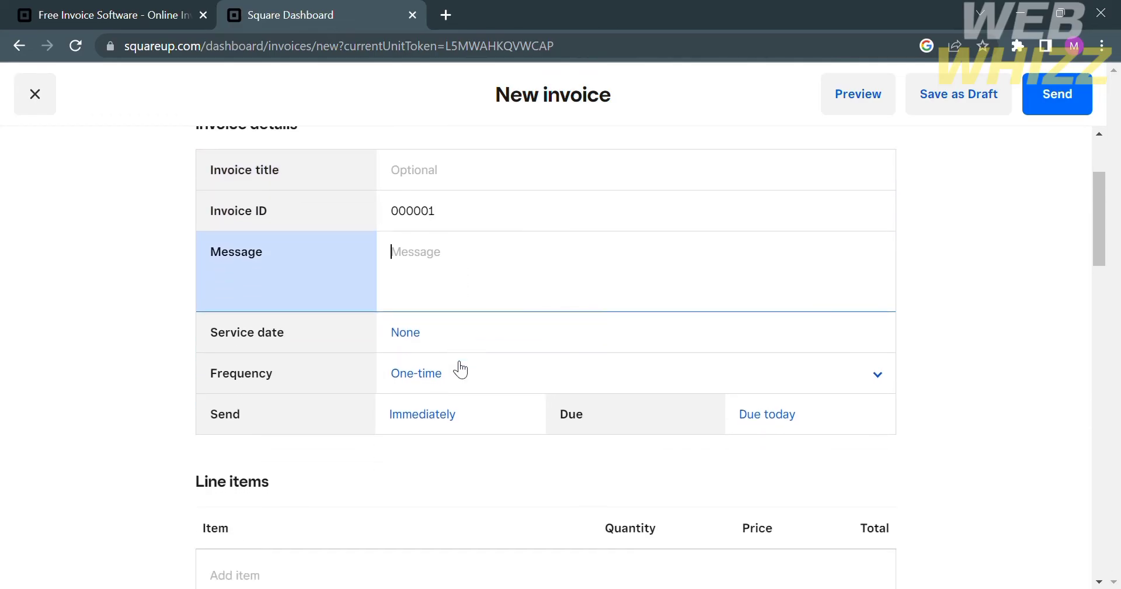
pyautogui.click(406, 332)
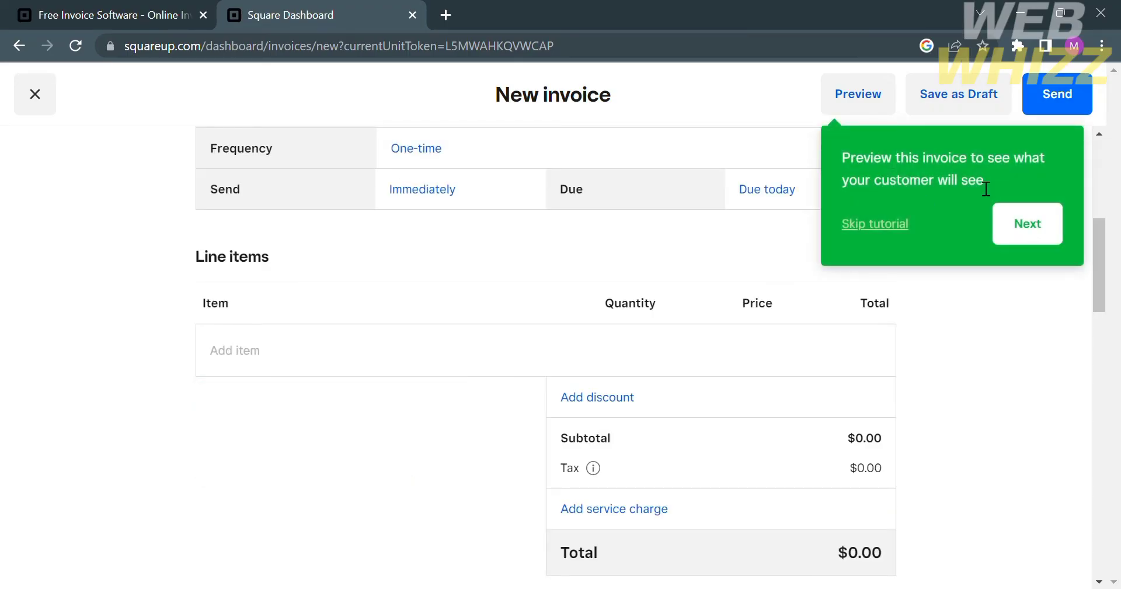
pyautogui.moveTo(859, 93)
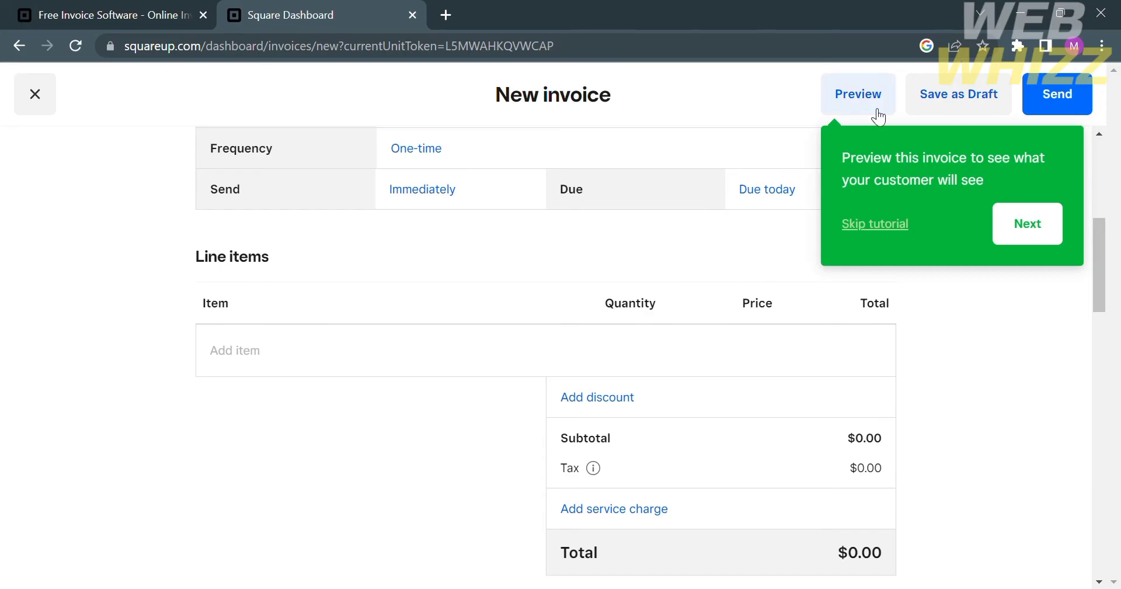
pyautogui.moveTo(997, 184)
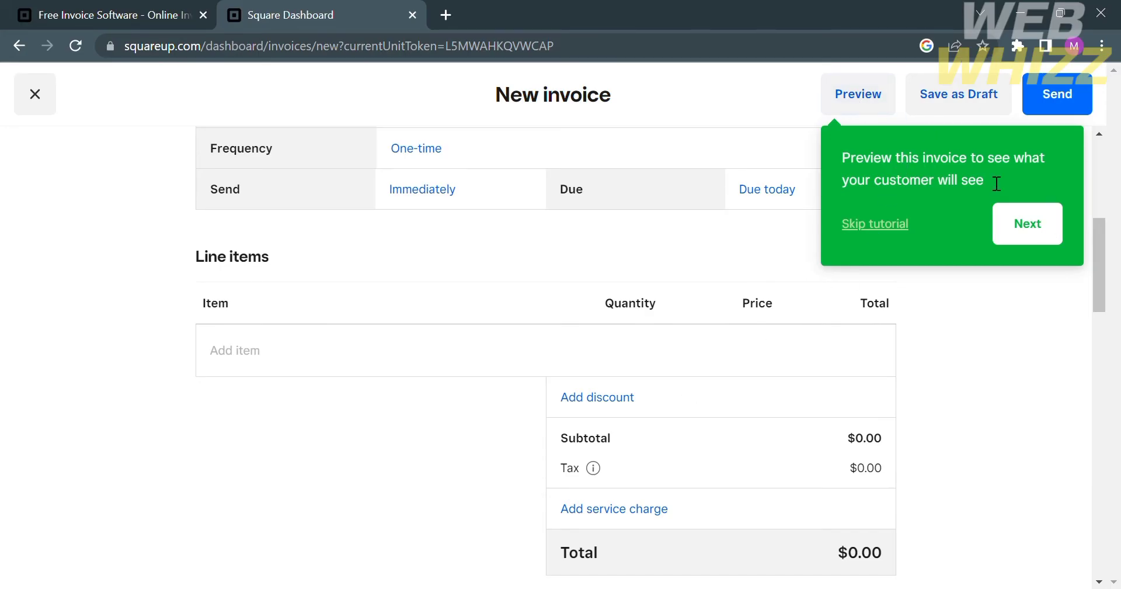
pyautogui.click(1027, 223)
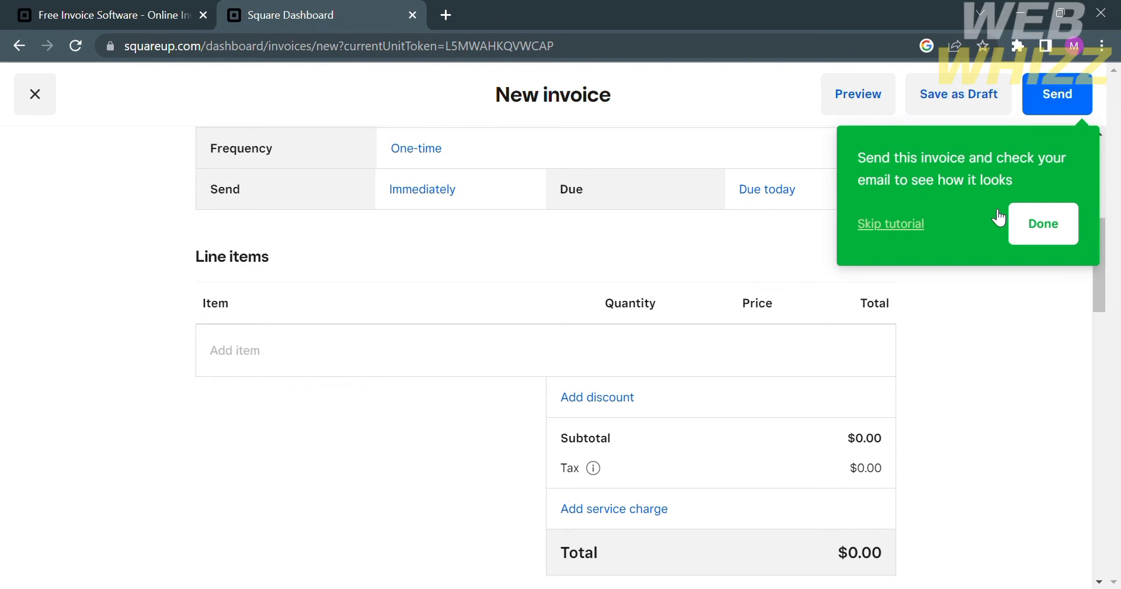
pyautogui.scroll(-3)
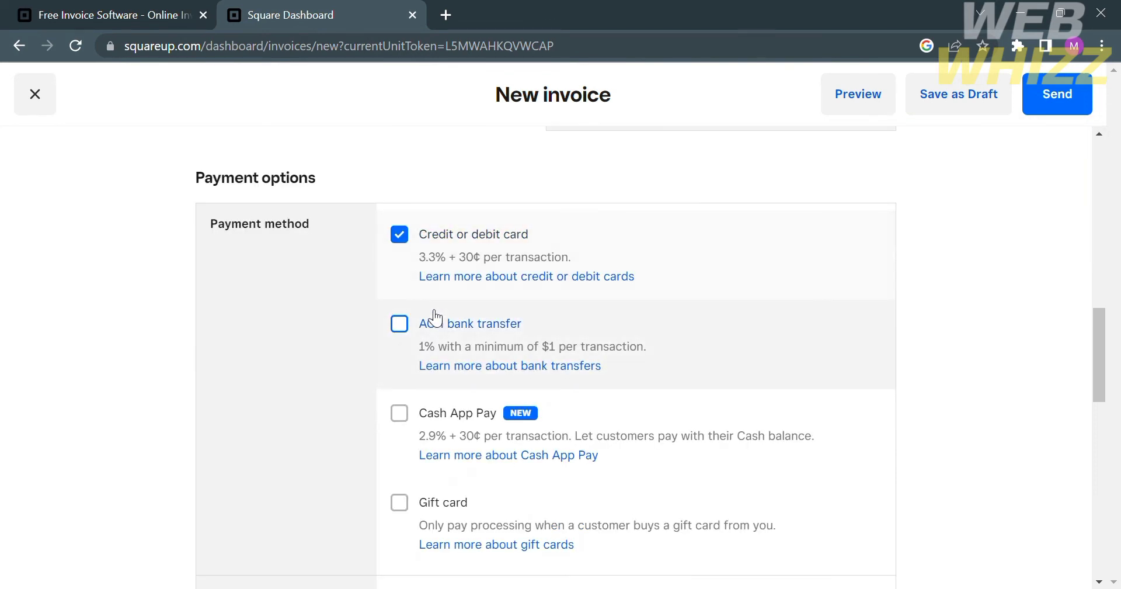
pyautogui.scroll(-3)
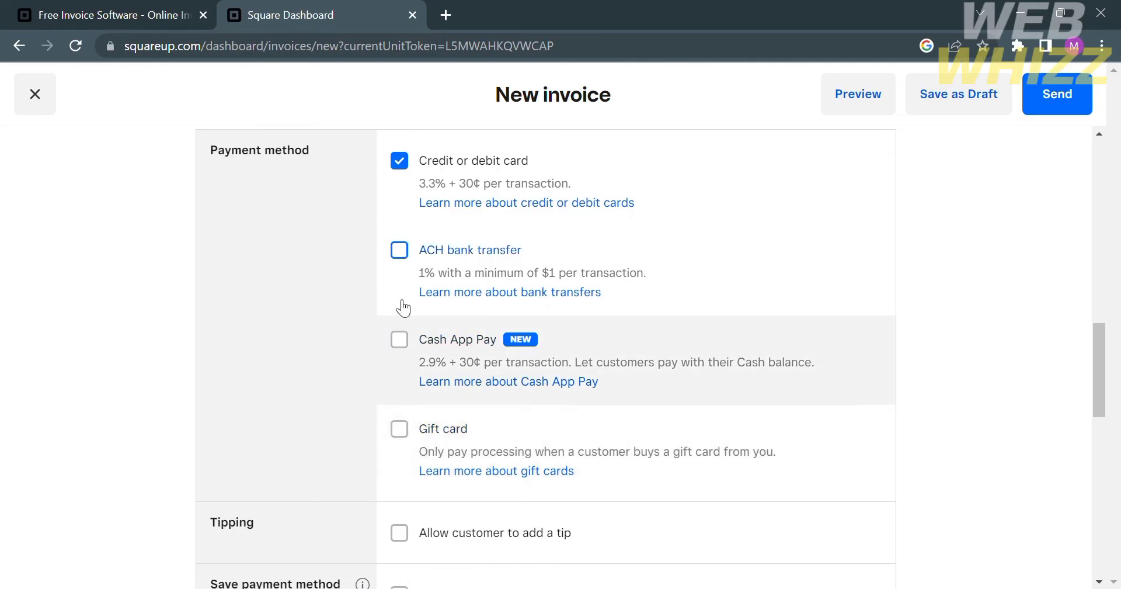
pyautogui.scroll(-3)
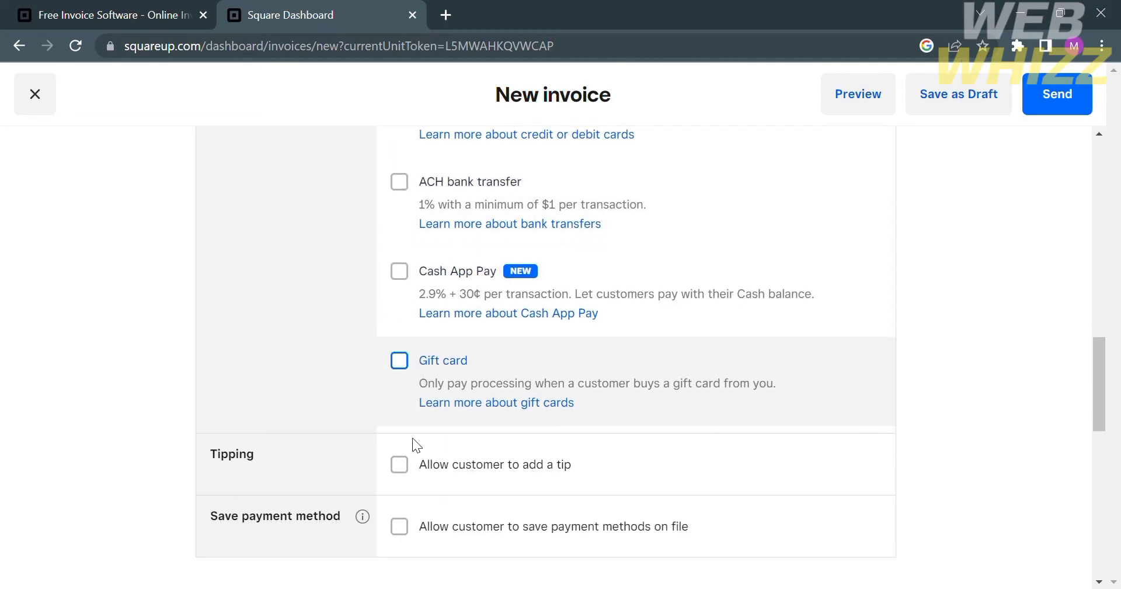
pyautogui.scroll(-3)
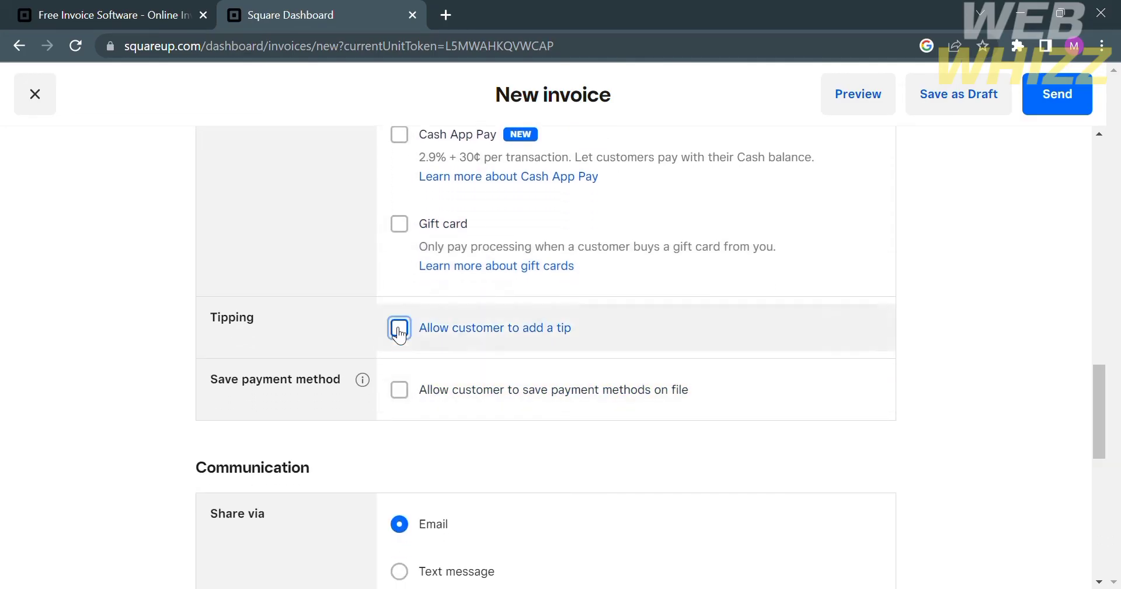
pyautogui.click(399, 327)
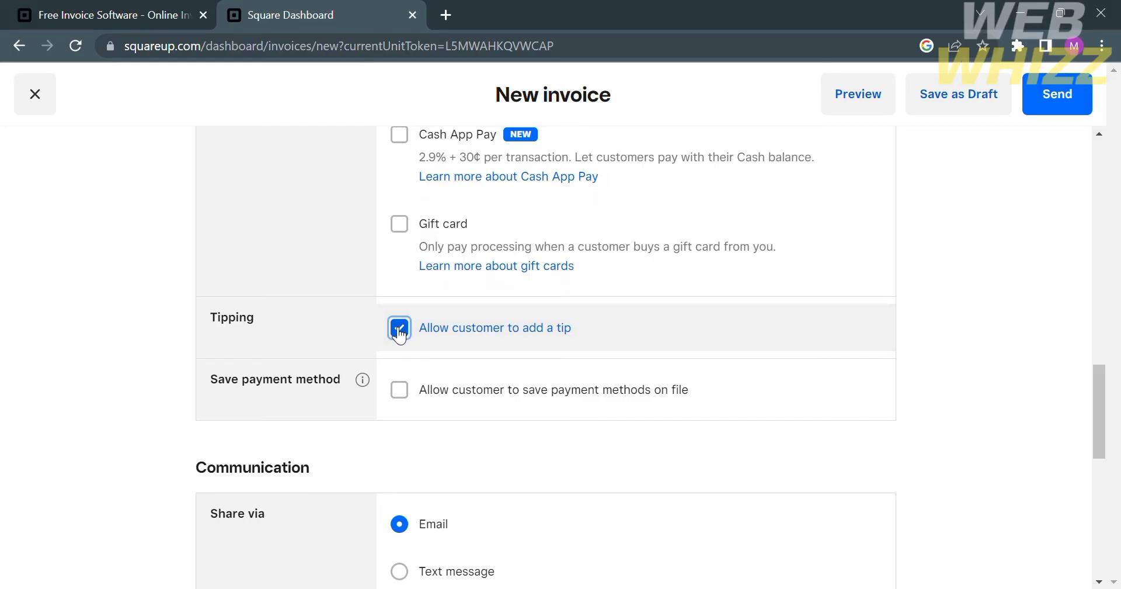
pyautogui.click(400, 327)
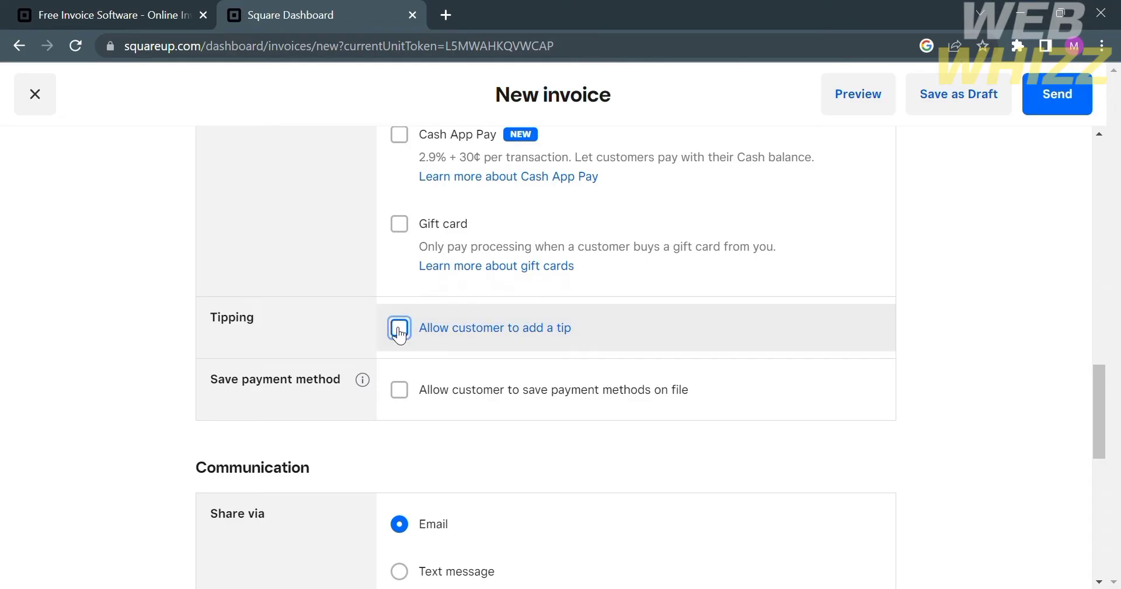
pyautogui.moveTo(400, 389)
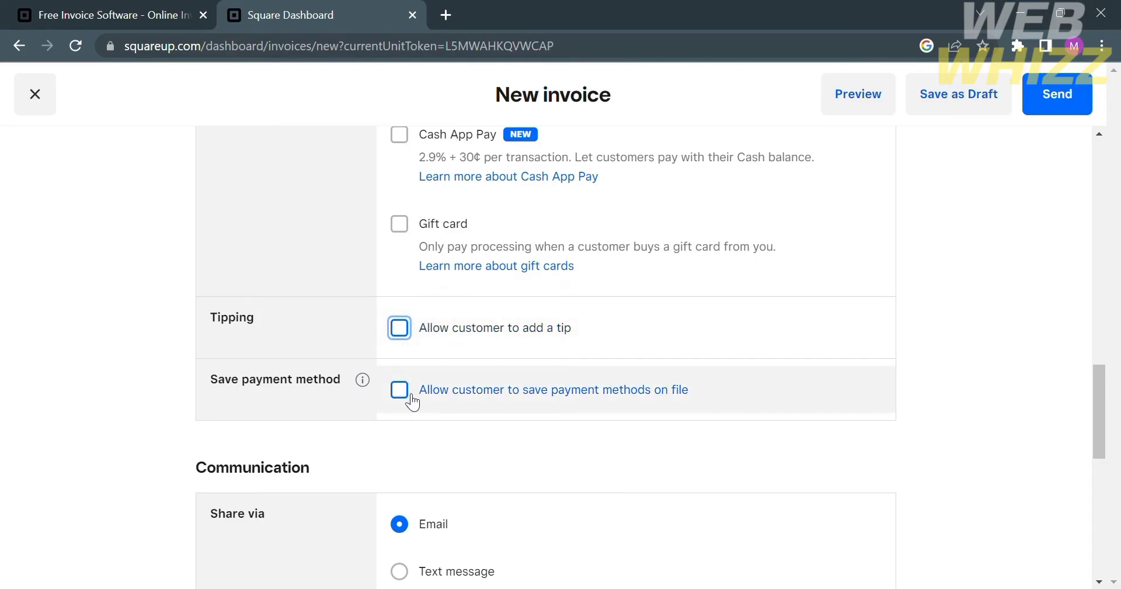
pyautogui.scroll(-3)
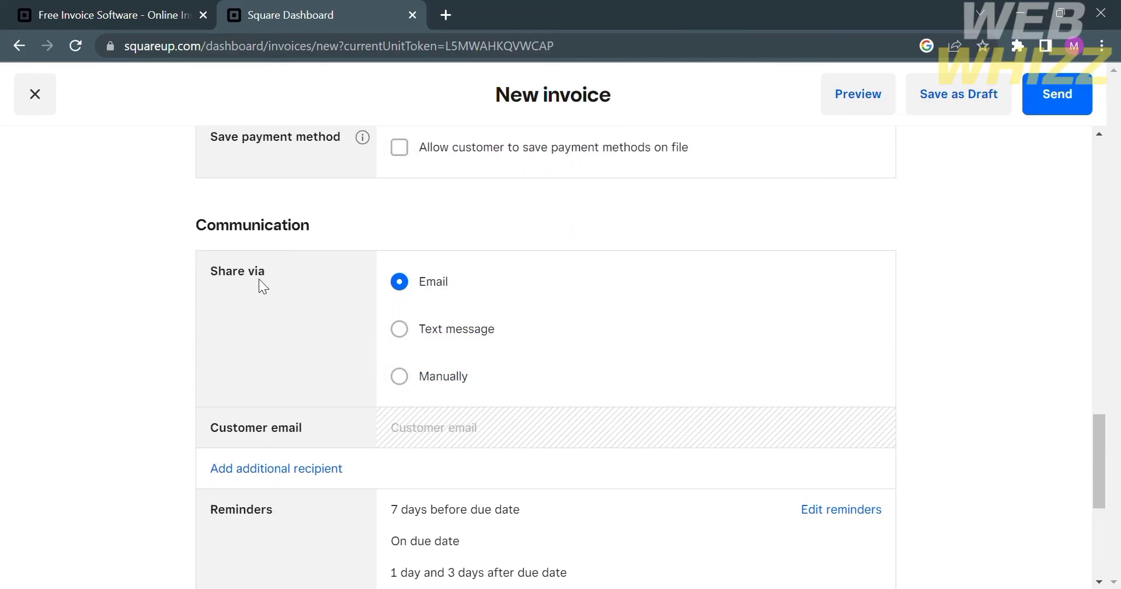
pyautogui.moveTo(431, 293)
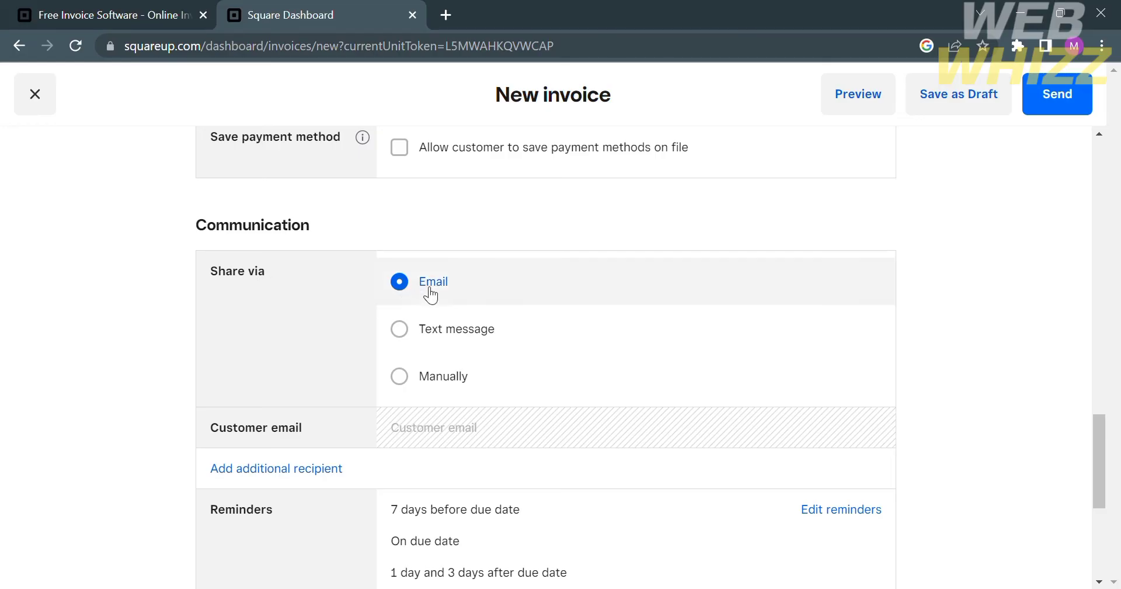
pyautogui.scroll(-3)
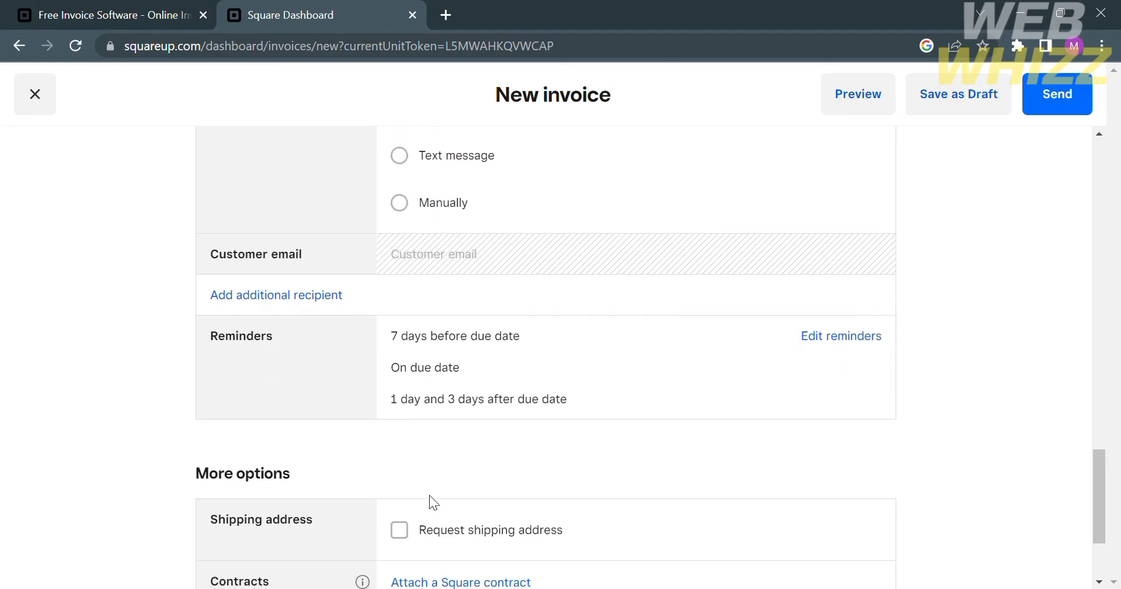
pyautogui.scroll(-3)
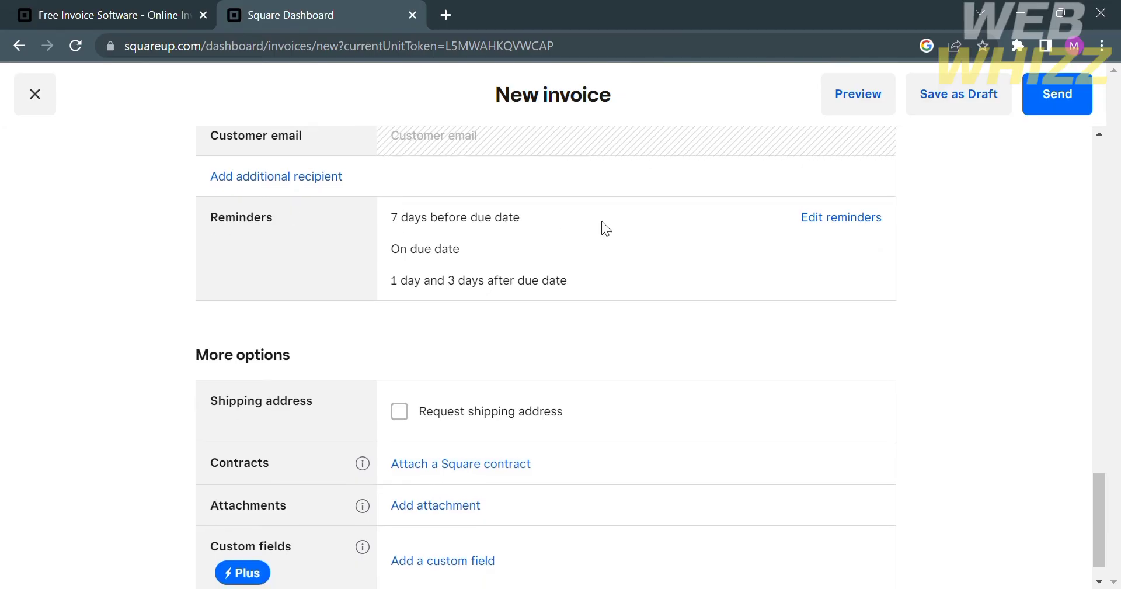
pyautogui.moveTo(826, 230)
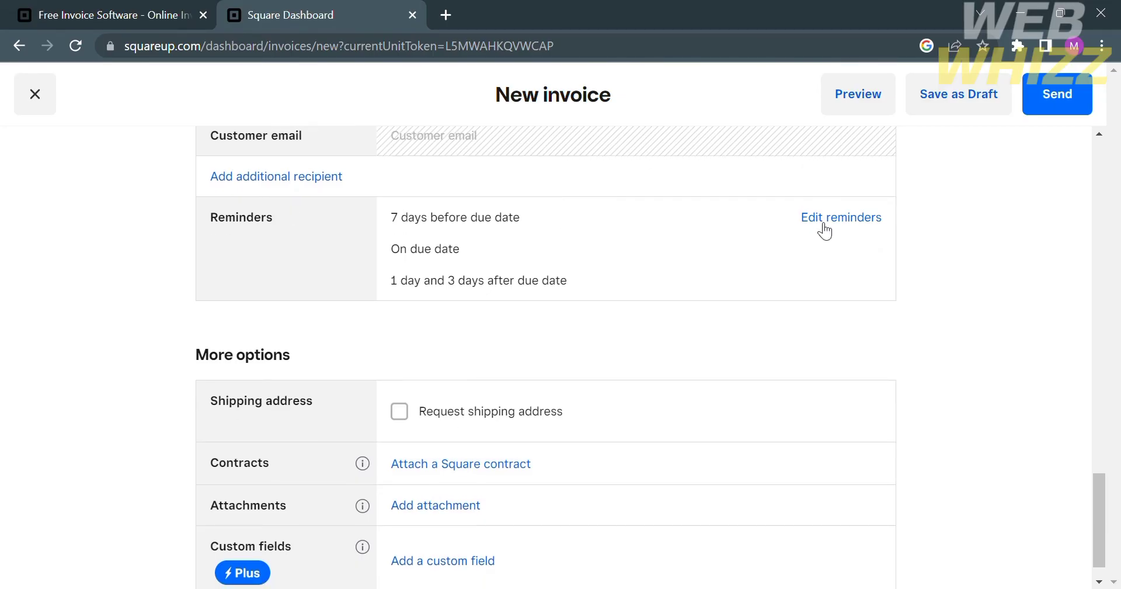
pyautogui.click(841, 218)
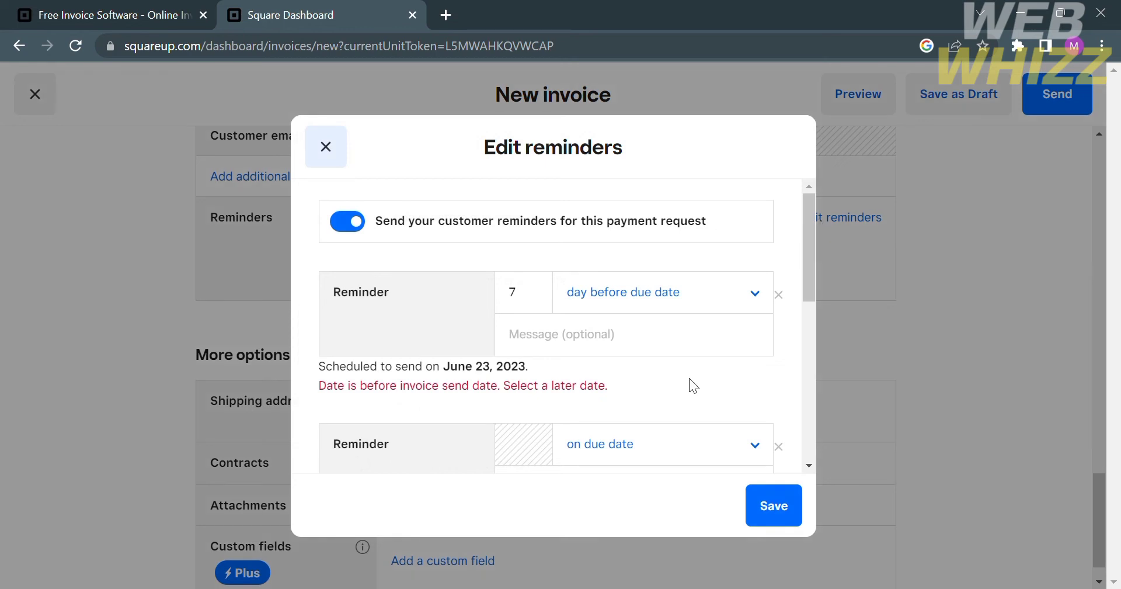
pyautogui.click(774, 505)
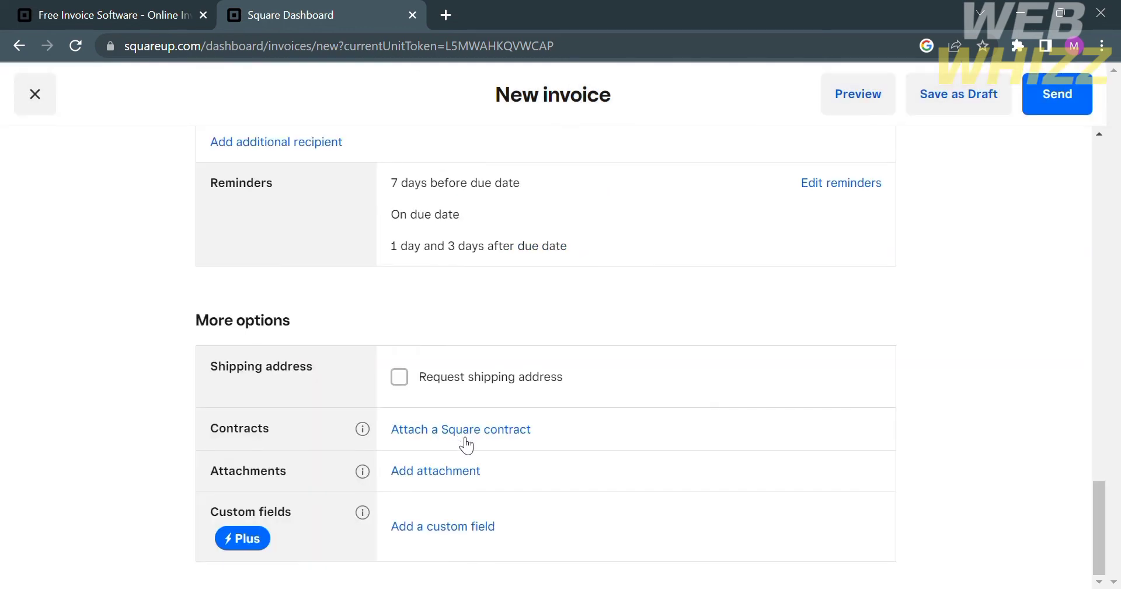
pyautogui.moveTo(444, 476)
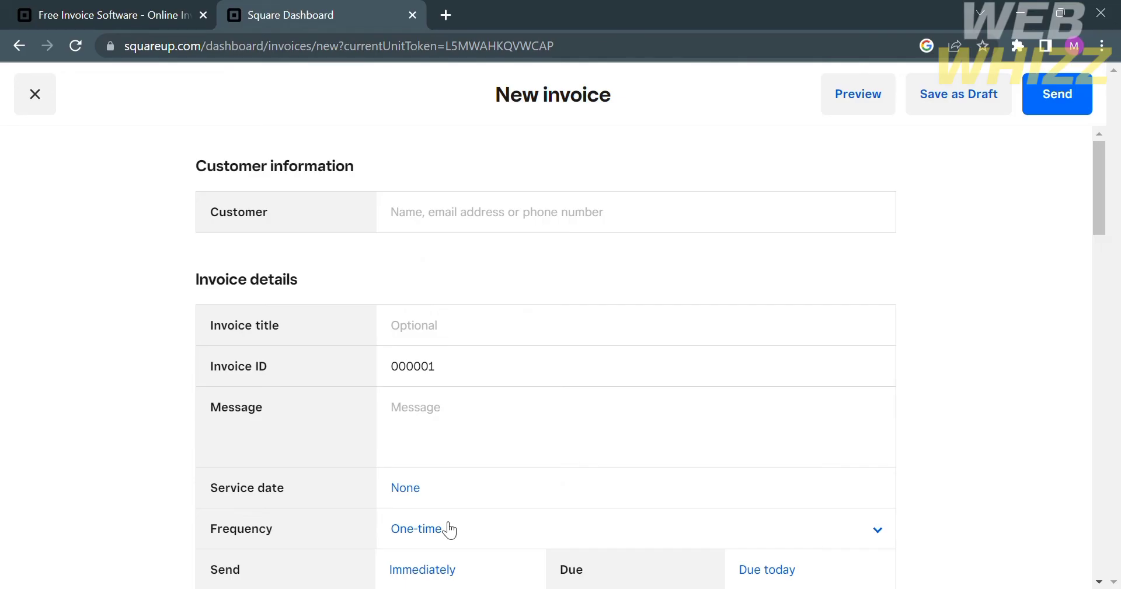
pyautogui.moveTo(916, 200)
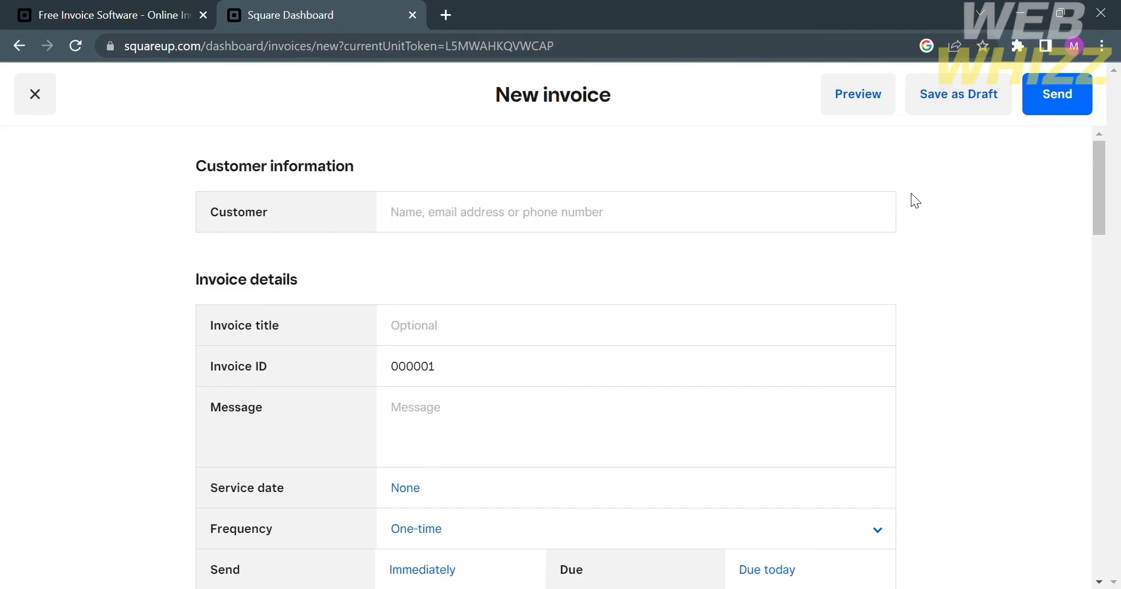
pyautogui.moveTo(1057, 93)
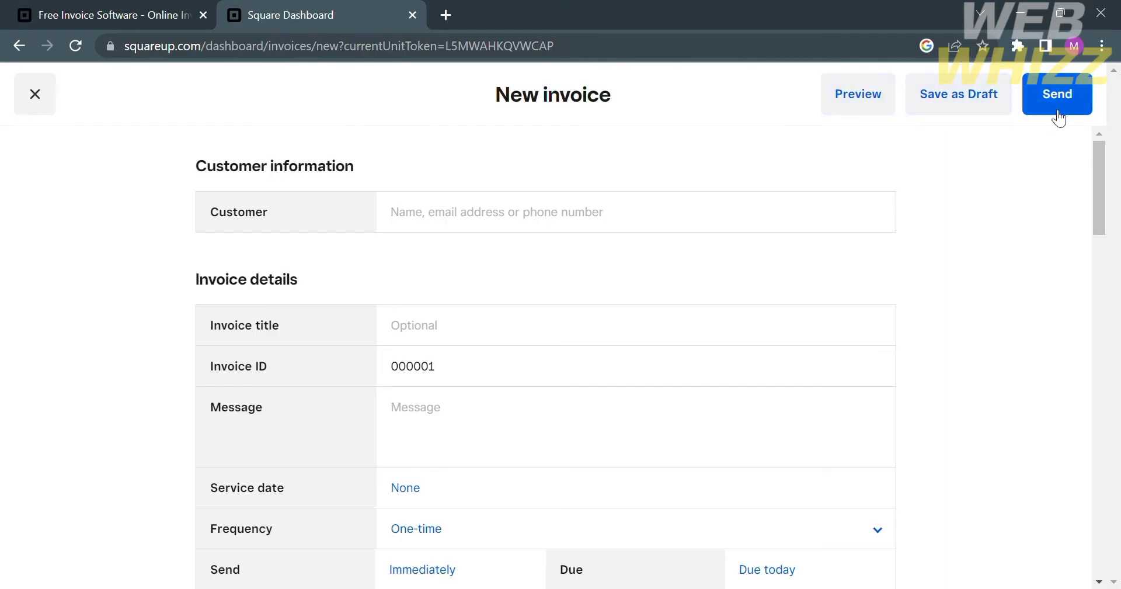
pyautogui.moveTo(480, 174)
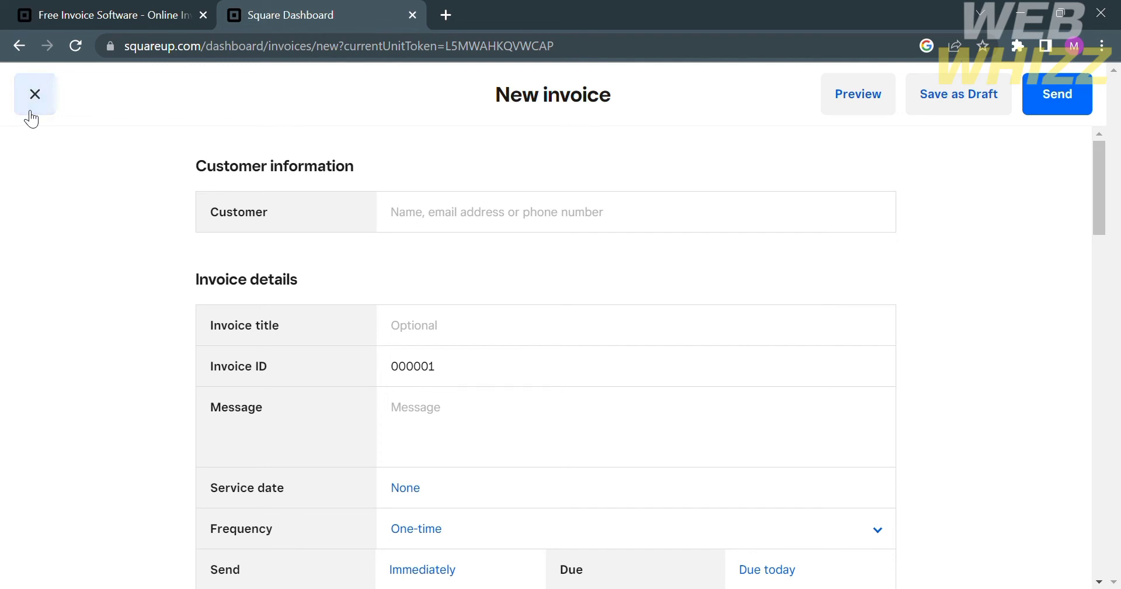
# - Discard the unsaved invoice and go to the Recurring series page
pyautogui.click(34, 94)
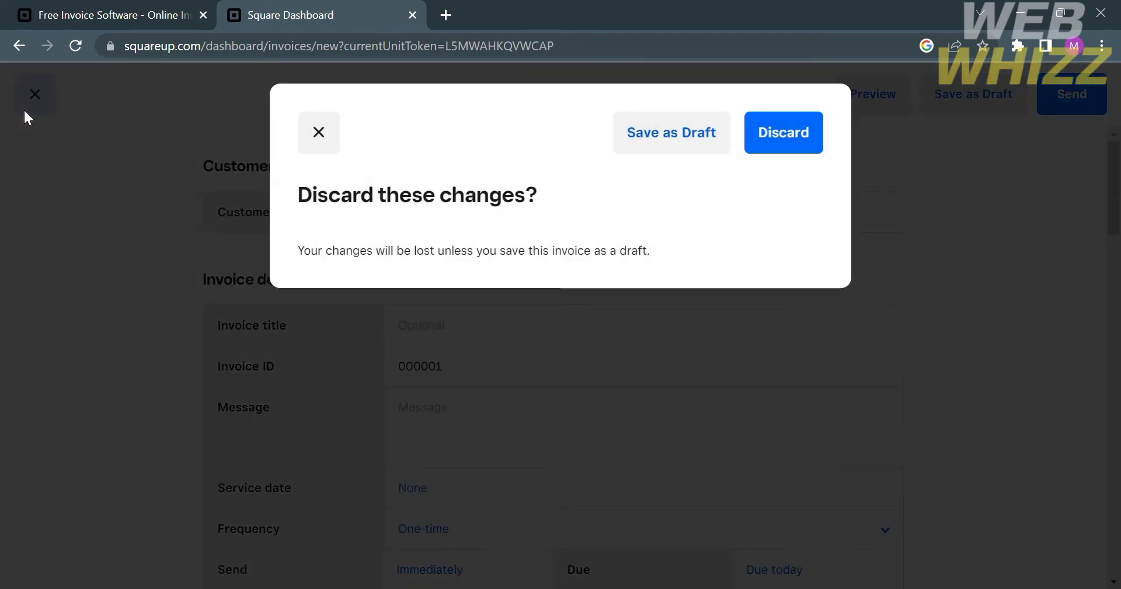
pyautogui.click(783, 132)
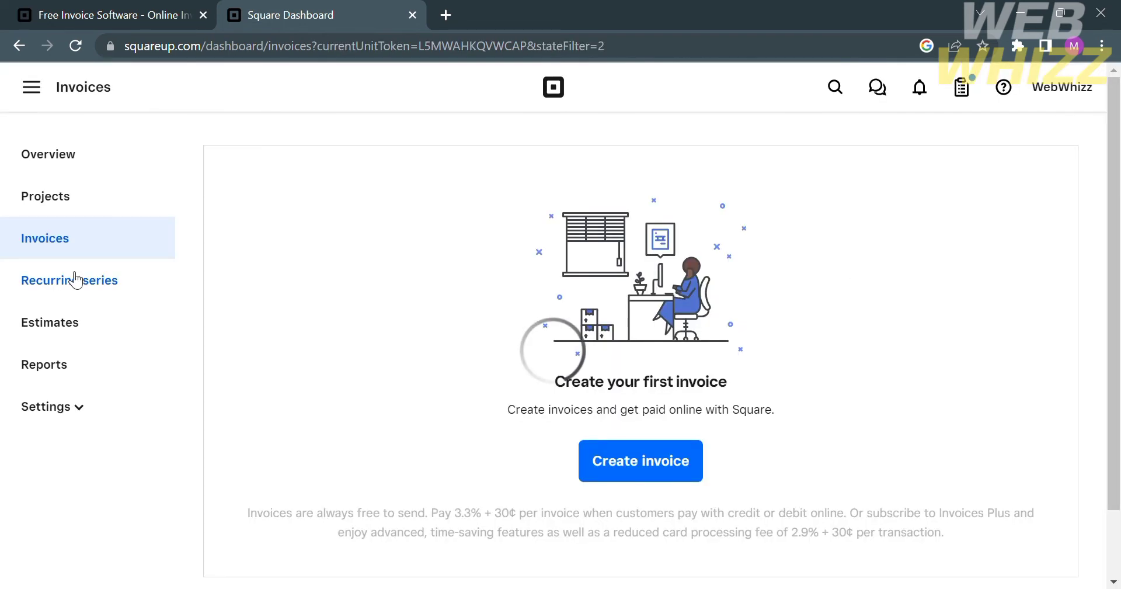
pyautogui.click(69, 279)
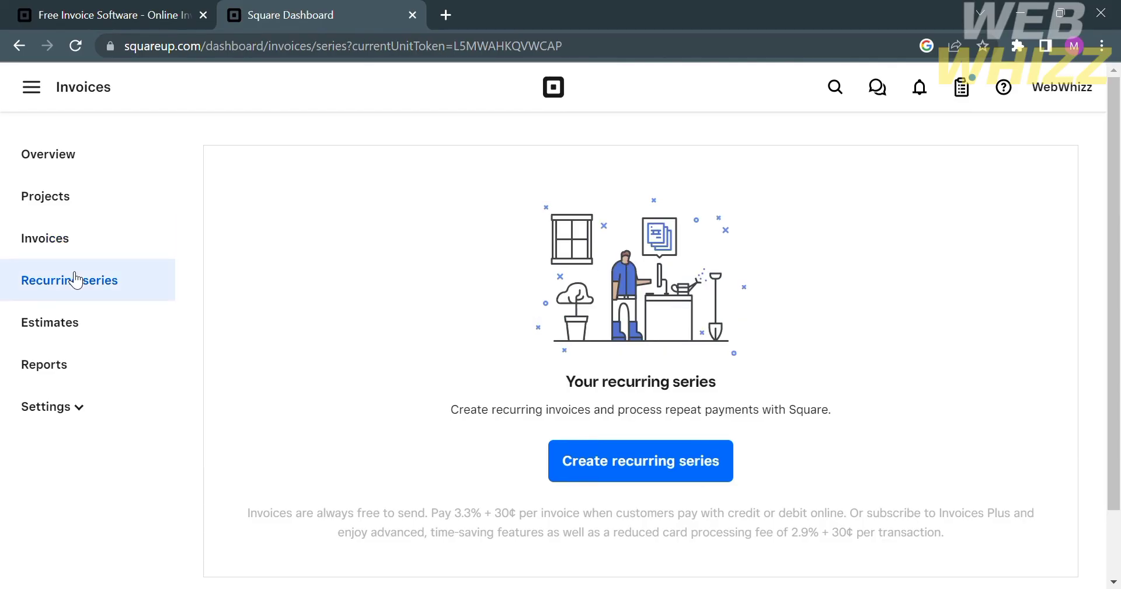
pyautogui.moveTo(739, 447)
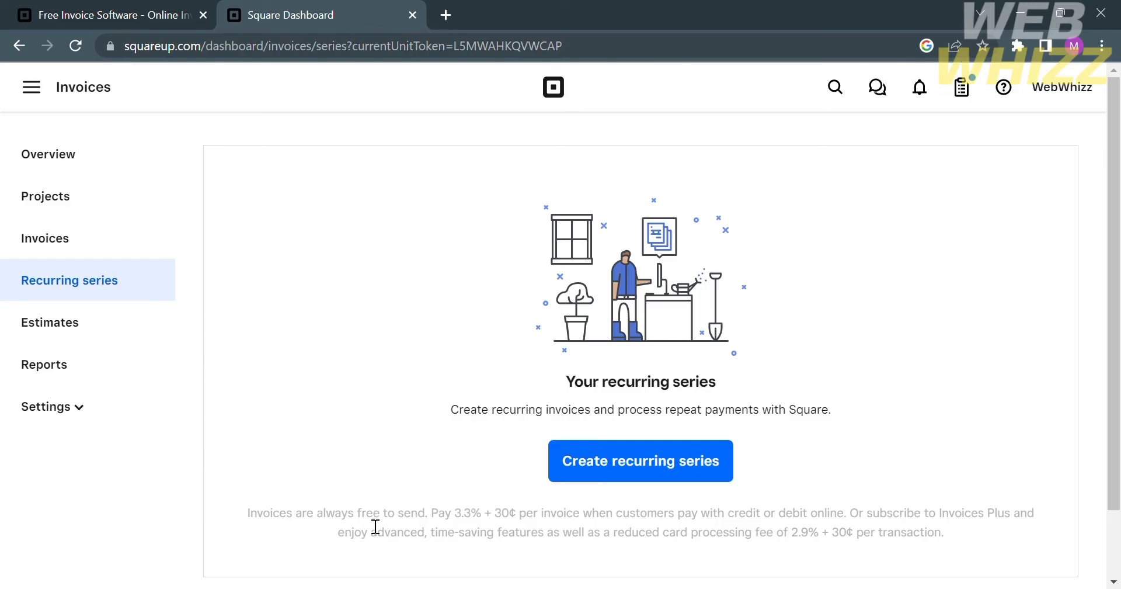
pyautogui.click(639, 460)
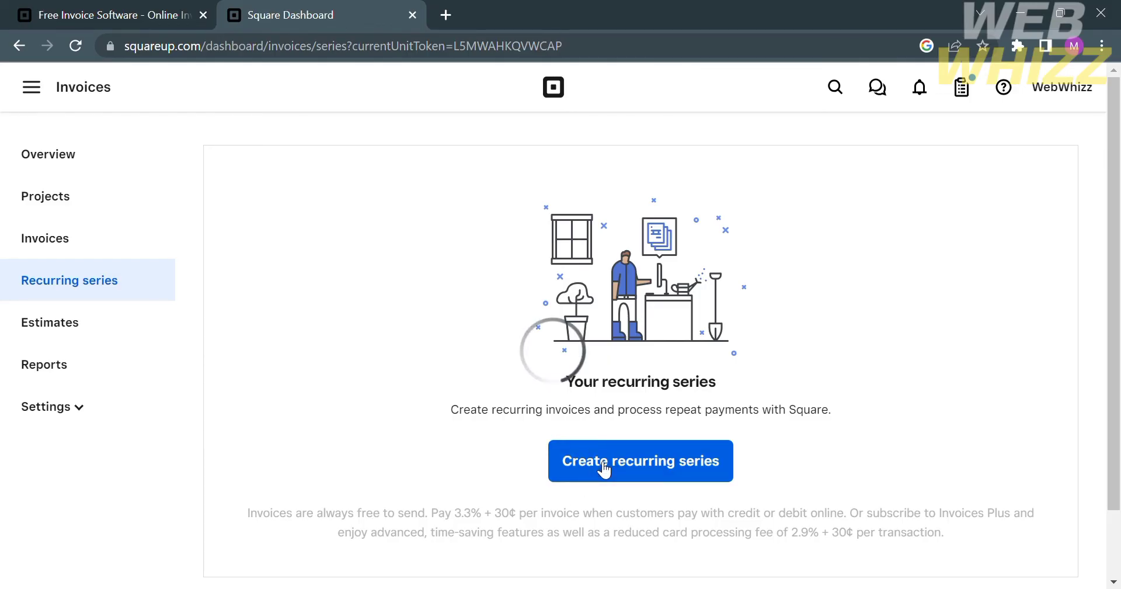
# - Start a new recurring series and review its title, message and monthly schedule
pyautogui.click(641, 460)
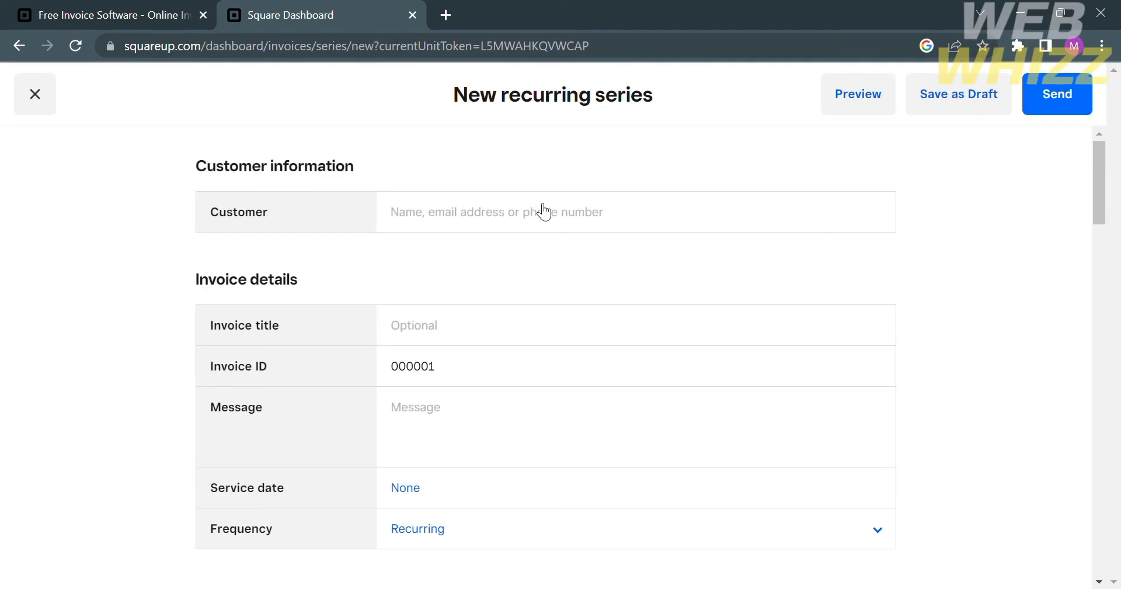
pyautogui.click(550, 325)
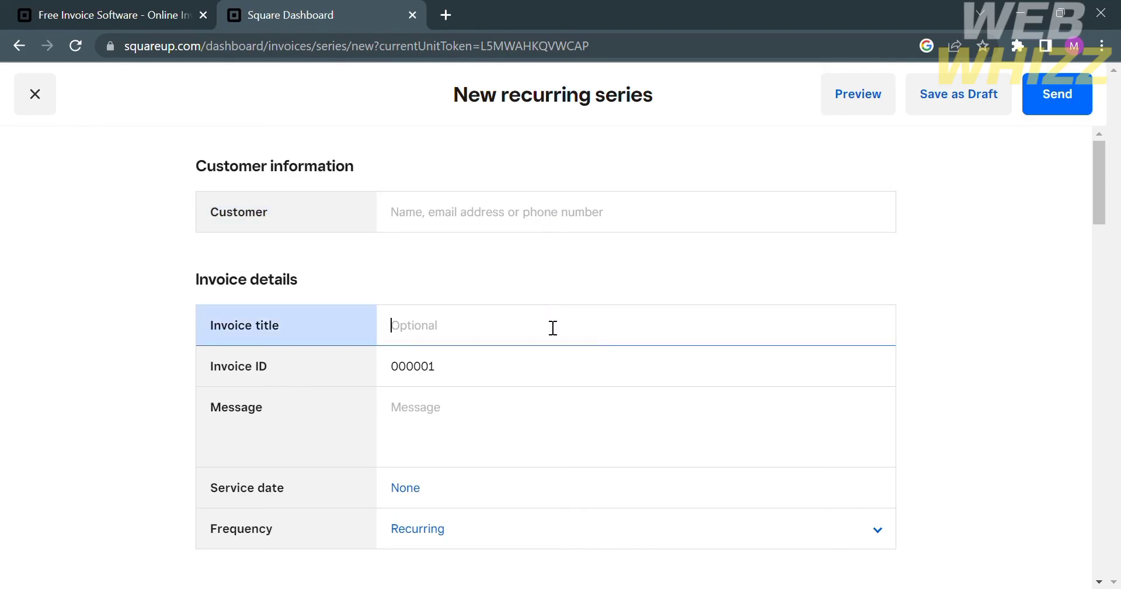
pyautogui.click(567, 414)
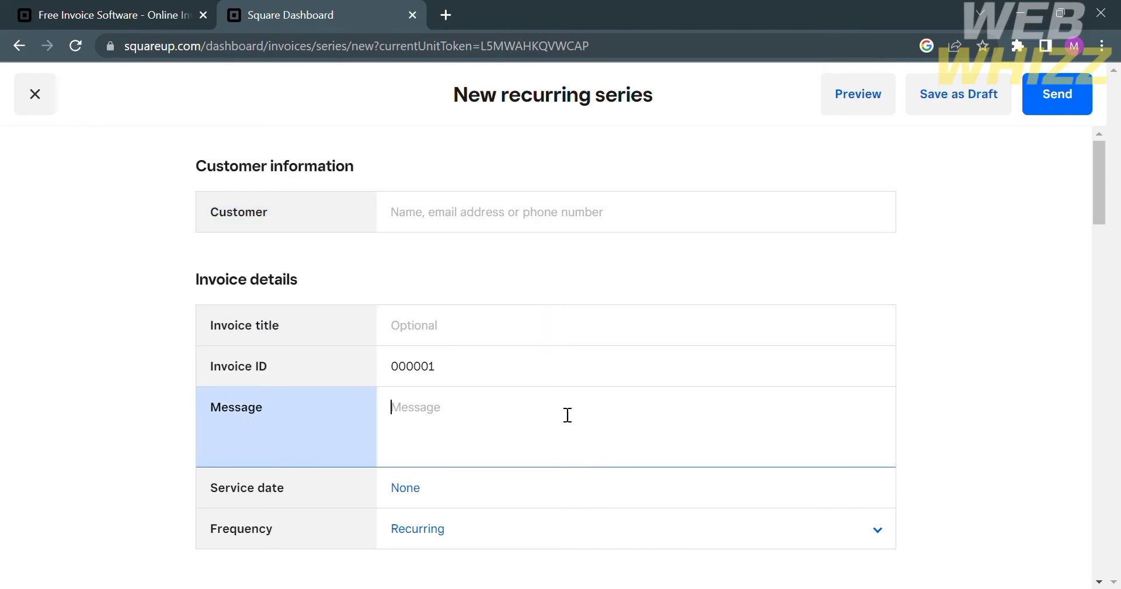
pyautogui.scroll(-3)
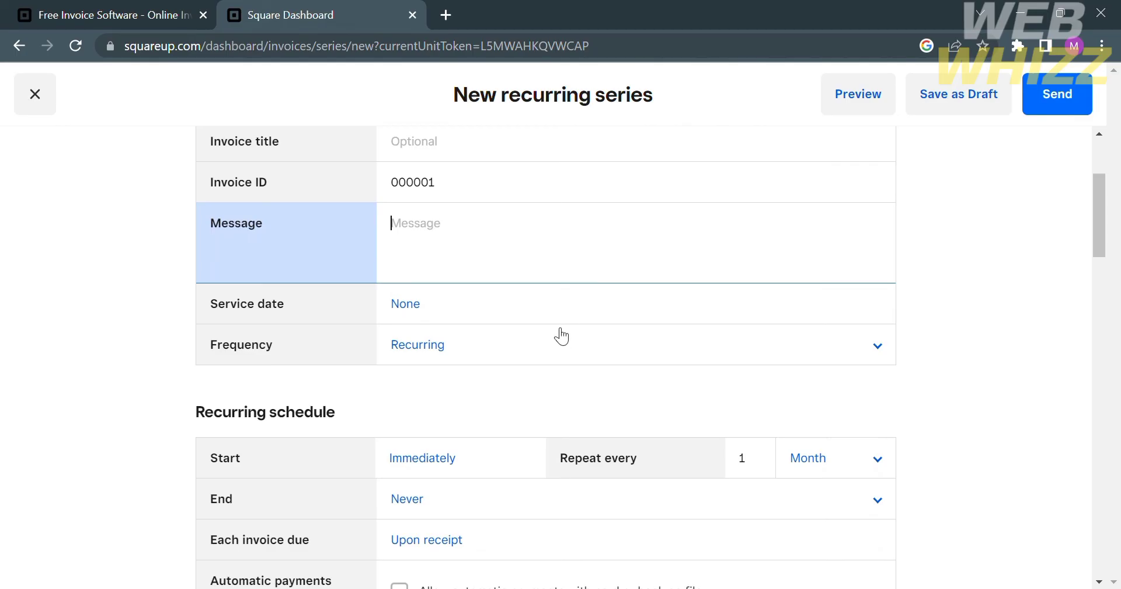
pyautogui.click(405, 304)
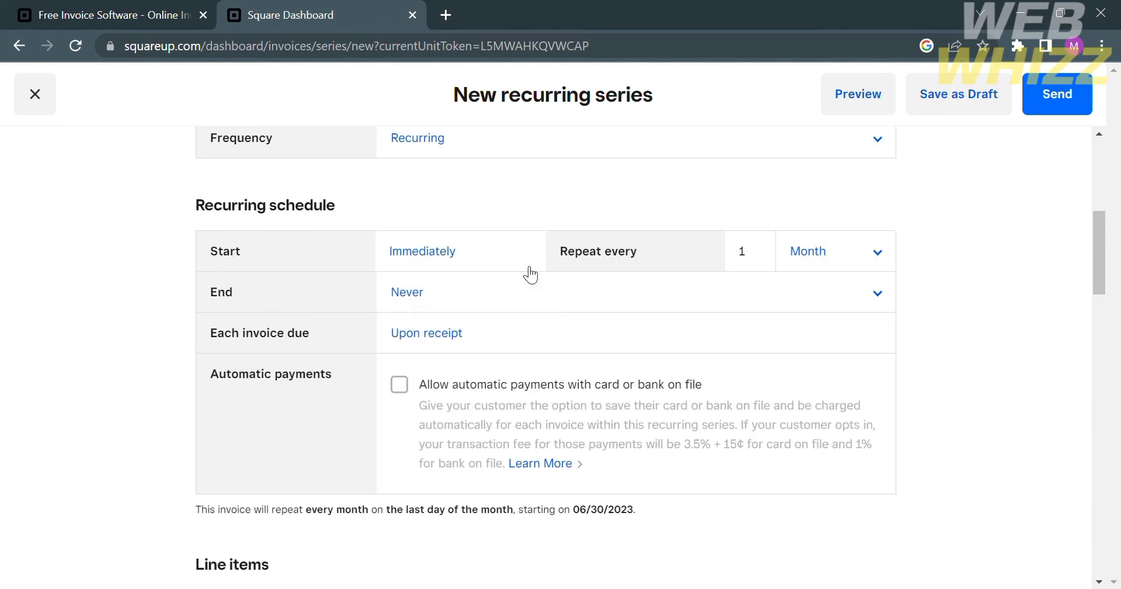
pyautogui.moveTo(422, 300)
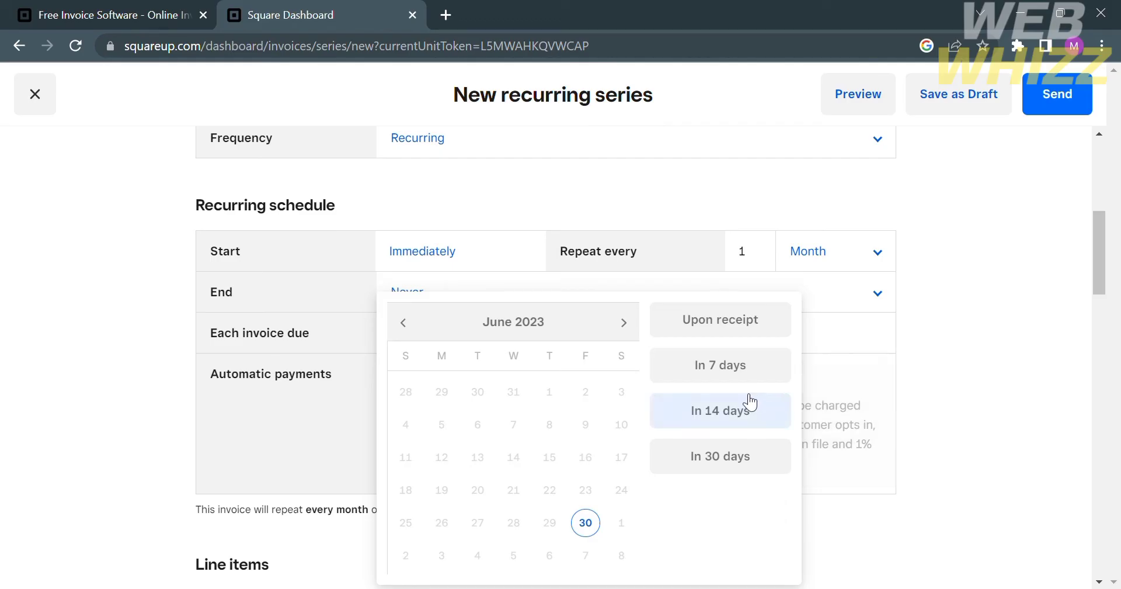
pyautogui.moveTo(670, 572)
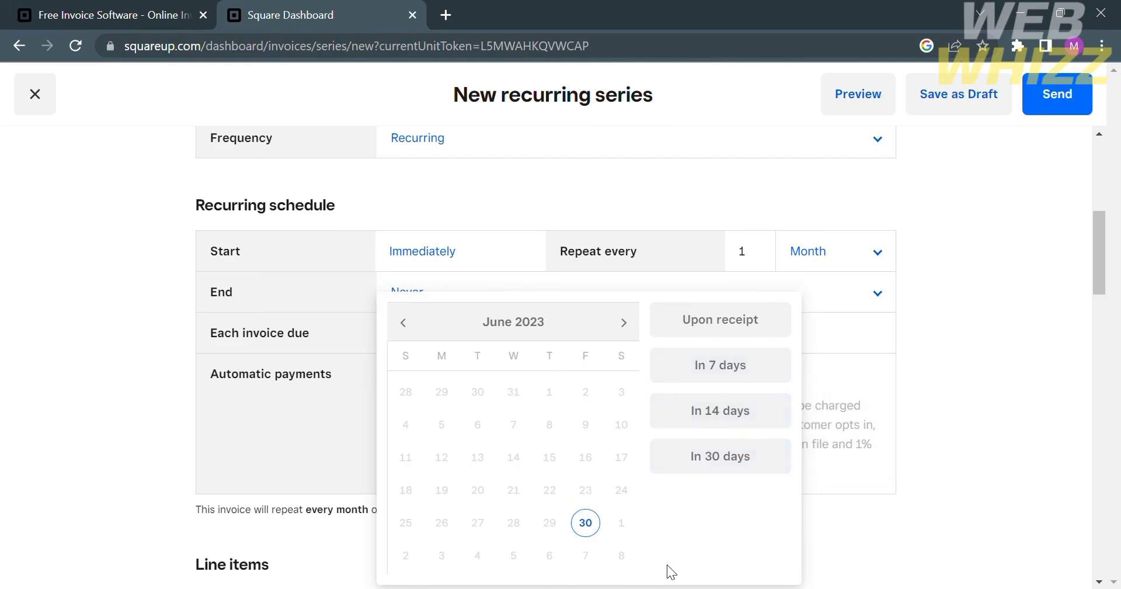
# - Allow automatic payments with card or bank on file, due upon receipt
pyautogui.click(719, 319)
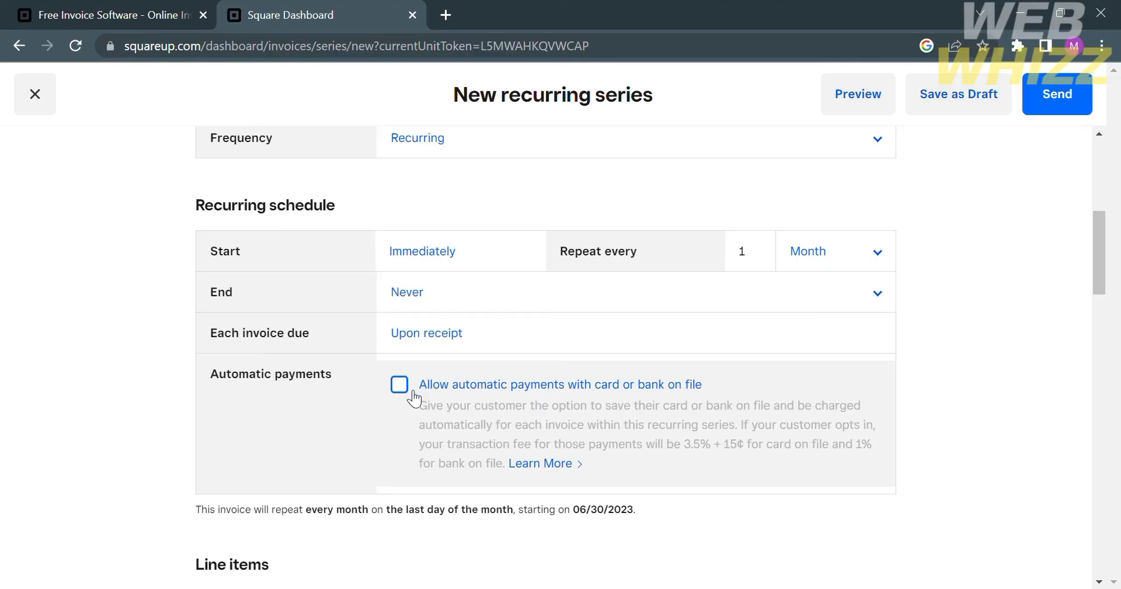
pyautogui.click(399, 384)
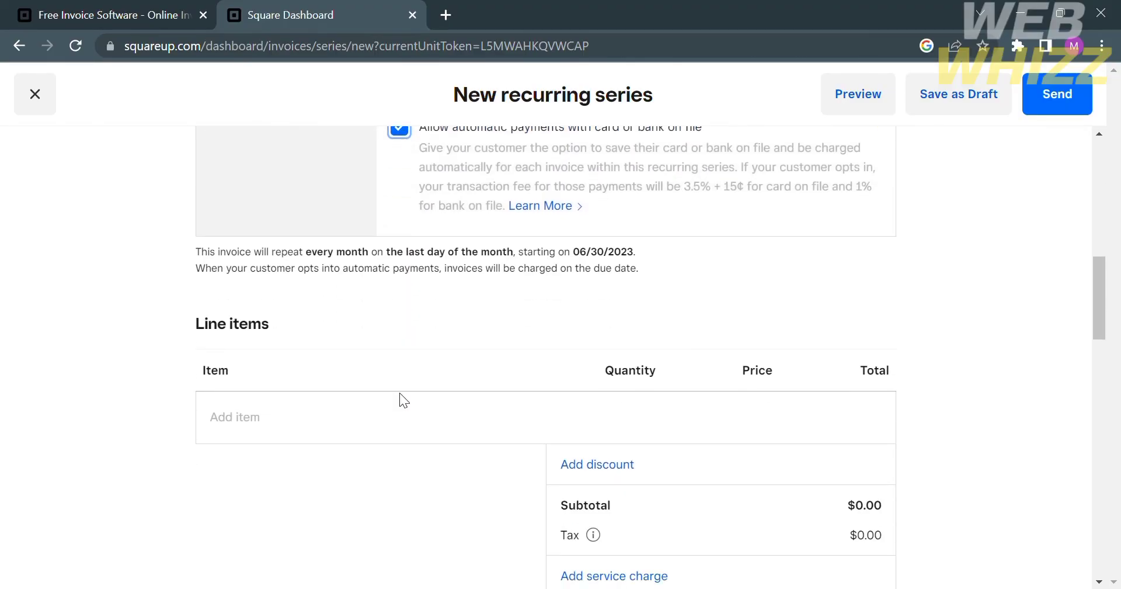
pyautogui.scroll(-3)
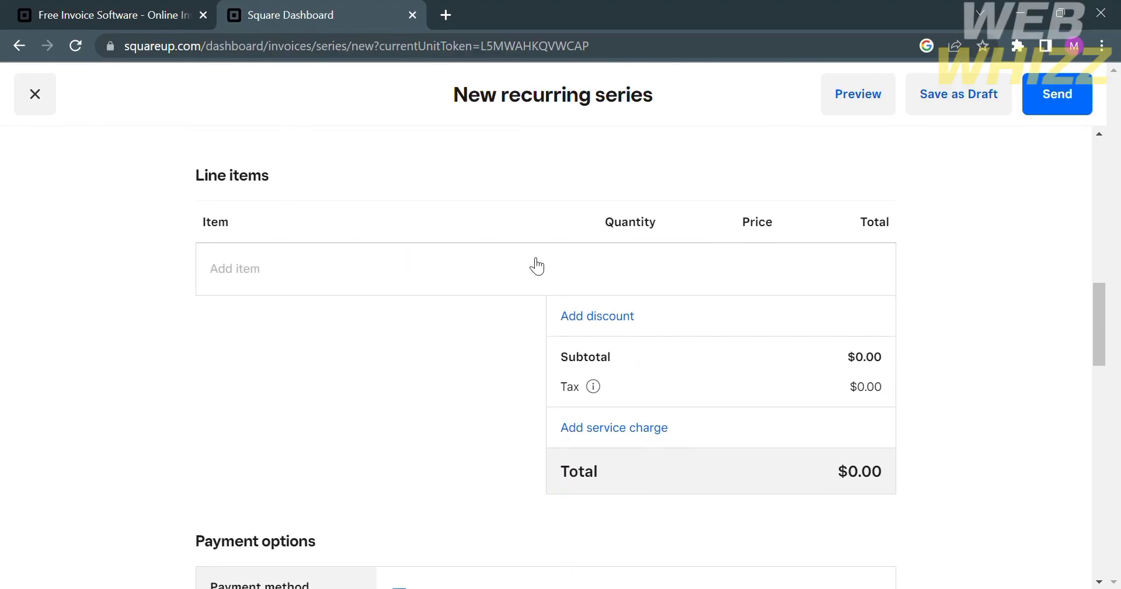
pyautogui.scroll(-3)
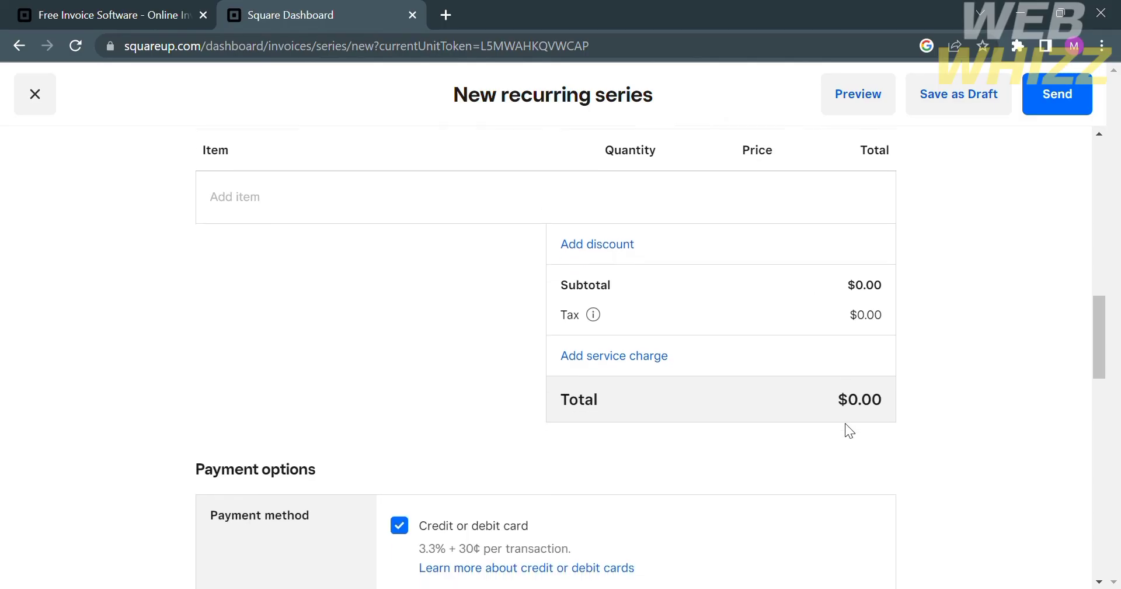
pyautogui.scroll(-3)
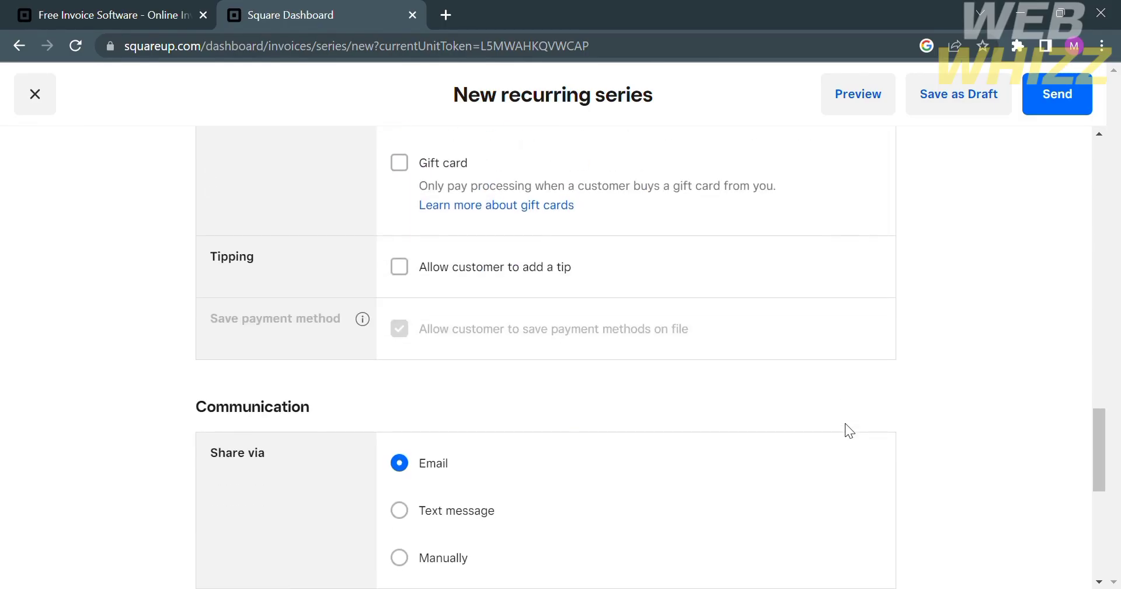
pyautogui.scroll(-3)
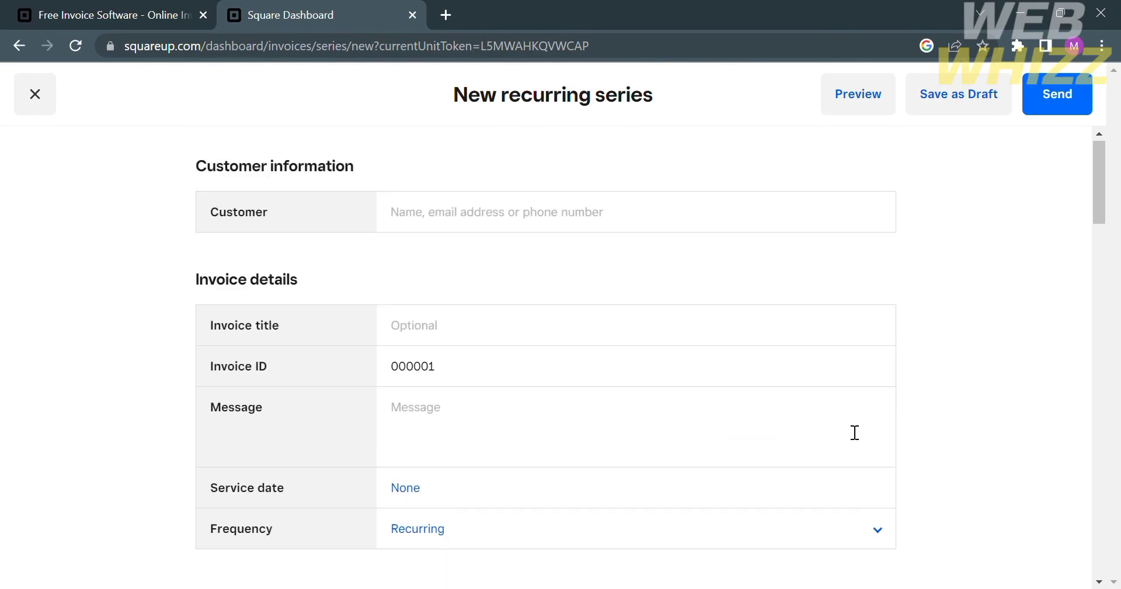
pyautogui.moveTo(111, 147)
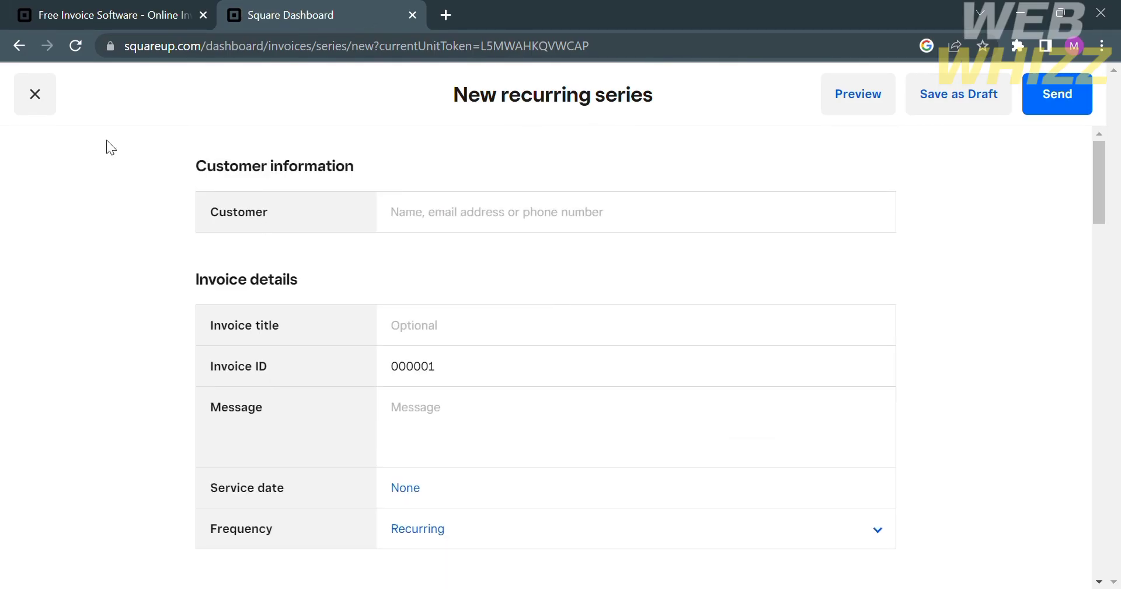
pyautogui.moveTo(858, 94)
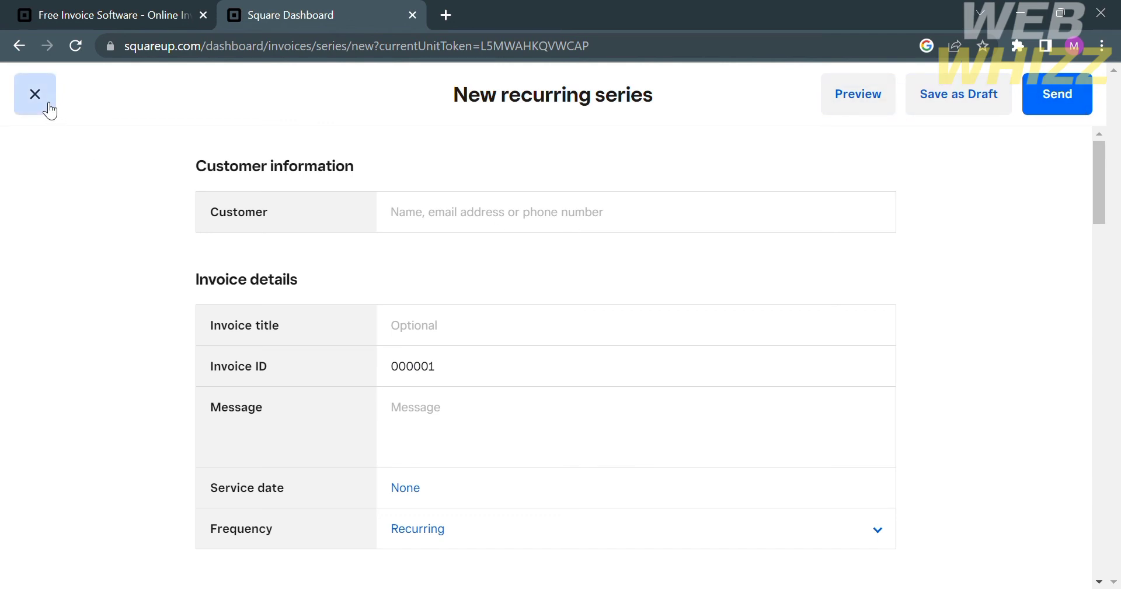
# - Close the series form, view the outstanding invoices report, and expand Settings
pyautogui.click(34, 93)
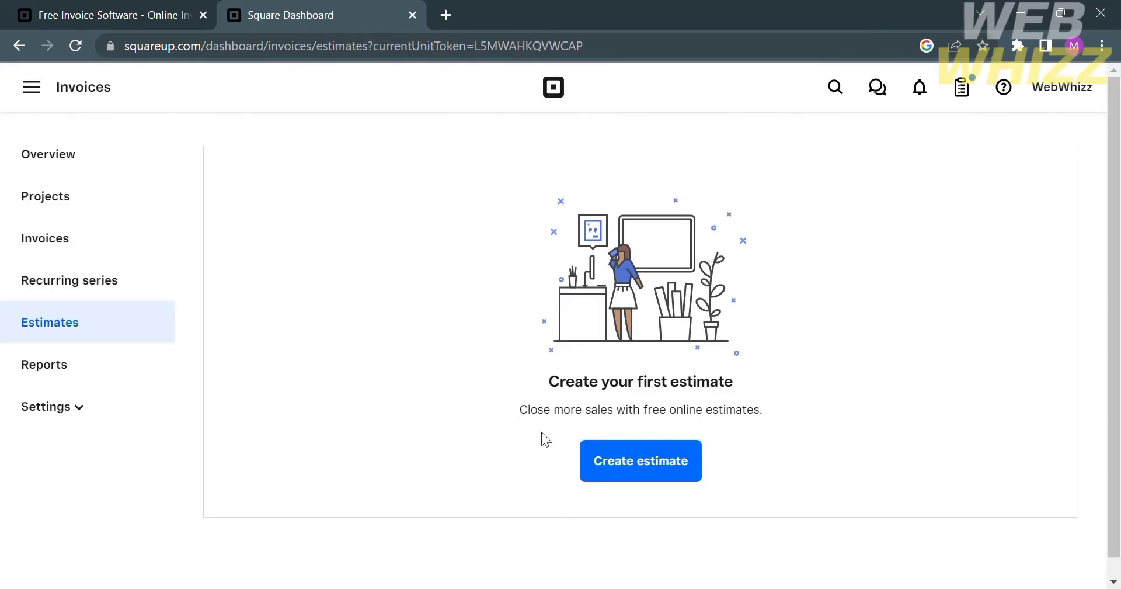
pyautogui.moveTo(150, 396)
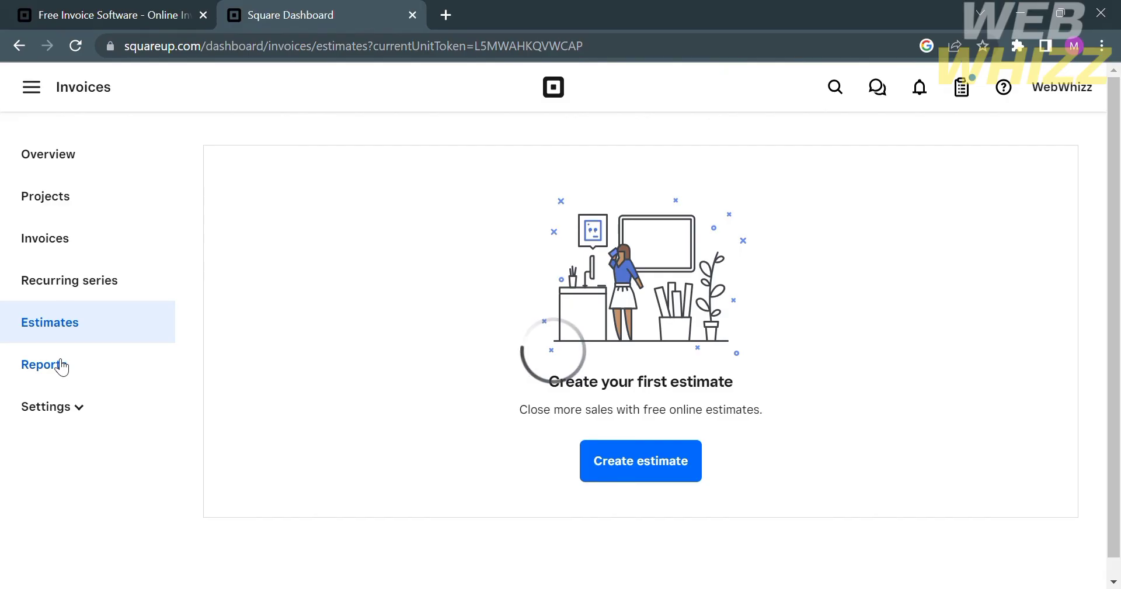
pyautogui.click(42, 364)
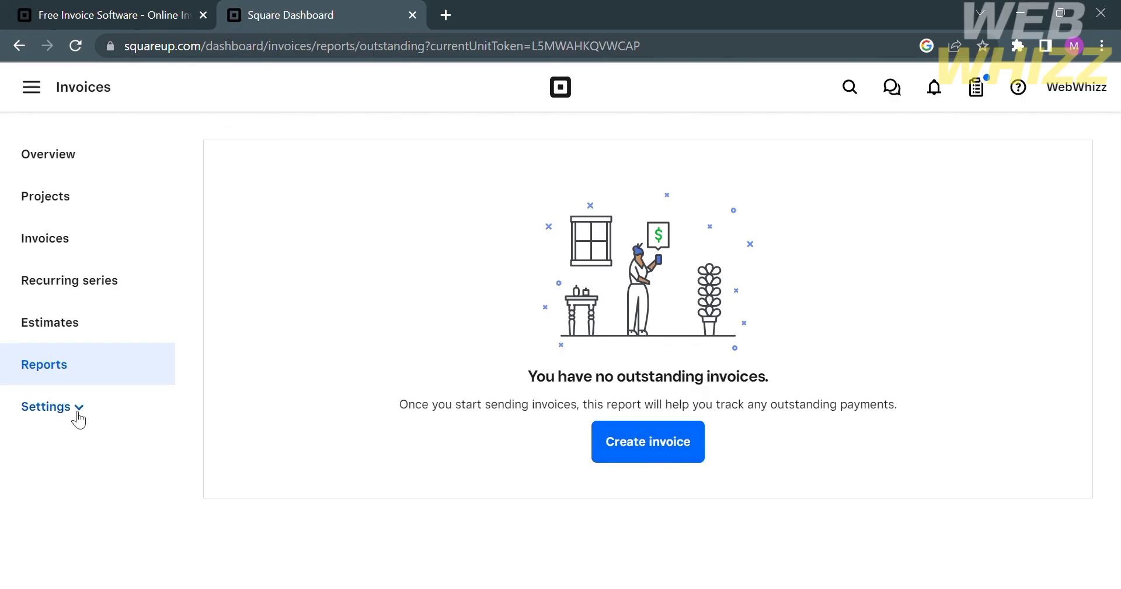
pyautogui.click(46, 406)
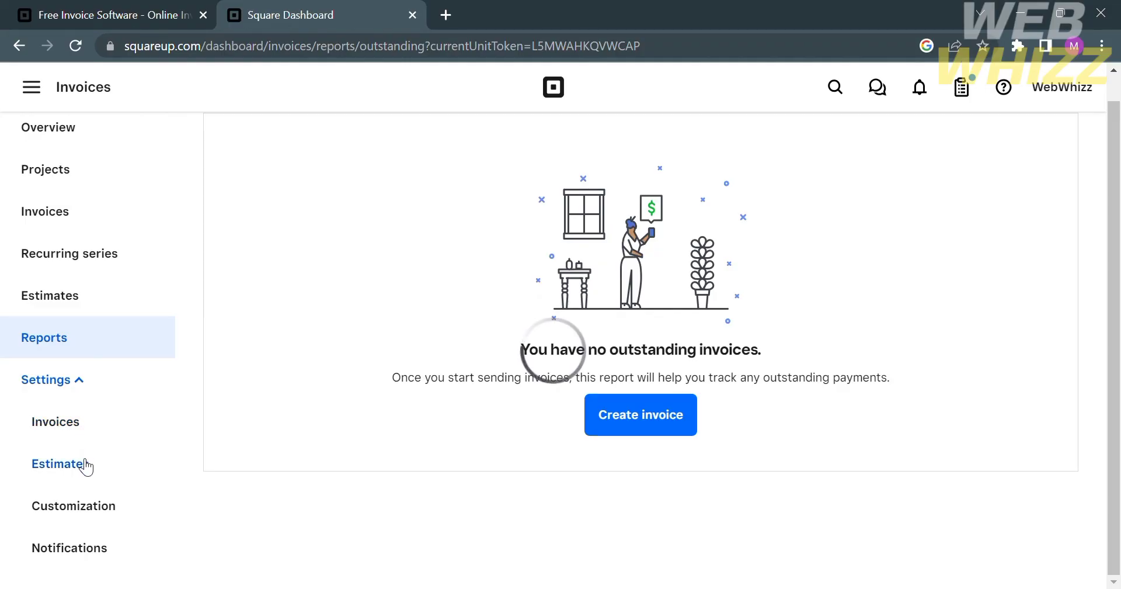
# - Look through the Invoices, Estimates and Customization settings pages
pyautogui.click(54, 422)
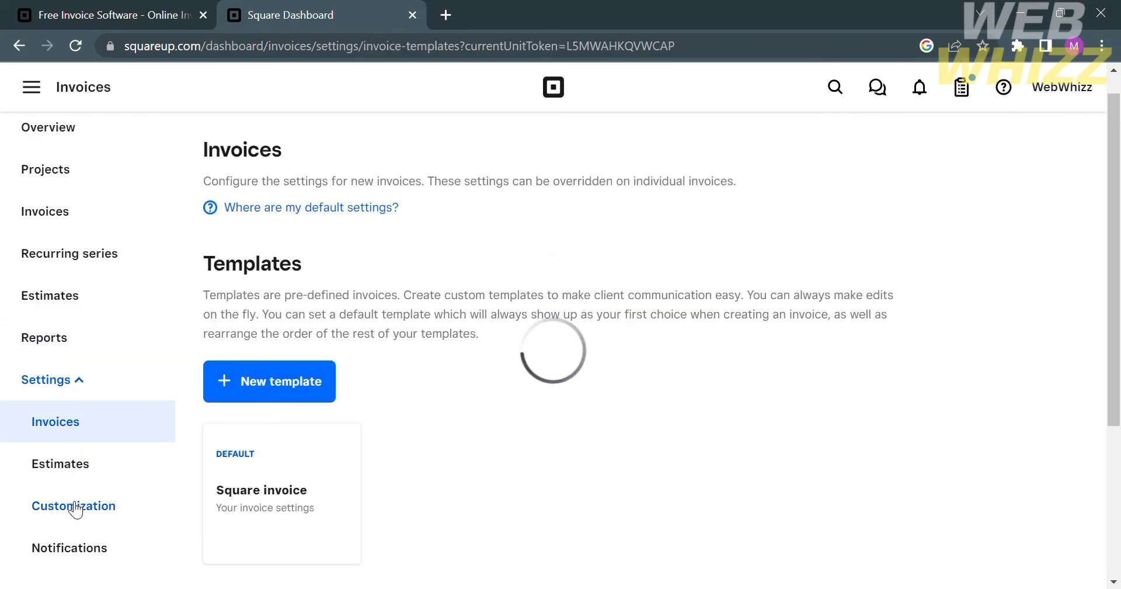
pyautogui.click(60, 462)
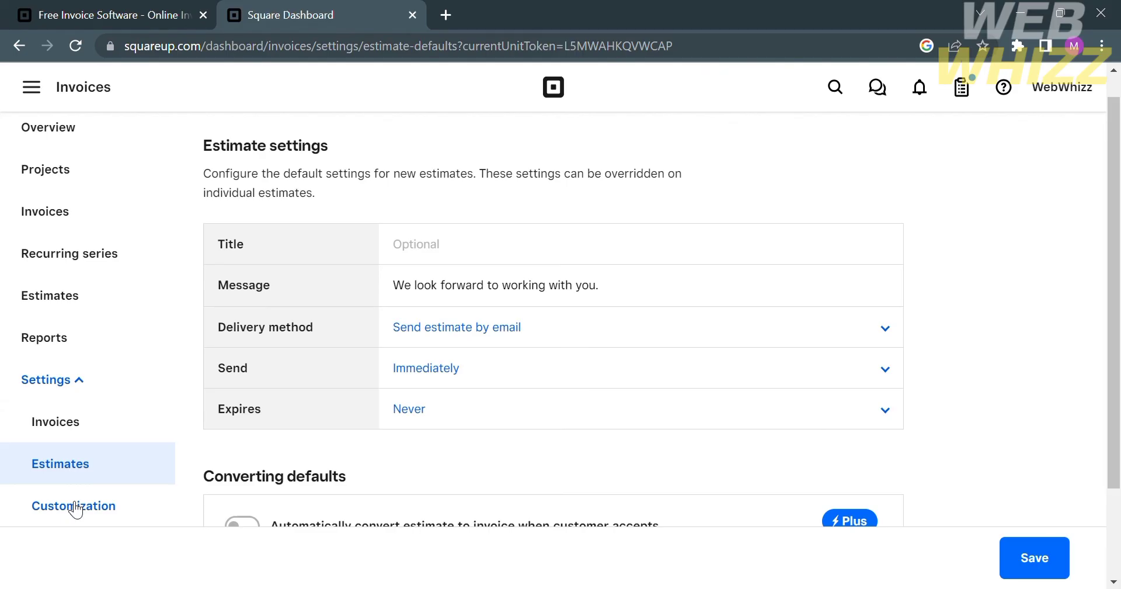
pyautogui.click(73, 504)
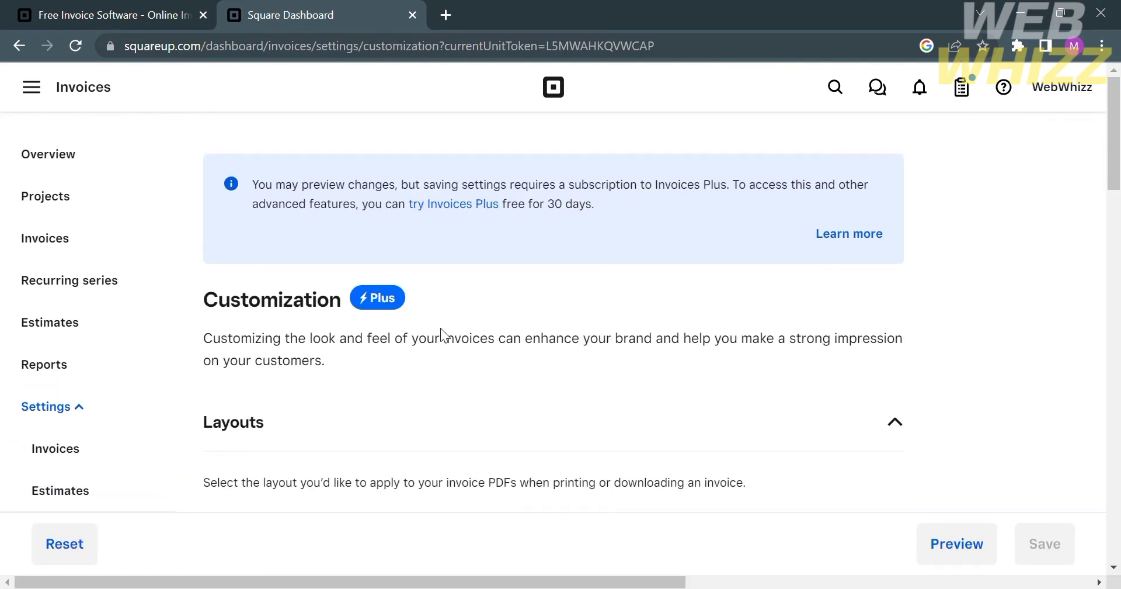
# - Choose the Classic layout for invoice PDFs under Layouts
pyautogui.scroll(-3)
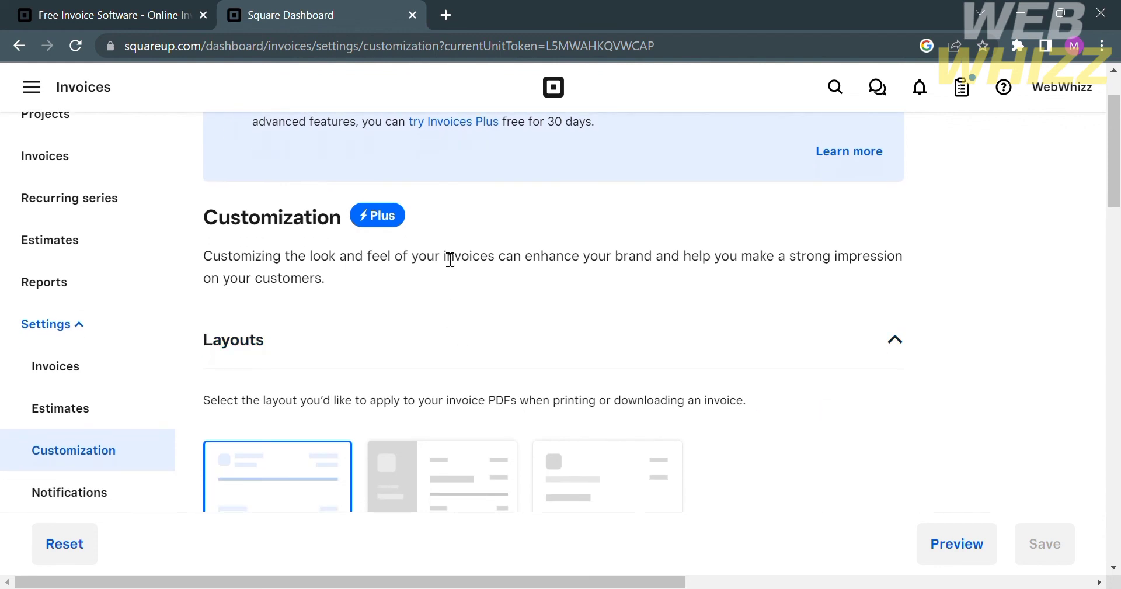
pyautogui.scroll(-3)
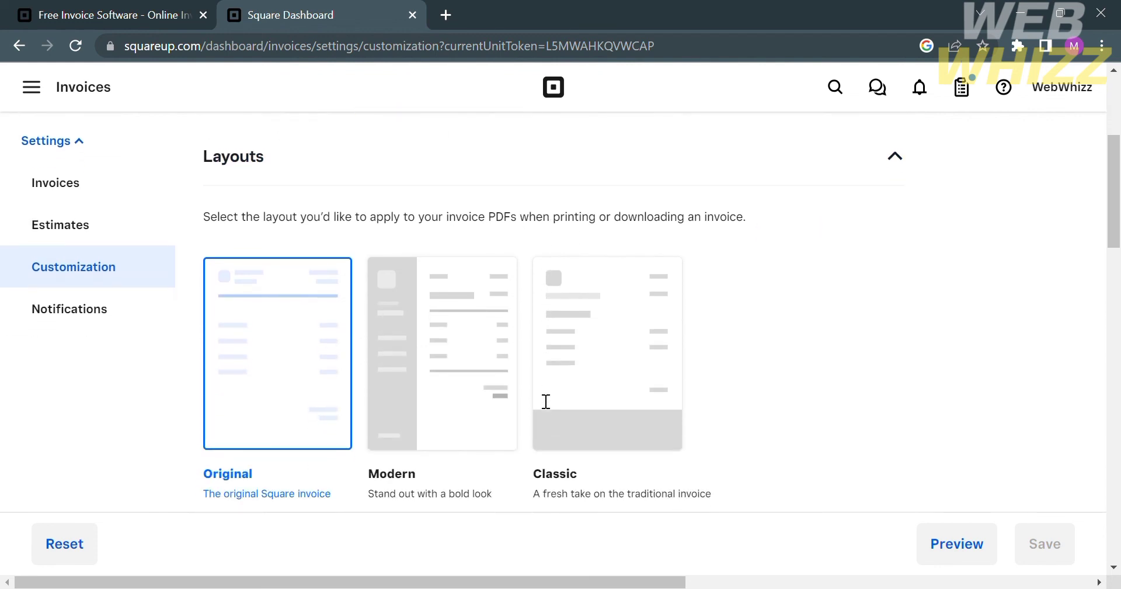
pyautogui.scroll(-3)
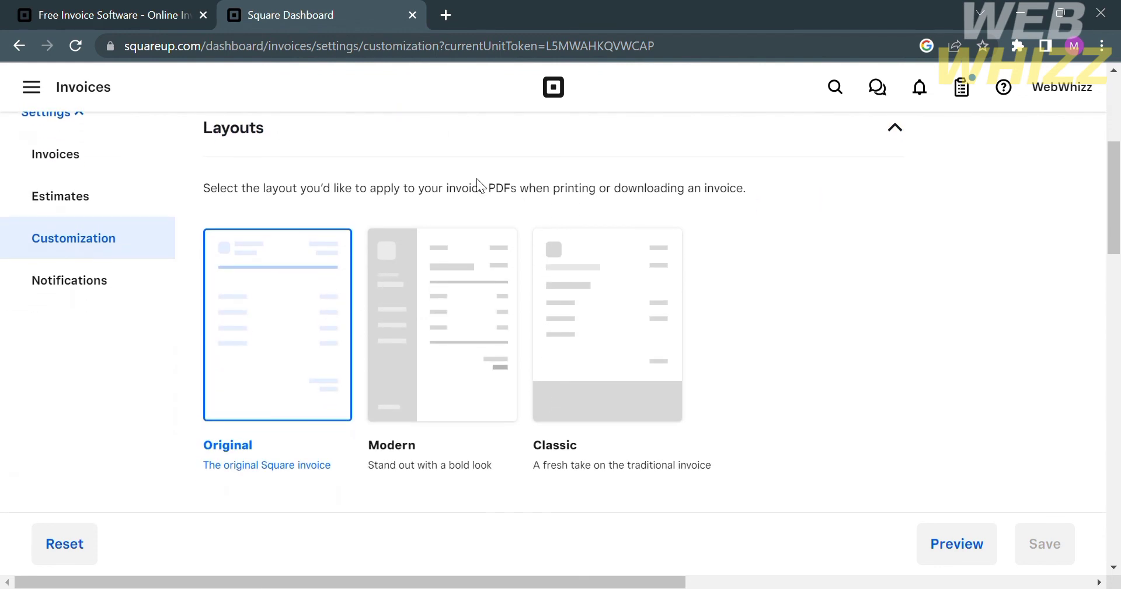
pyautogui.moveTo(427, 399)
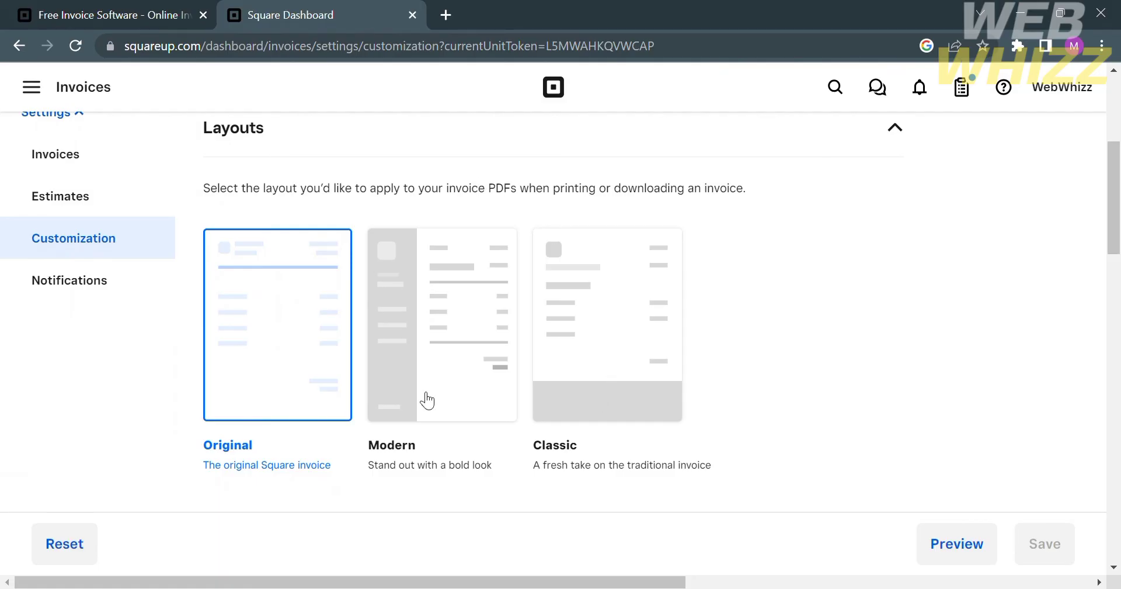
pyautogui.click(441, 324)
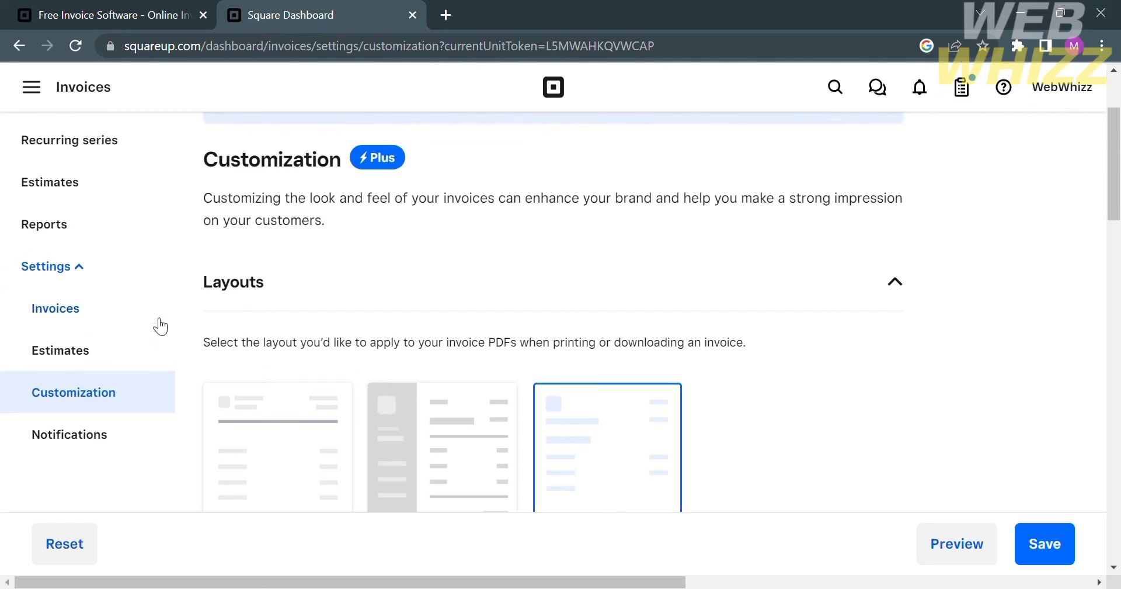
# - Review Invoice management's branding, inventory, team and referral options in invoice settings, ending back at Templates
pyautogui.click(55, 308)
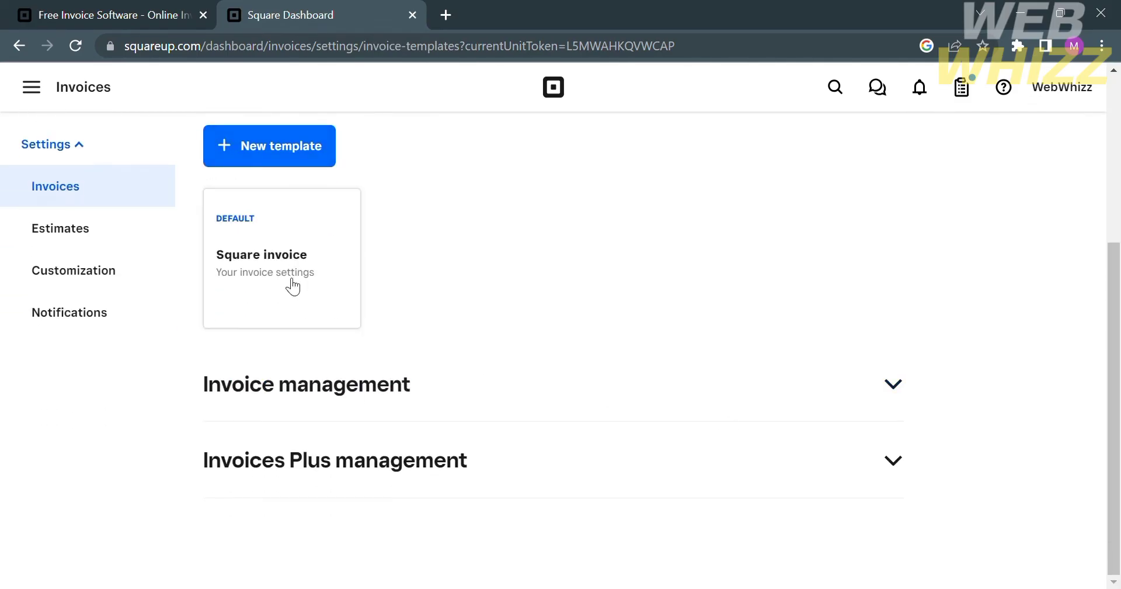
pyautogui.click(893, 385)
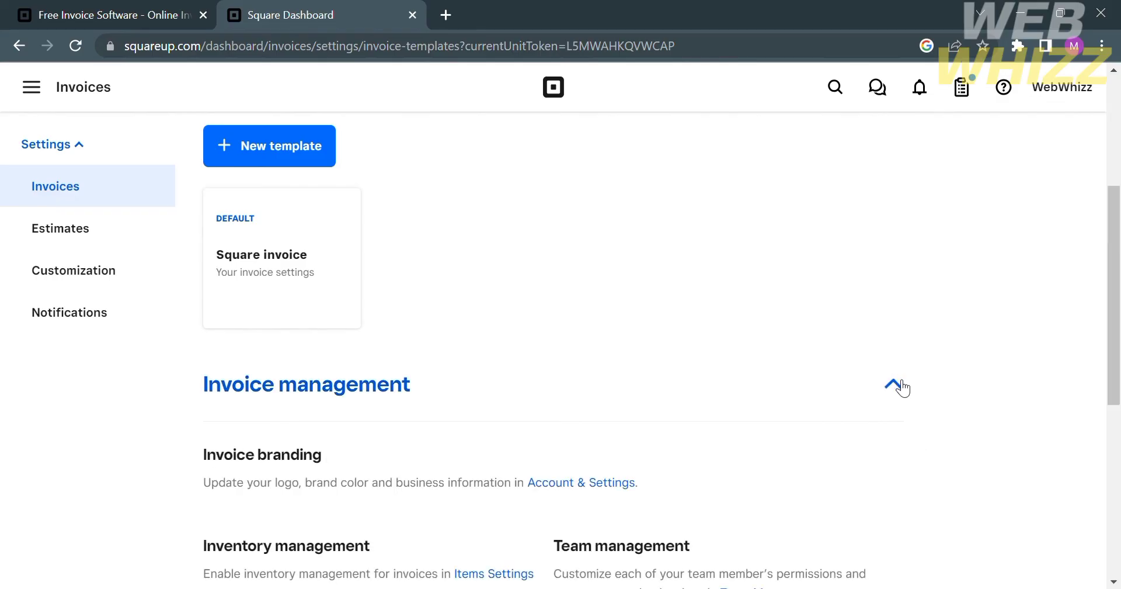
pyautogui.scroll(-3)
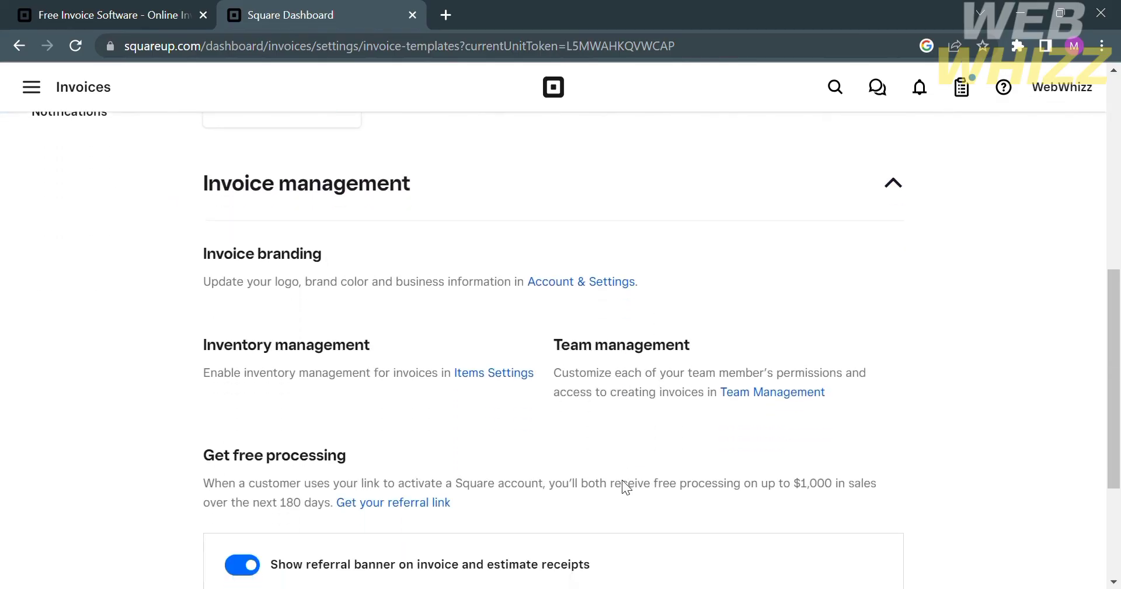
pyautogui.scroll(-3)
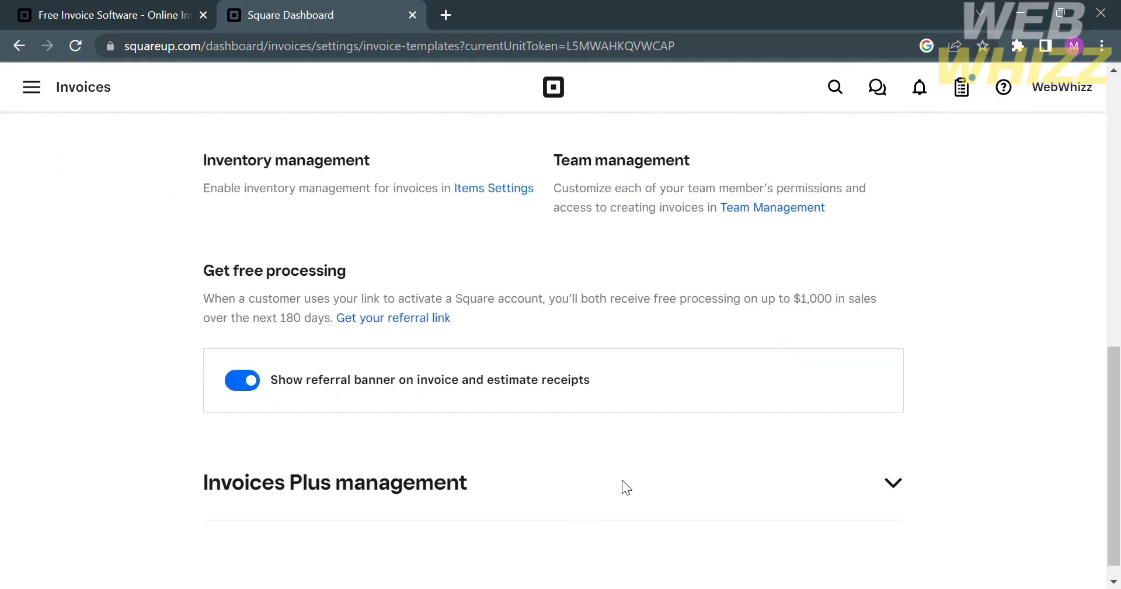
pyautogui.click(892, 482)
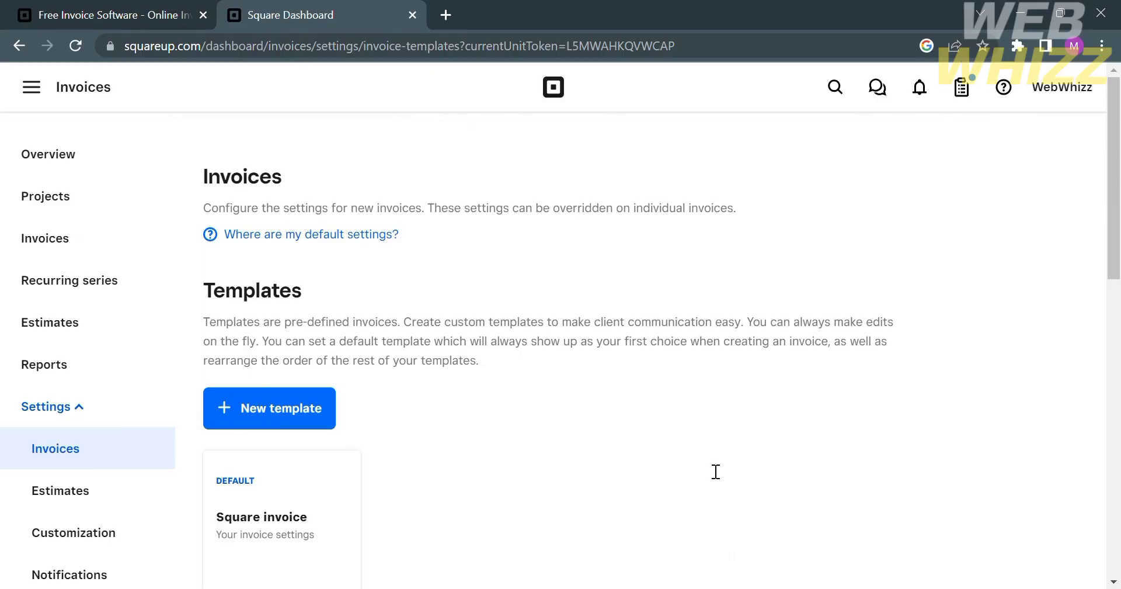
# - Reach the Square Dashboard home with setup steps and zeroed last-30-days sales and customer stats
pyautogui.click(30, 86)
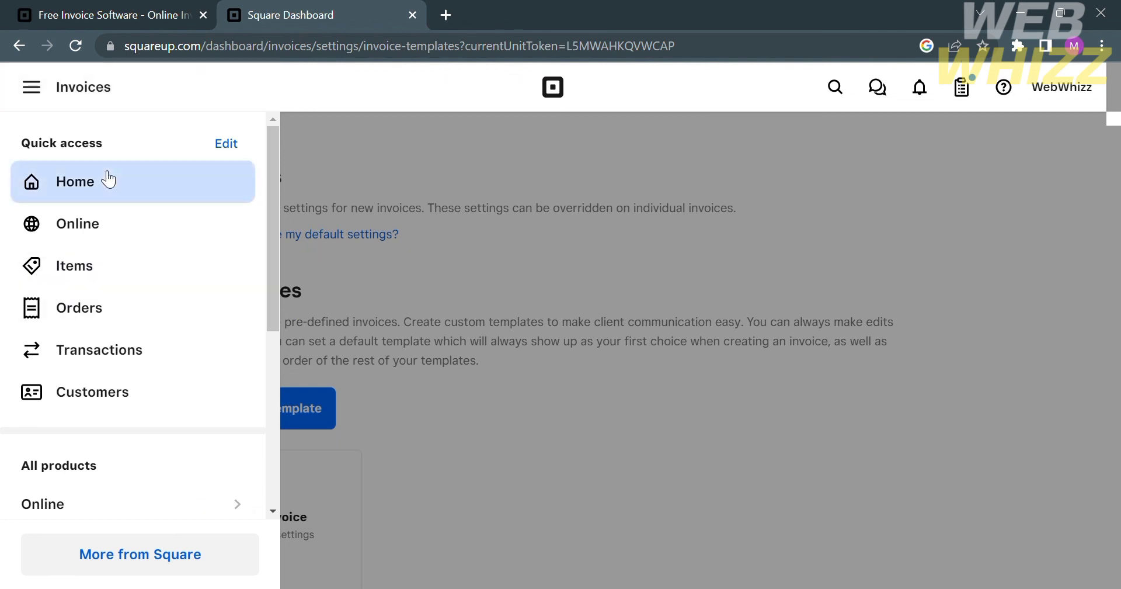
pyautogui.click(75, 181)
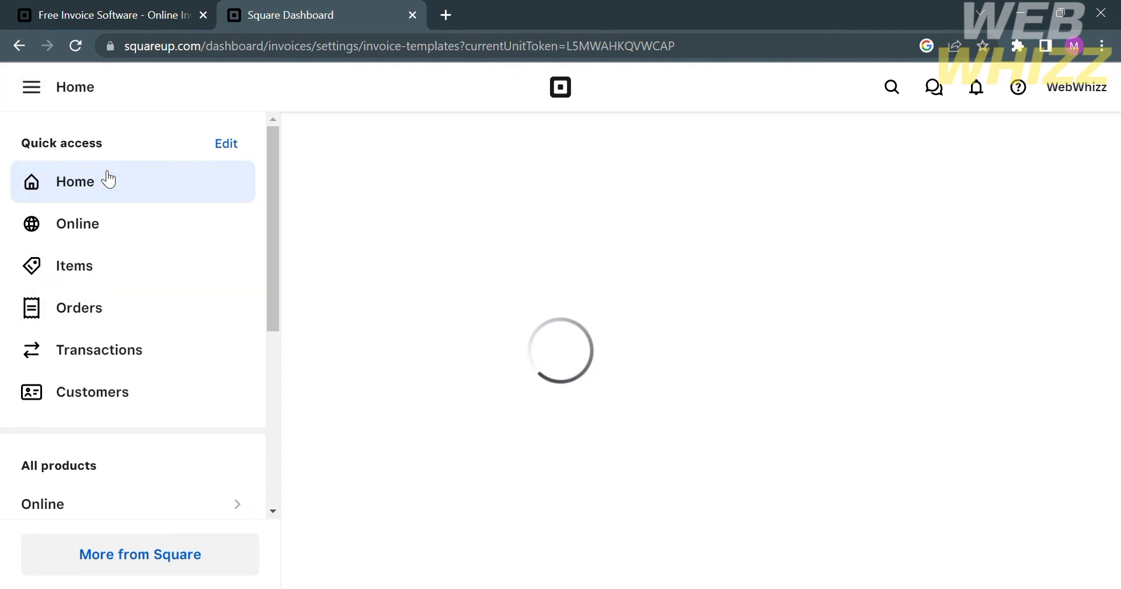
pyautogui.click(75, 181)
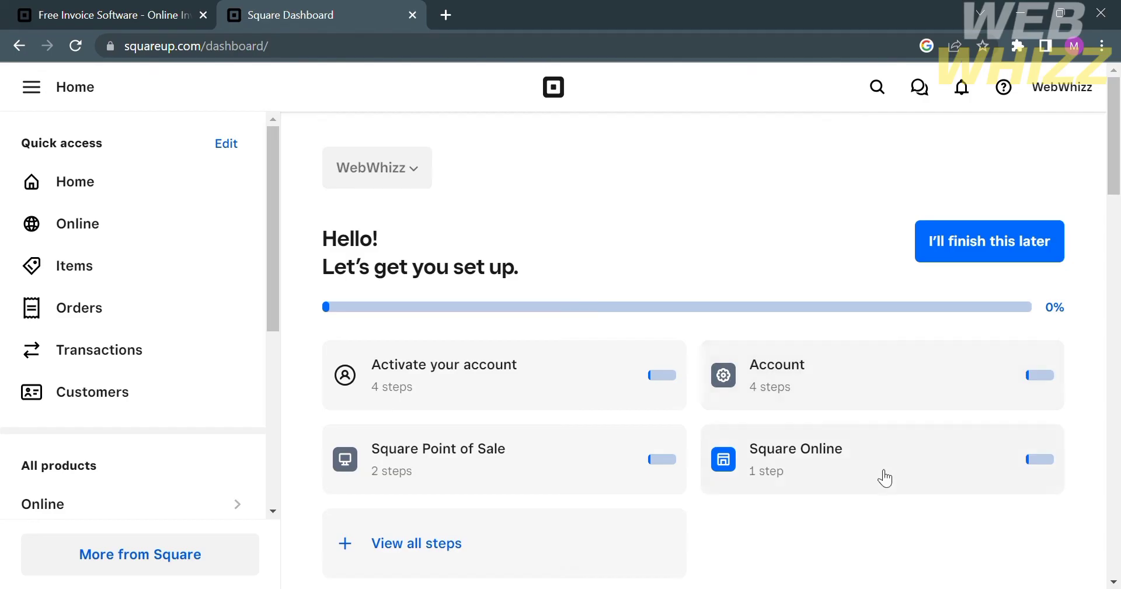
pyautogui.click(988, 240)
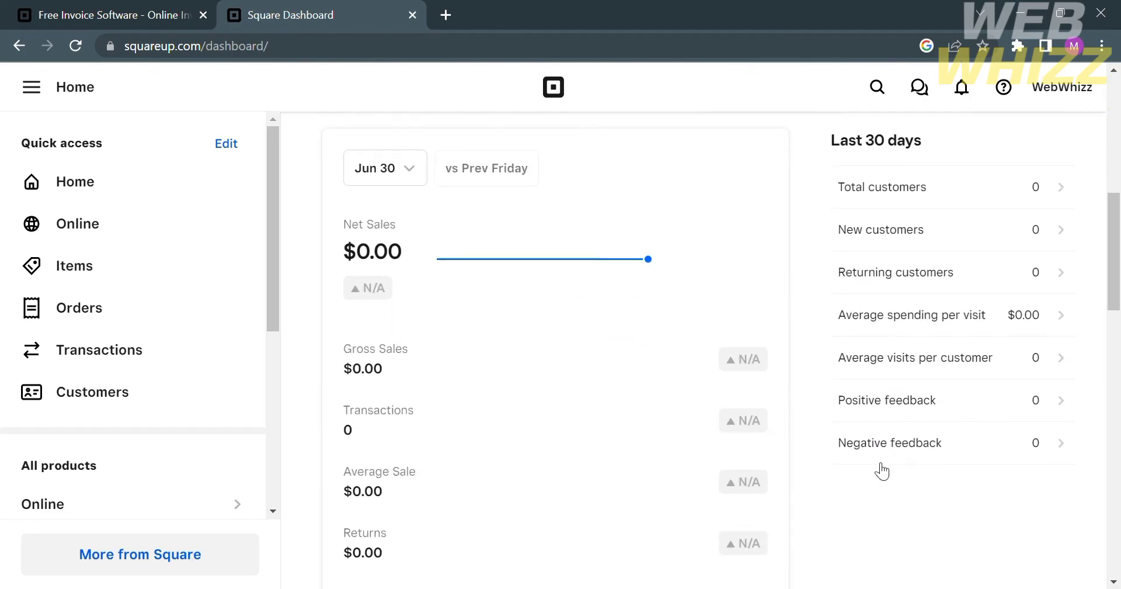